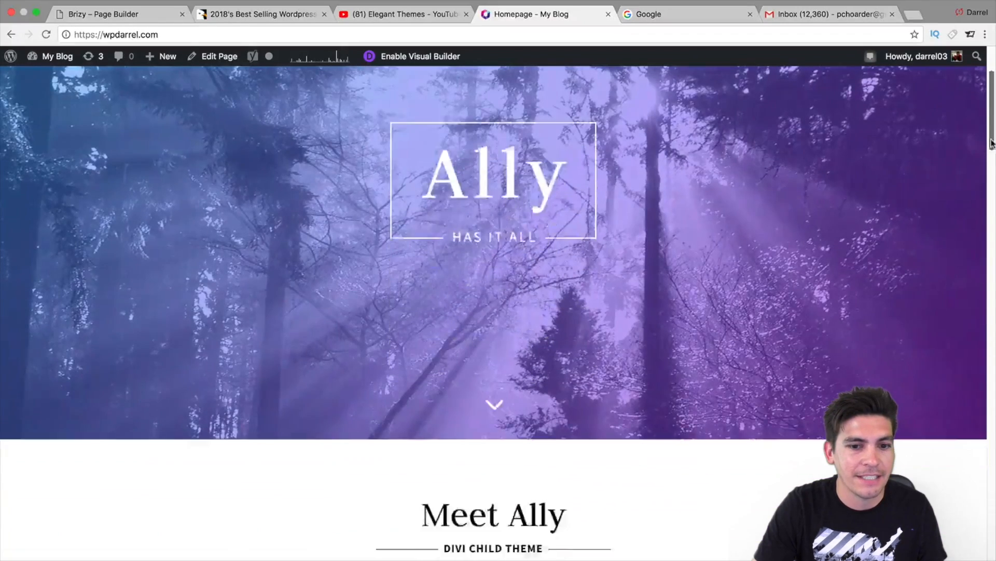
Go to the site's Contact Us page and review its embedded Google Form from top to bottom.
scroll(down, 3)
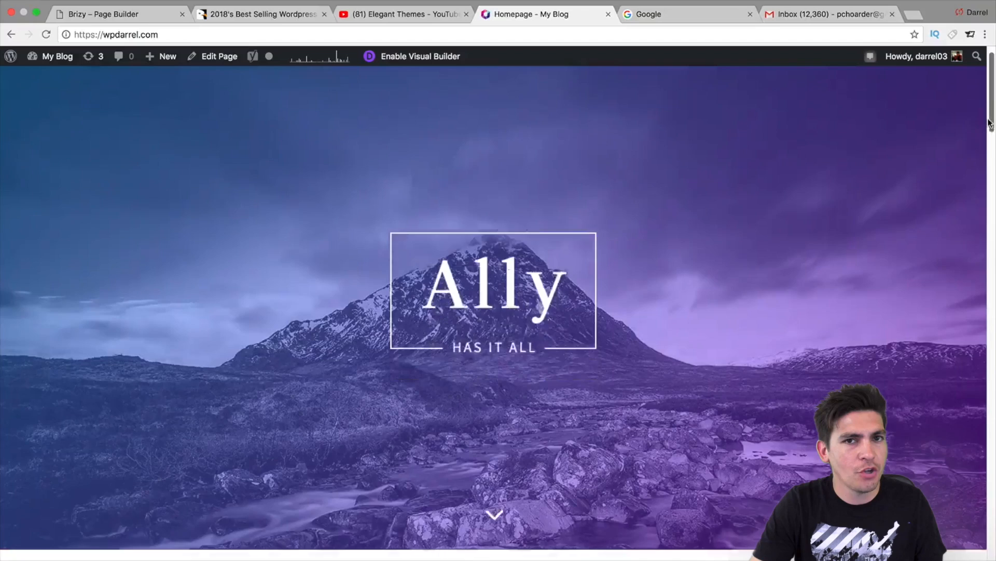
scroll(down, 3)
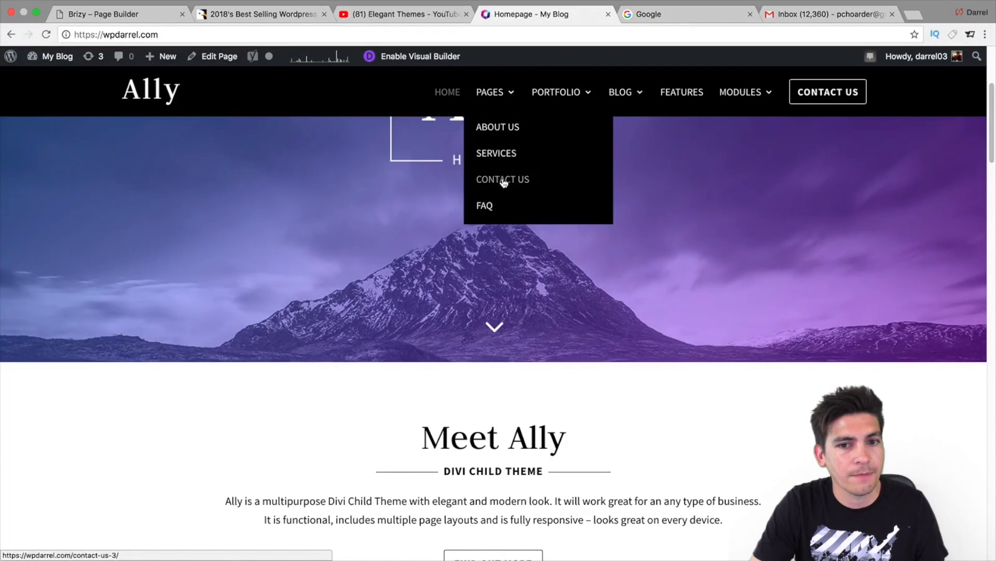
click(502, 178)
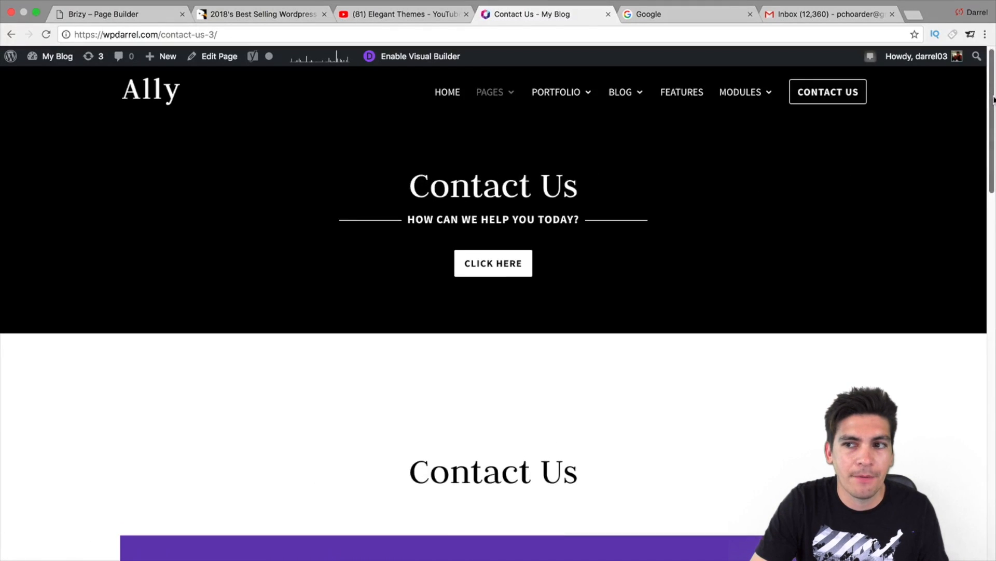
scroll(down, 3)
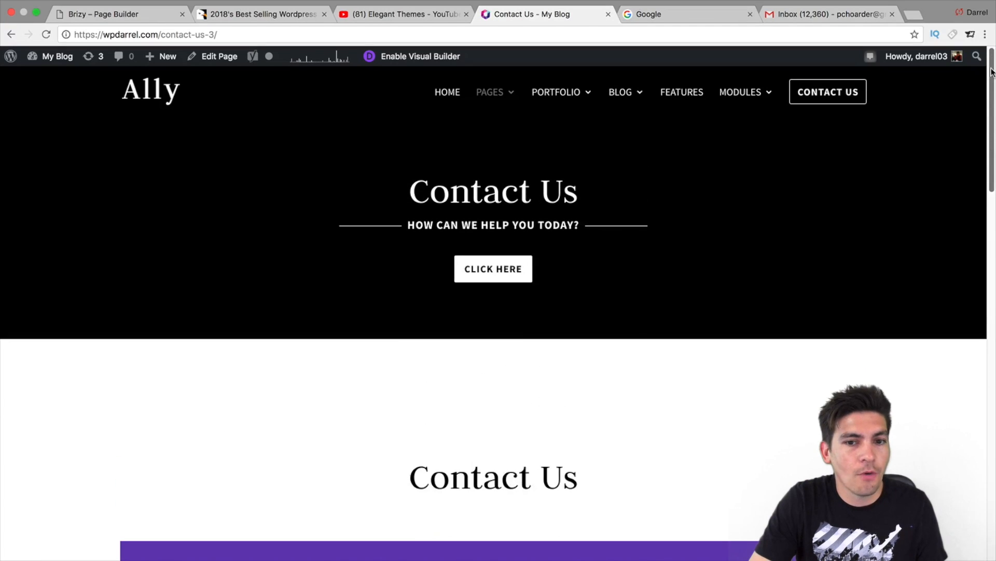
mouse_move(492, 269)
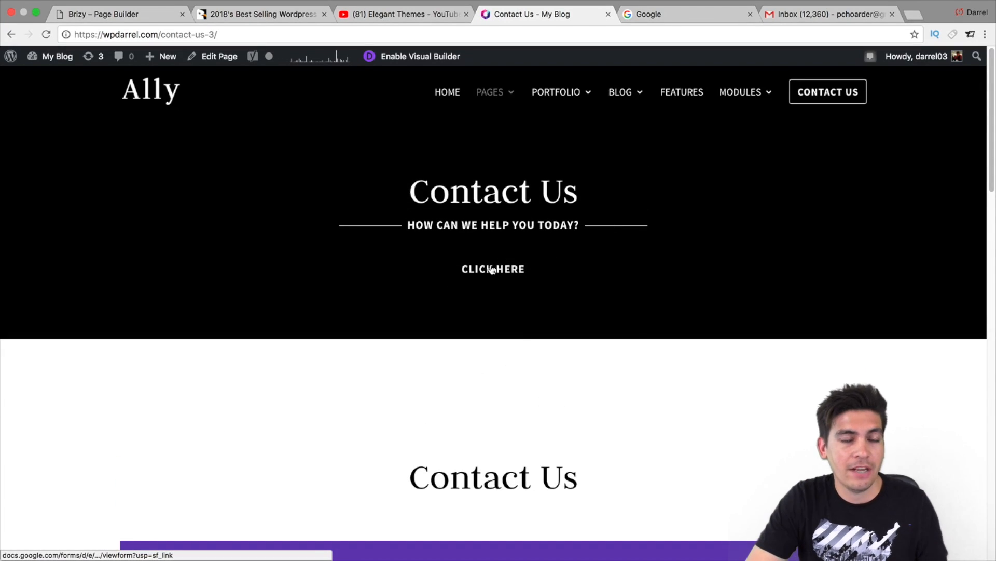
mouse_move(587, 258)
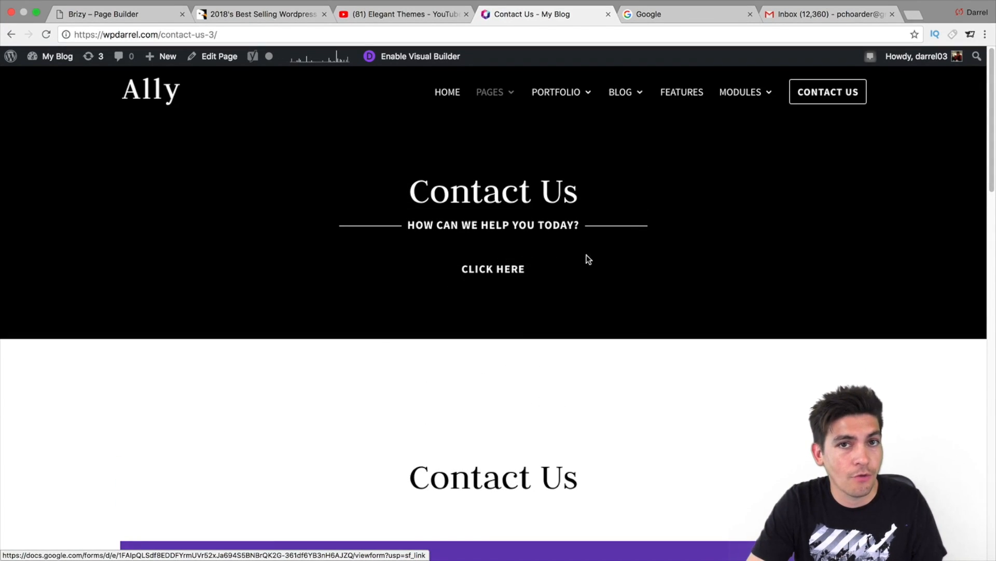
scroll(down, 3)
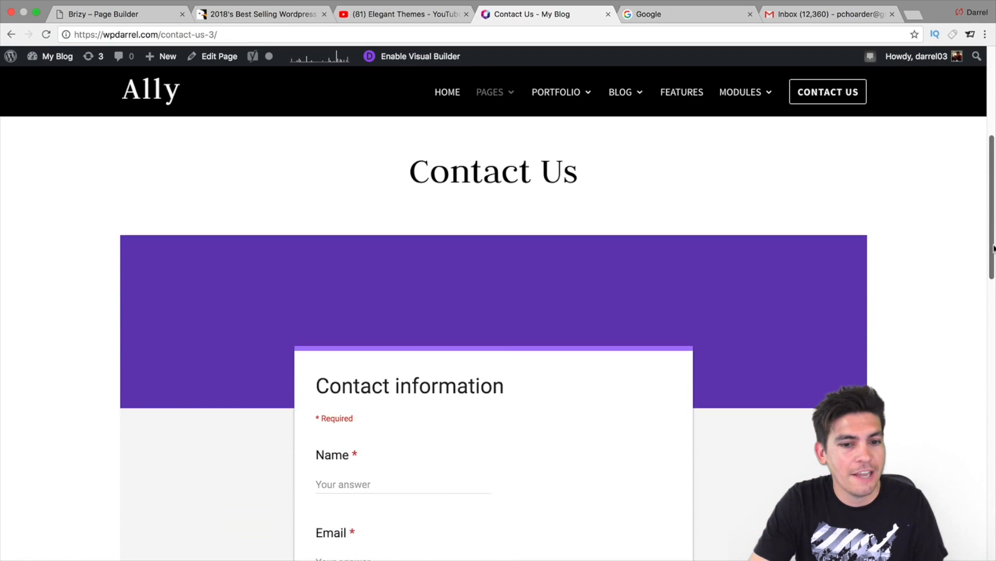
scroll(down, 3)
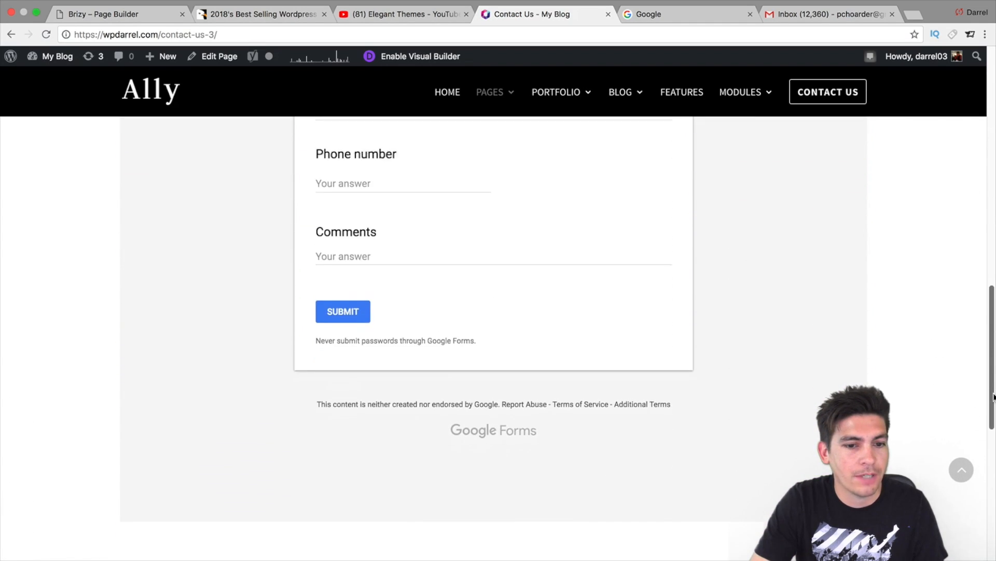
scroll(down, 3)
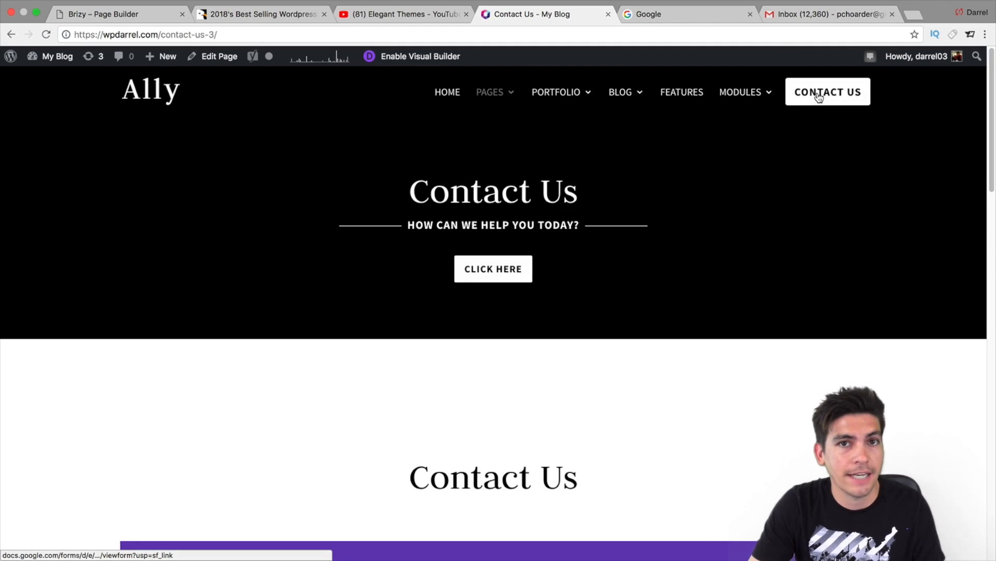
click(492, 267)
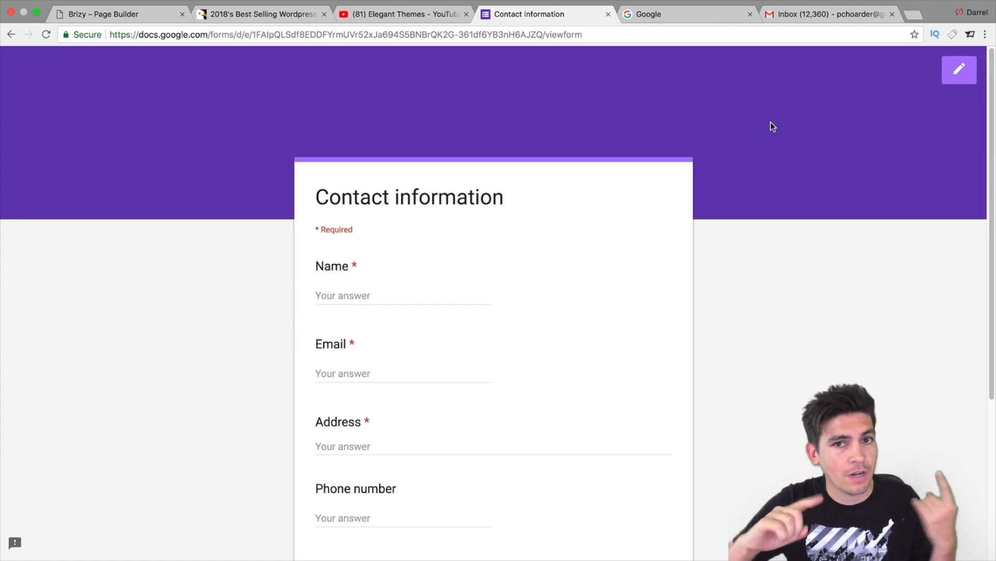
mouse_move(69, 54)
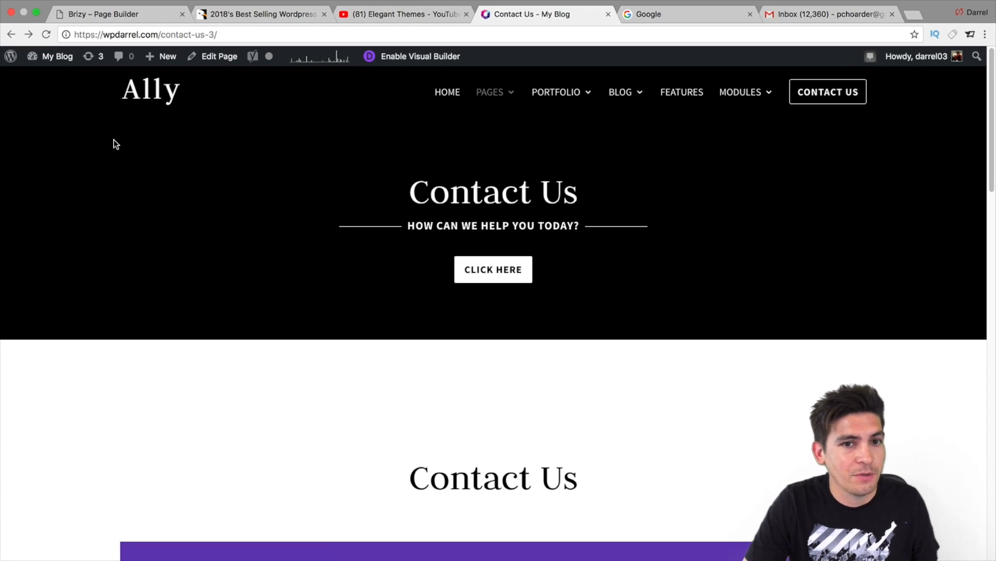
mouse_move(446, 92)
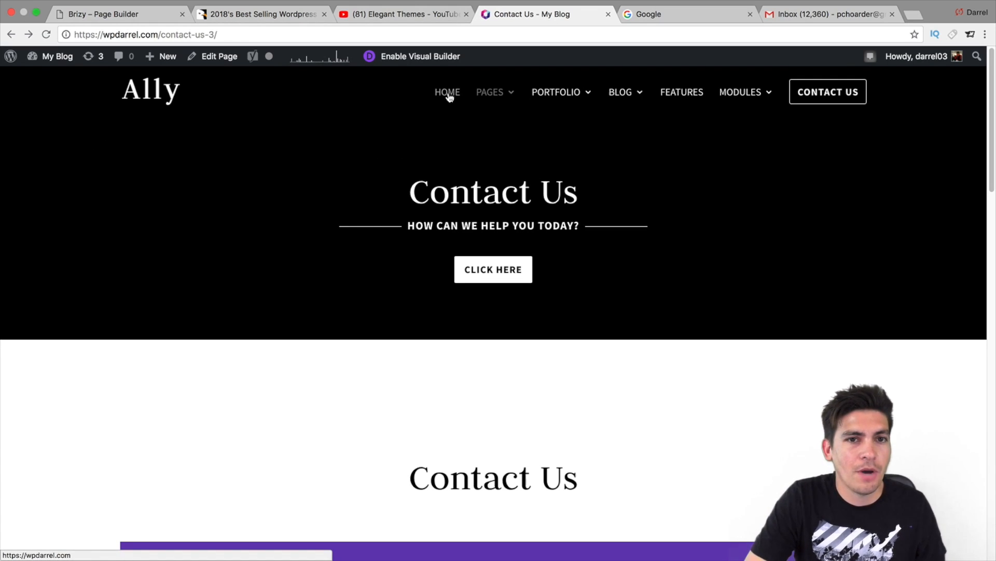
Search Google for 'google forms' and land on the Google Forms product page.
click(446, 92)
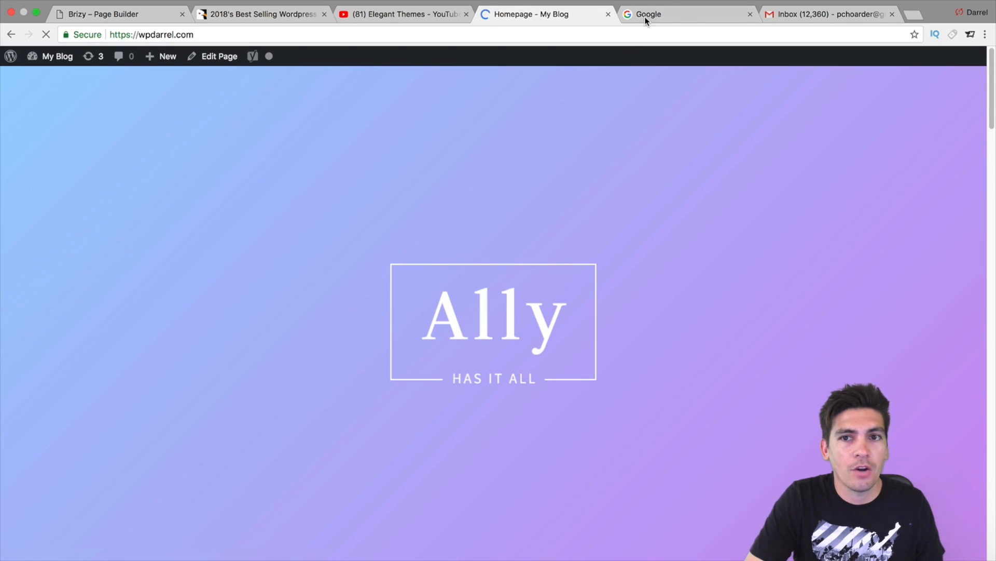
click(685, 13)
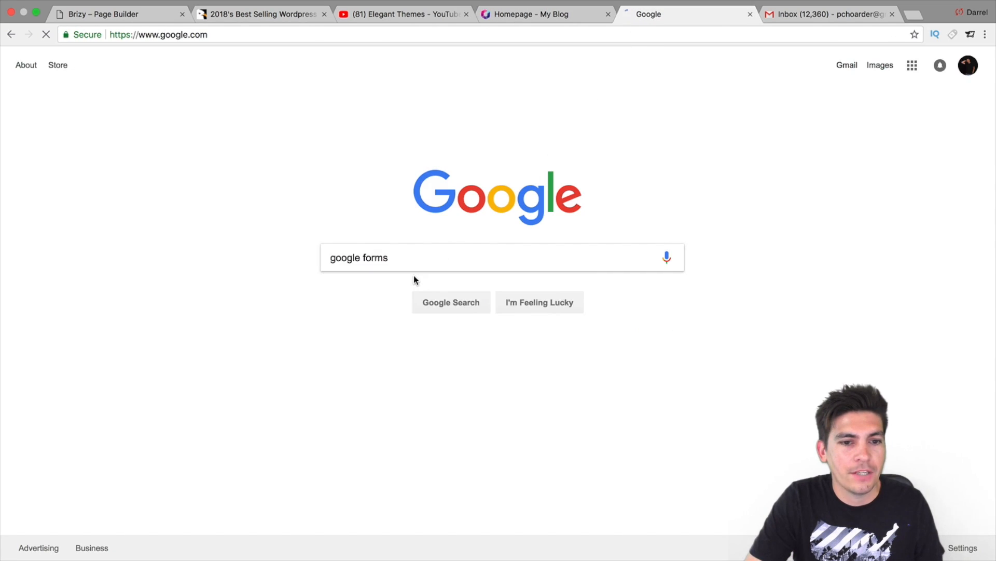
click(450, 302)
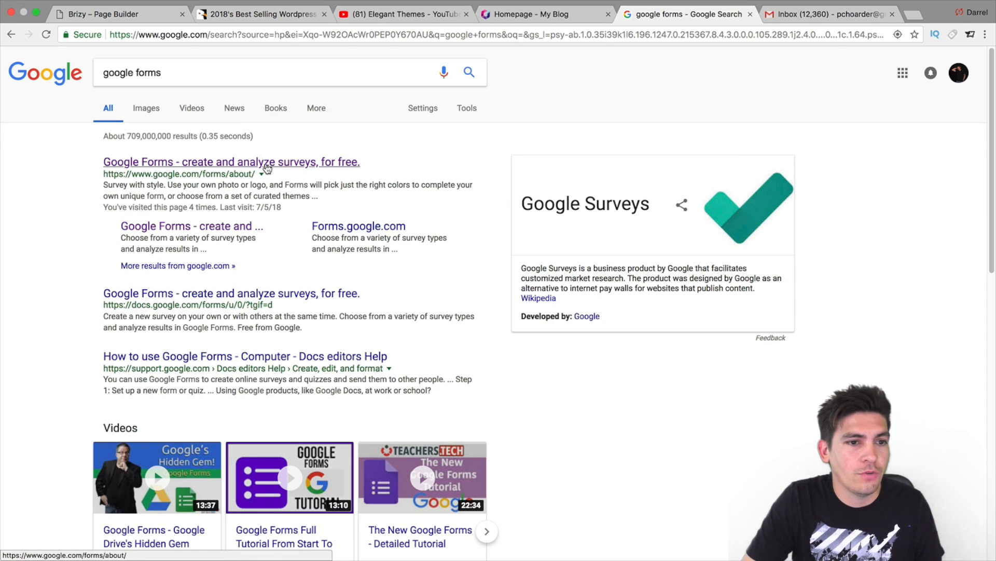
click(231, 162)
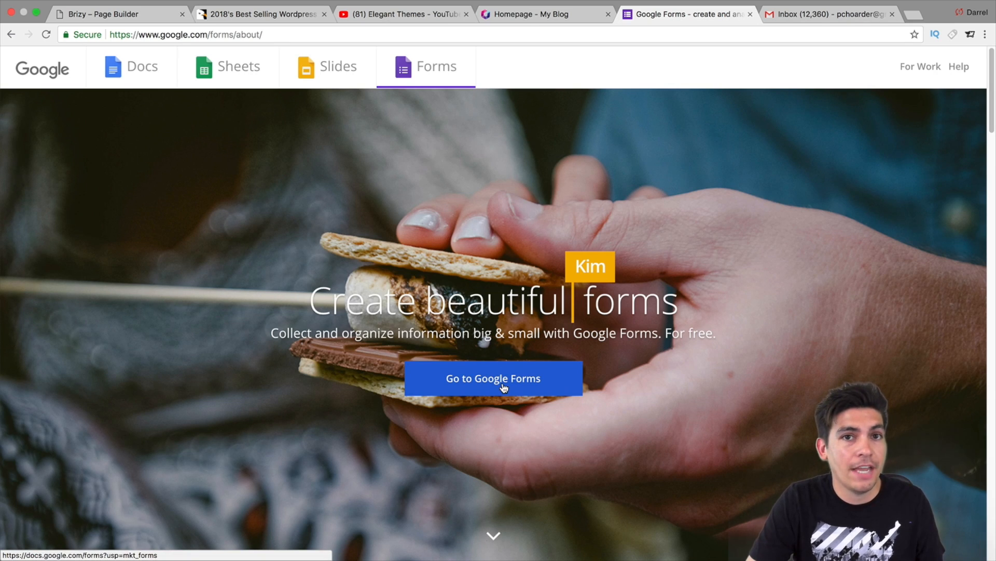
Enter Google Forms and browse the Personal, Work and Education templates in the gallery.
click(493, 377)
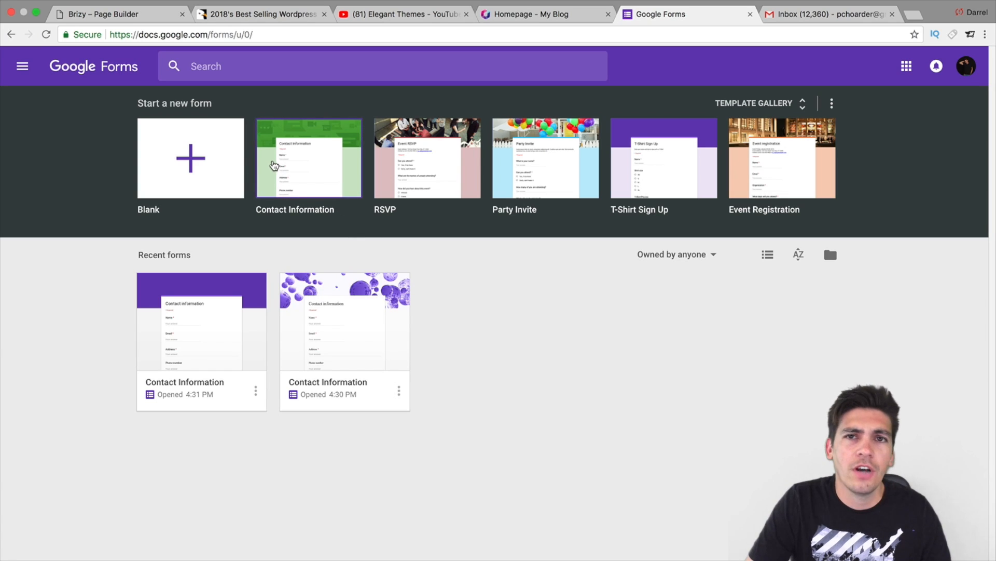
mouse_move(638, 165)
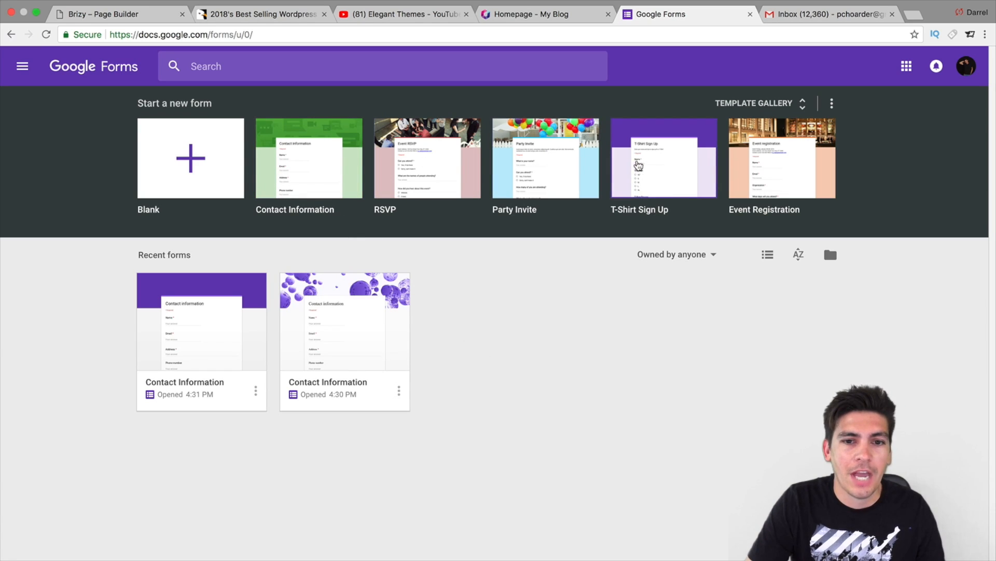
mouse_move(445, 169)
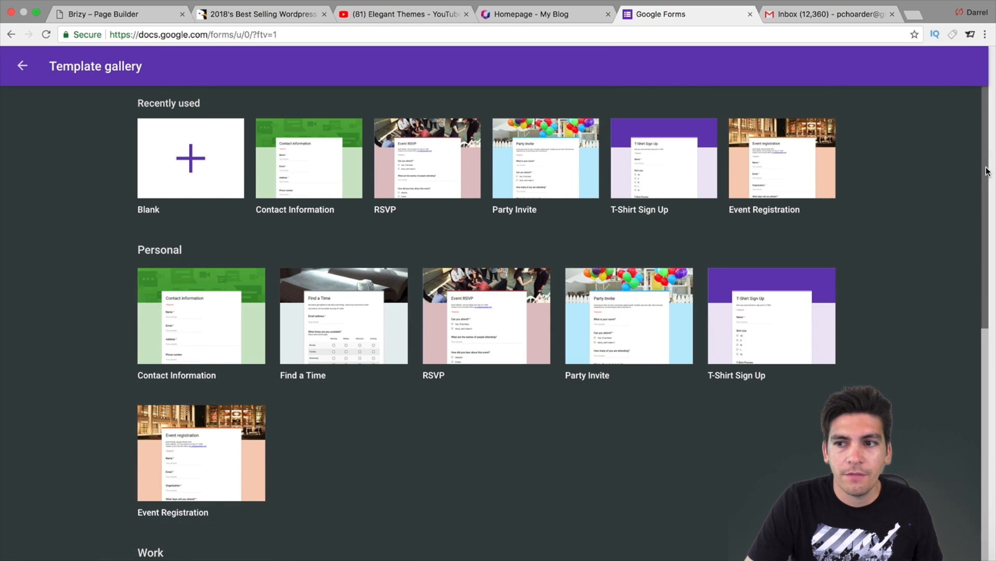
scroll(down, 3)
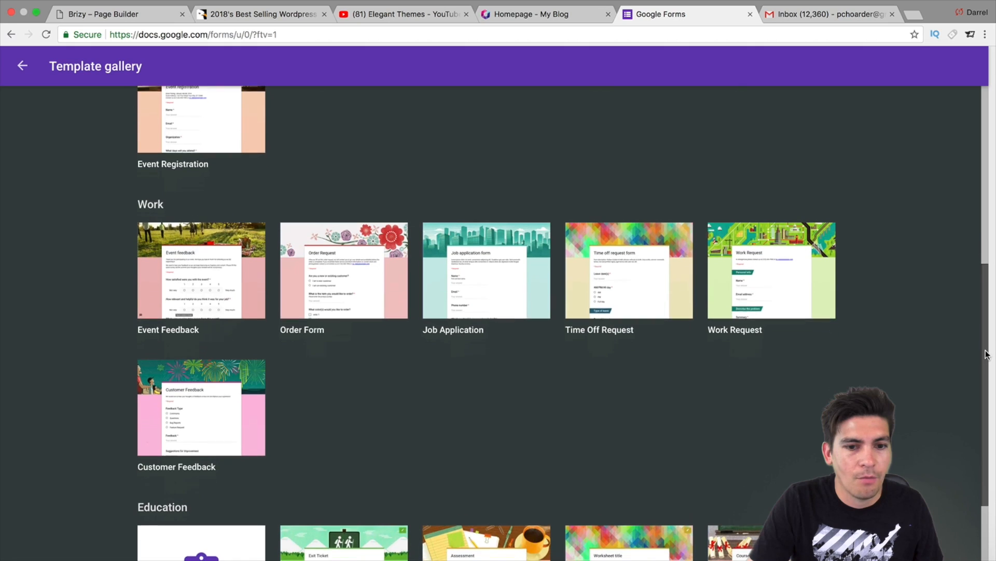
scroll(down, 3)
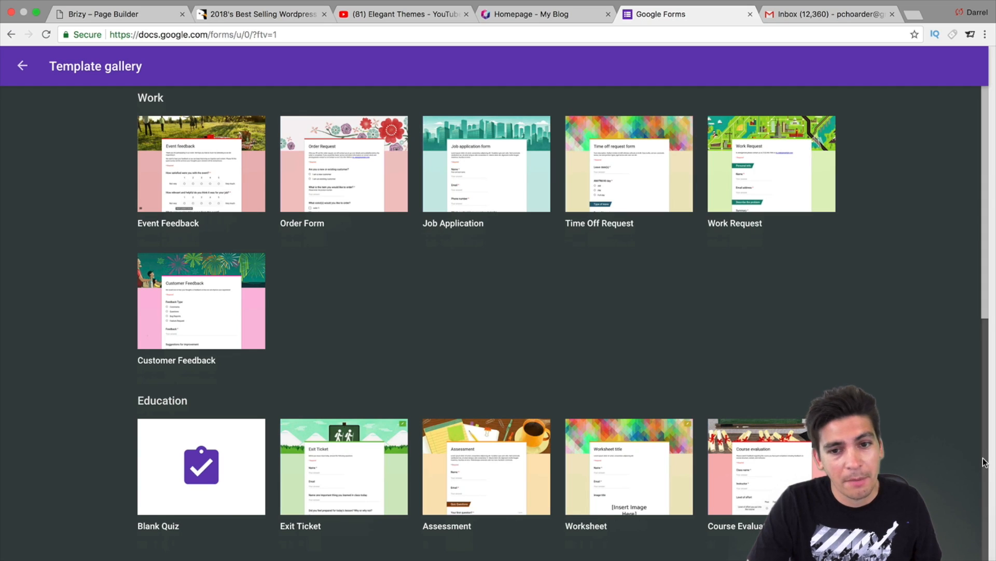
scroll(up, 3)
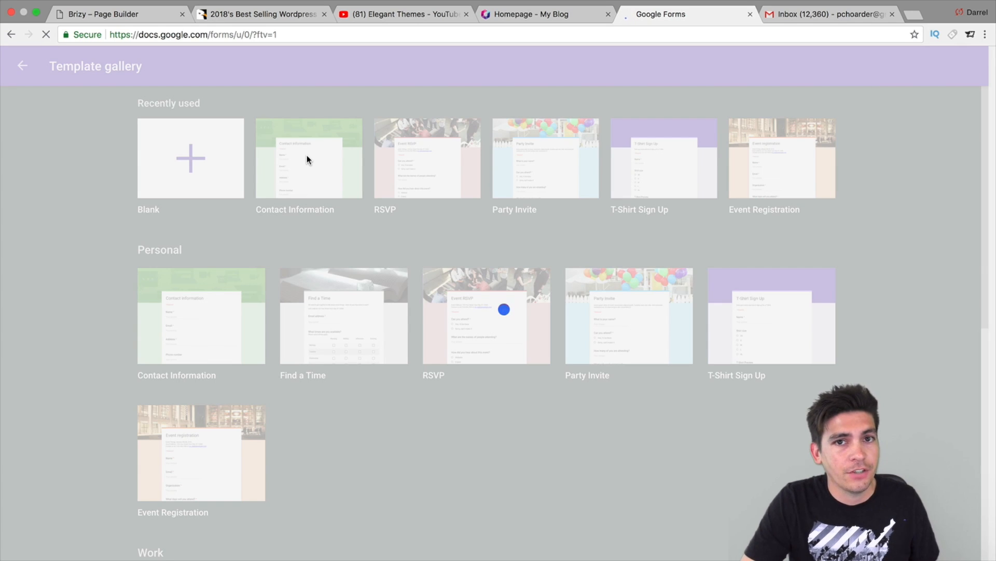
Start a form from the Contact Information template and delete its Address question.
click(308, 158)
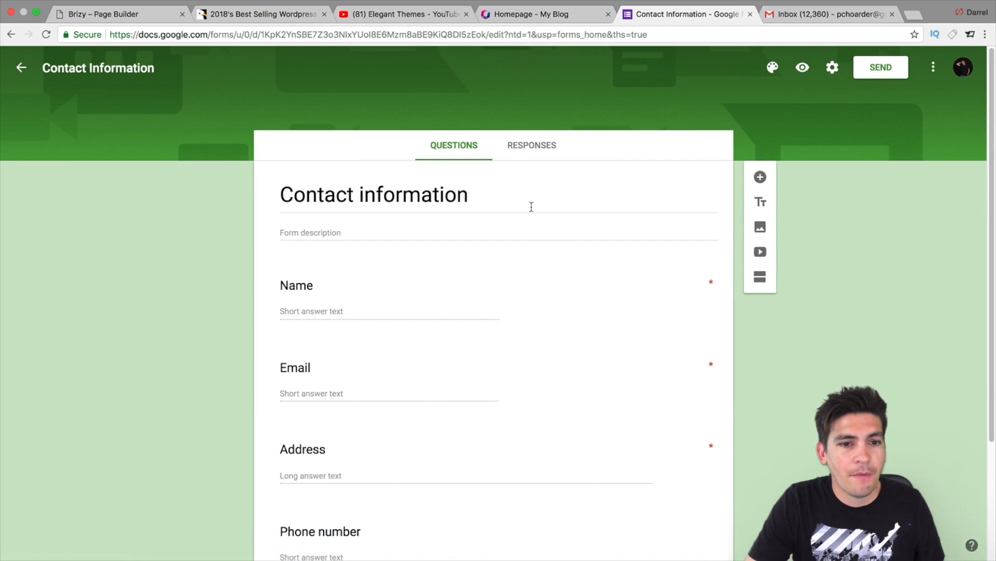
scroll(down, 3)
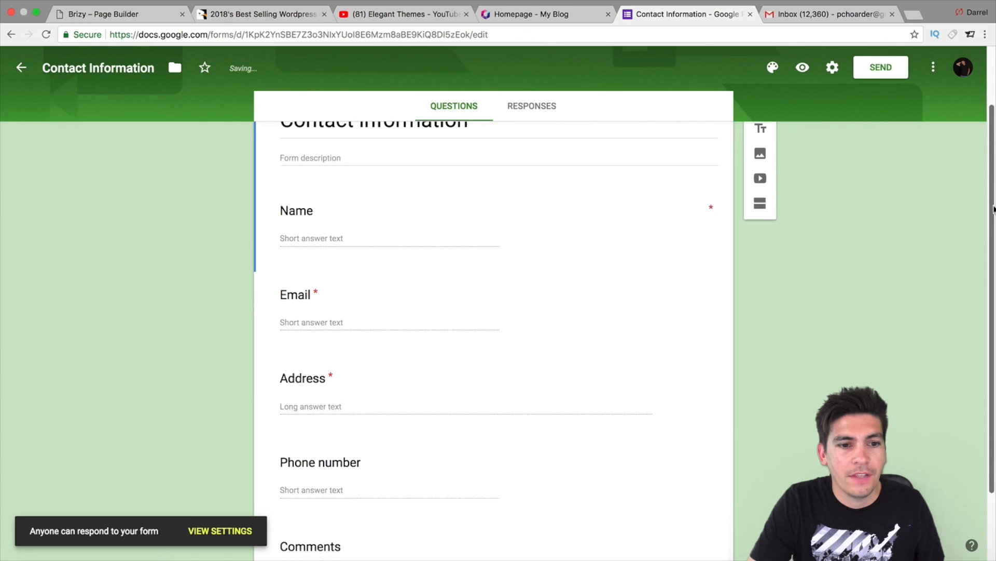
scroll(down, 3)
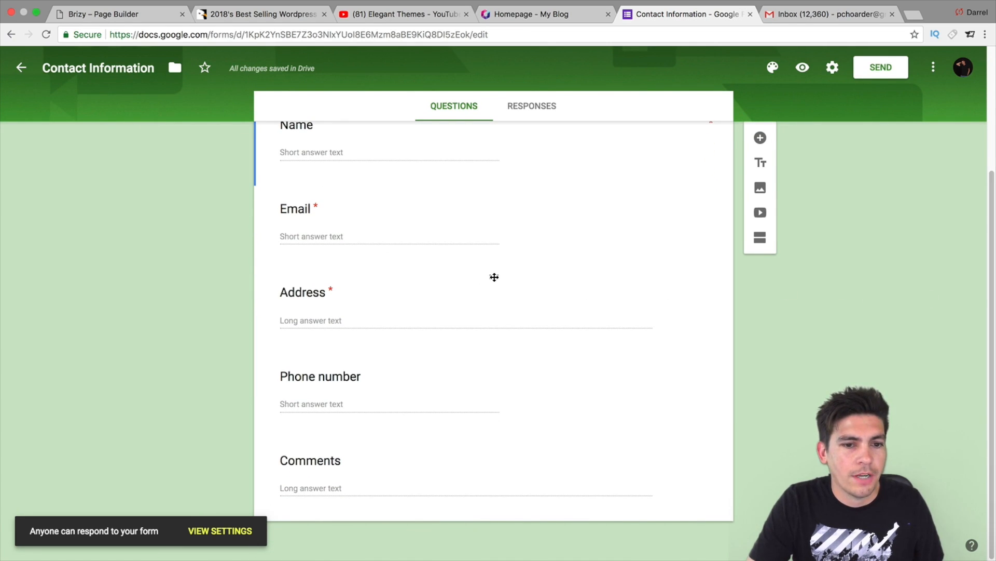
click(303, 292)
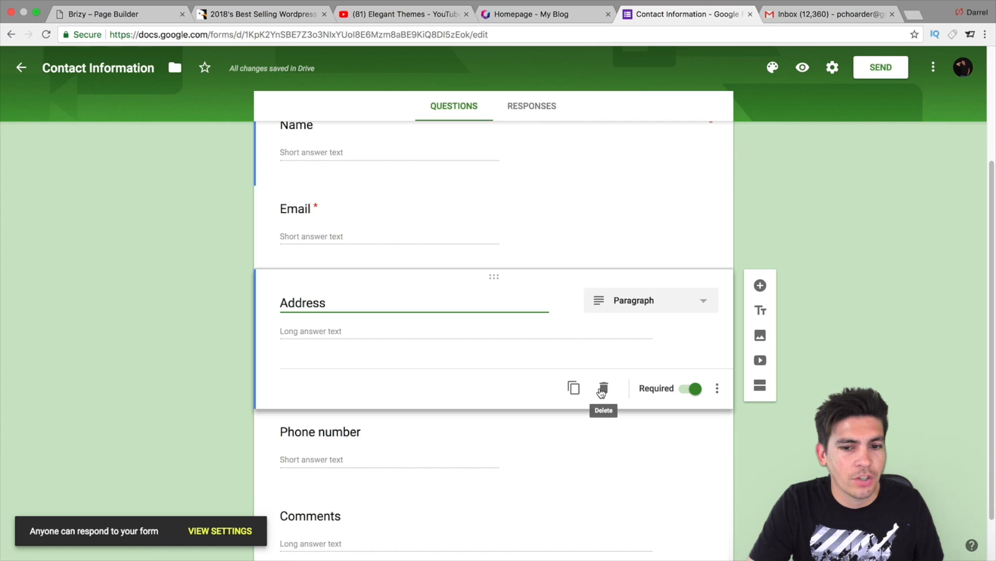
click(603, 388)
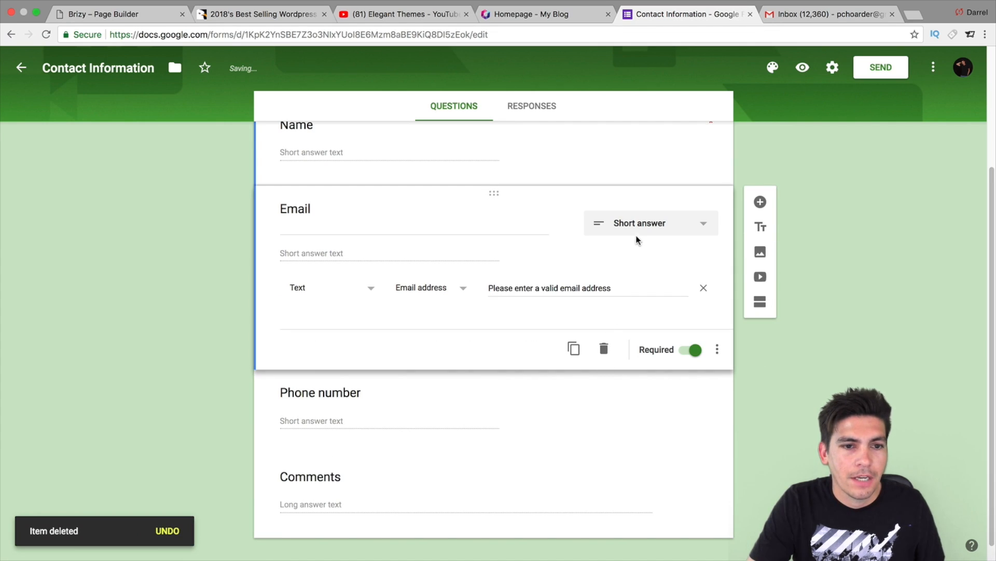
Keep Email as a short-answer question and make Phone number required.
click(650, 222)
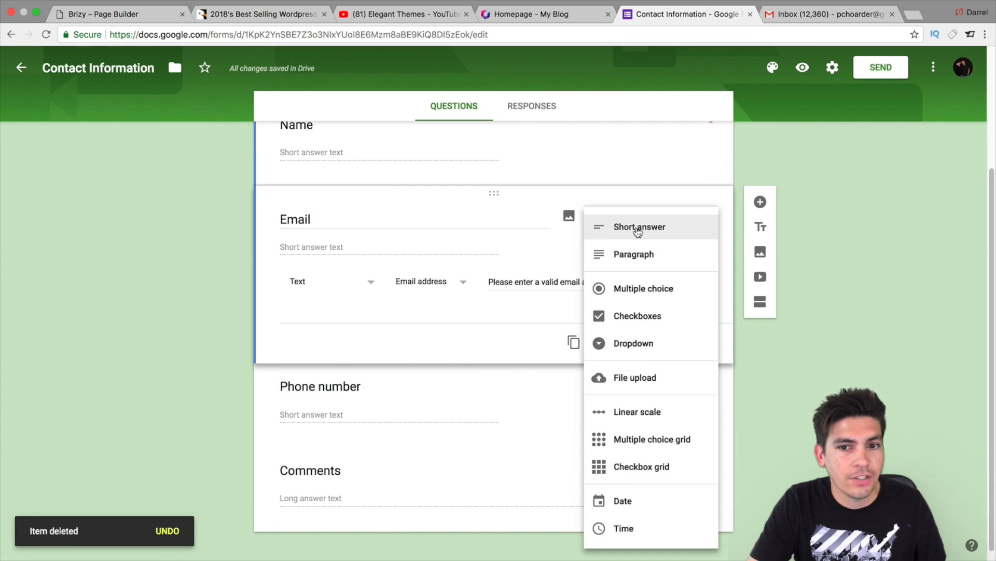
mouse_move(644, 288)
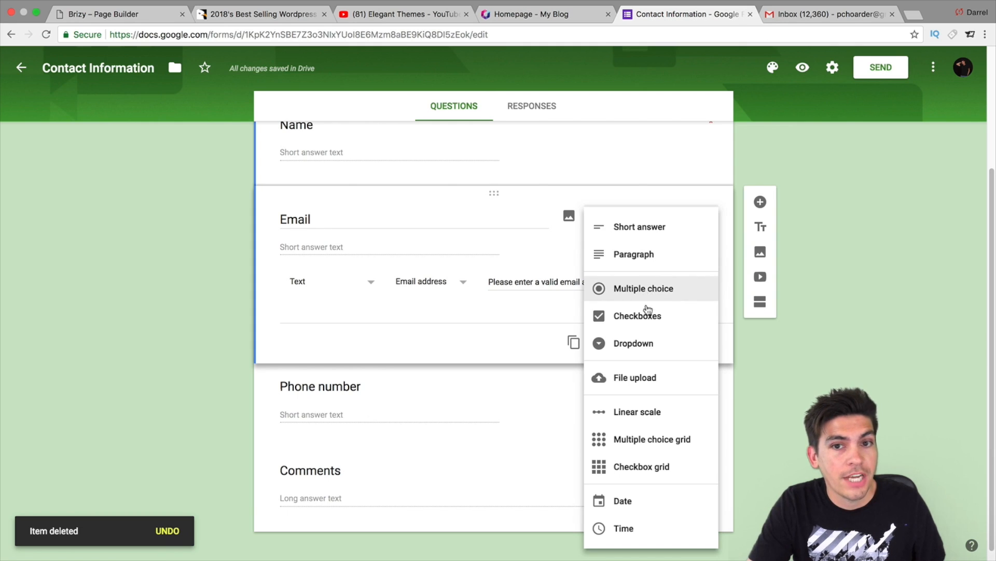
mouse_move(648, 378)
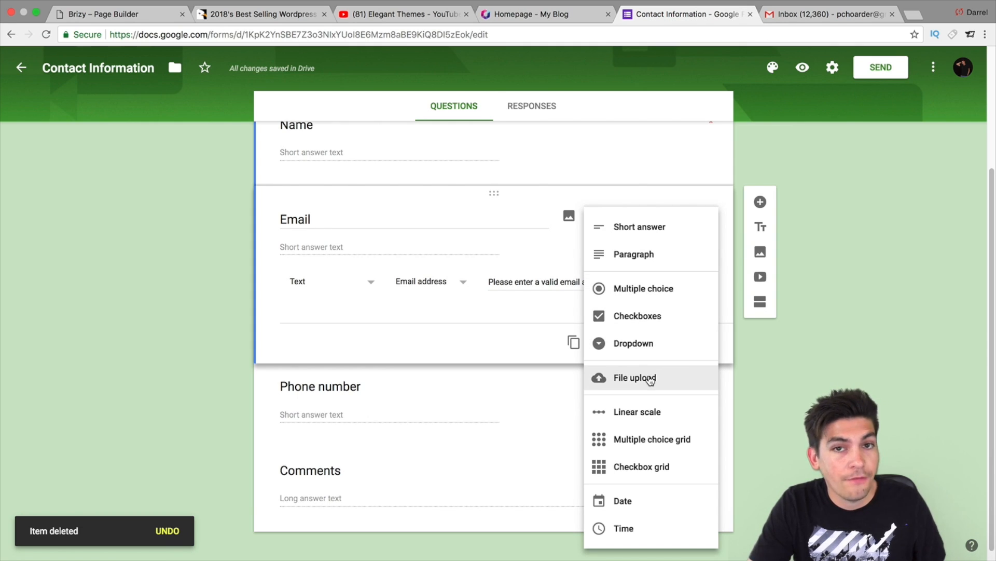
click(638, 226)
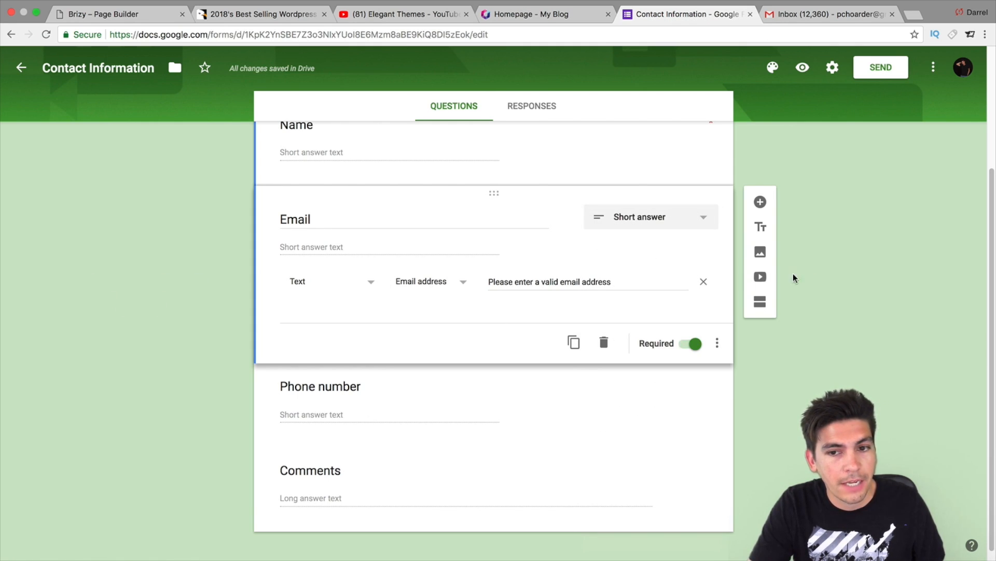
mouse_move(791, 449)
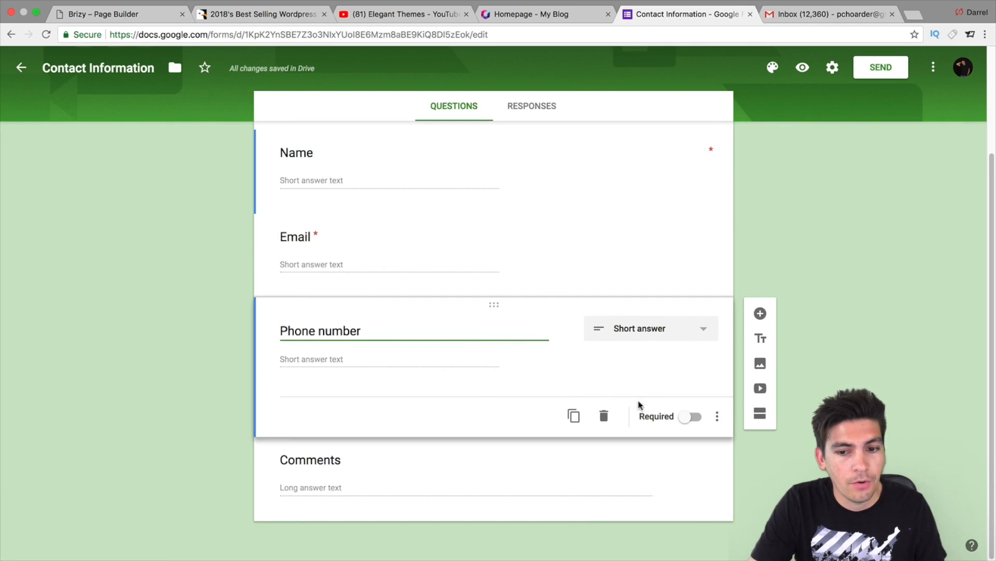
click(691, 416)
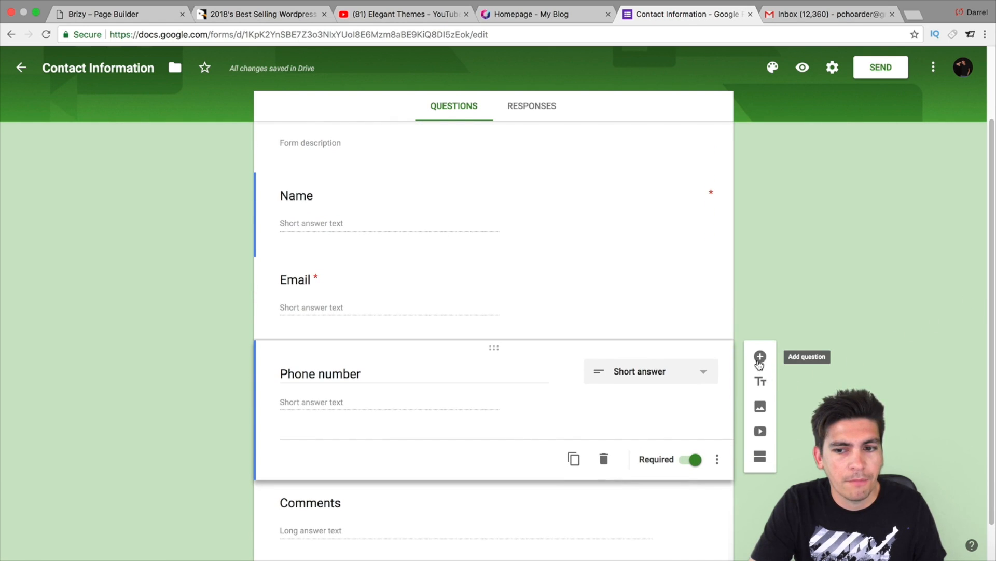
mouse_move(760, 381)
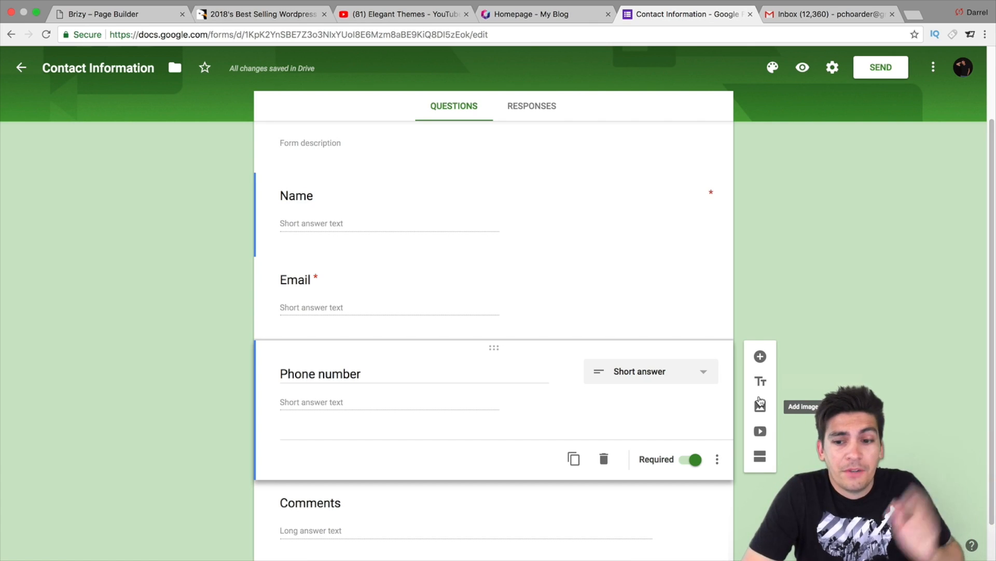
mouse_move(760, 456)
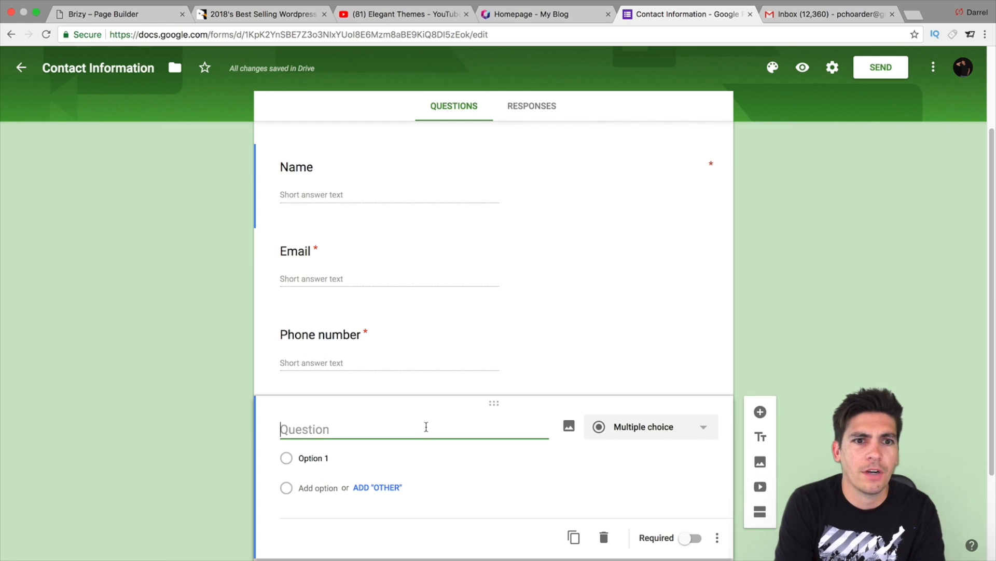
Add a required 'How Many Units' short-answer question with number validation after Phone number.
text(H)
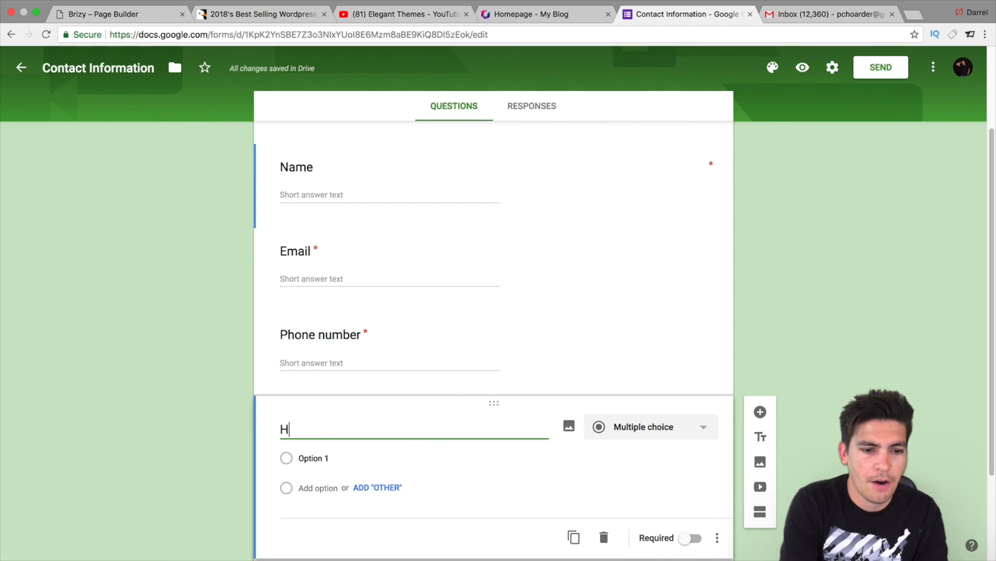
text(ow Manny Units)
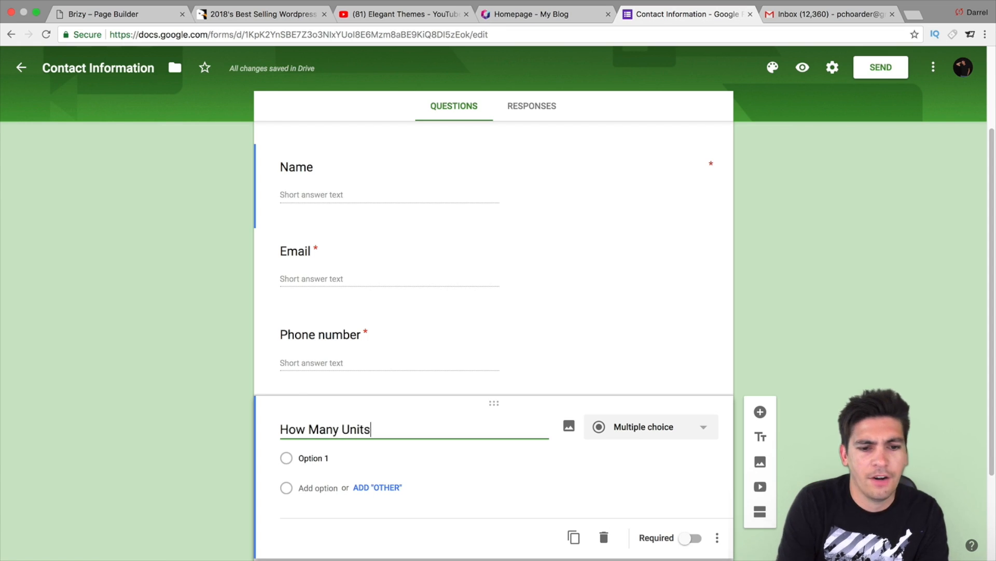
click(647, 425)
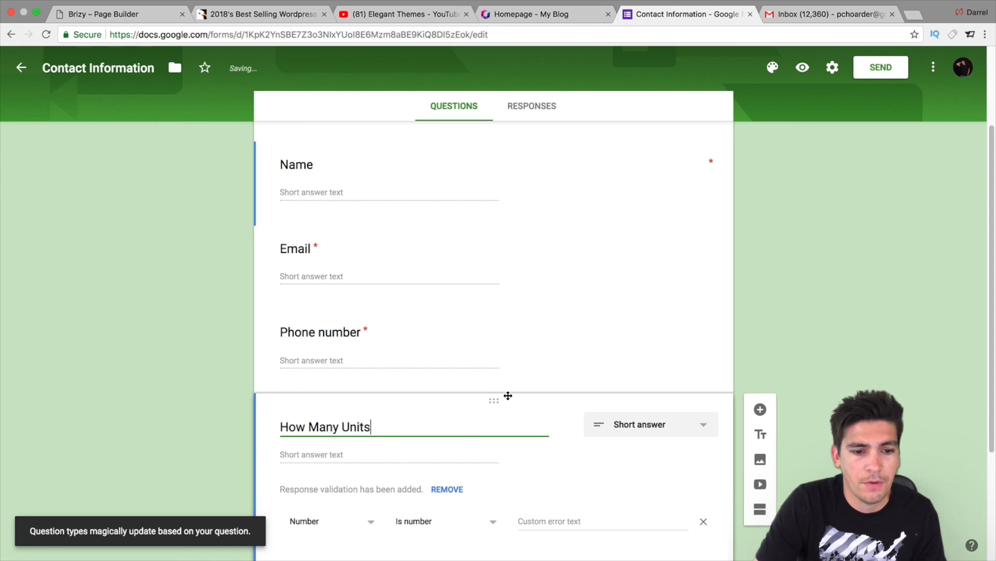
scroll(down, 3)
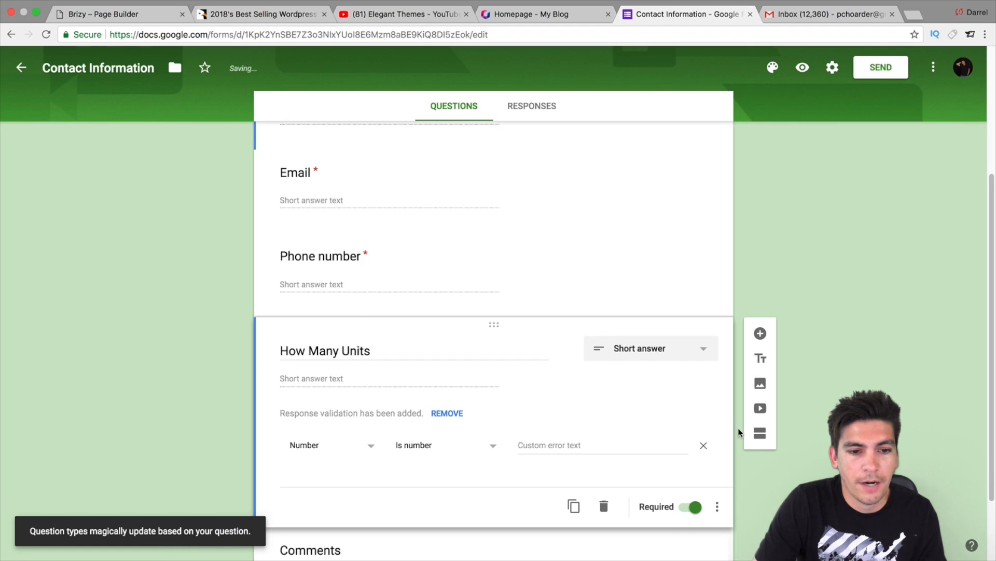
mouse_move(437, 250)
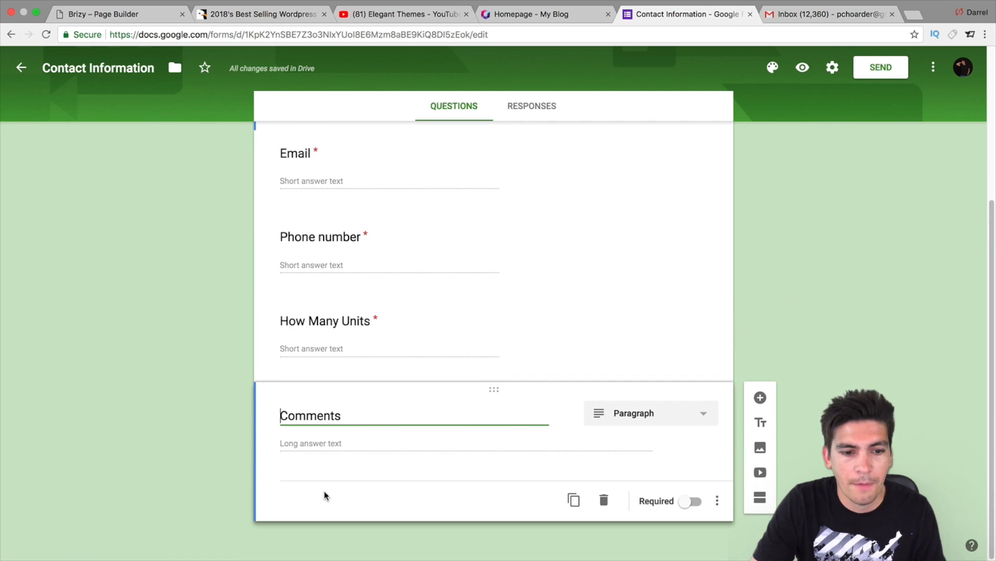
Replace the Comments question title, starting it with 'What Is Y'.
double_click(310, 416)
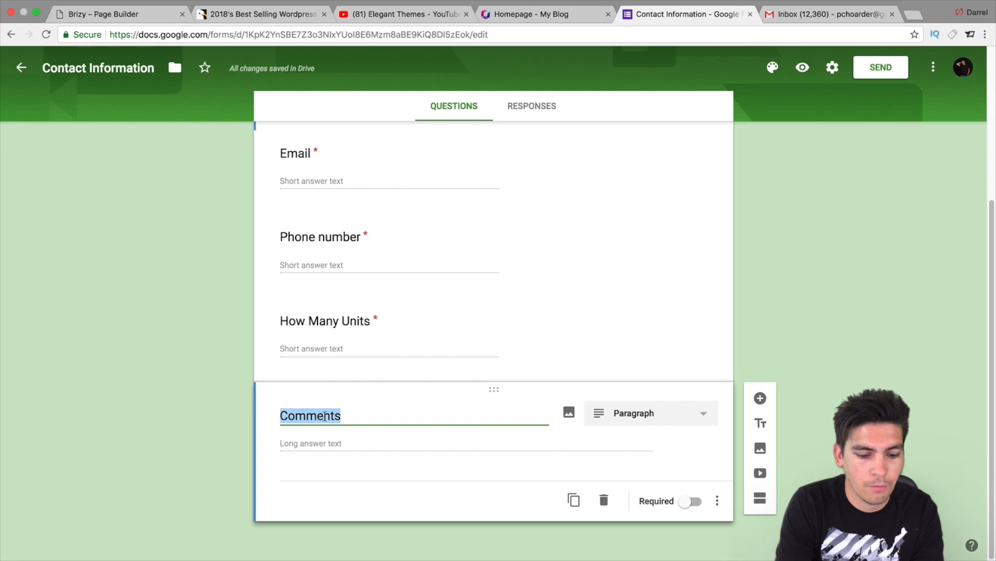
text(What Is Y)
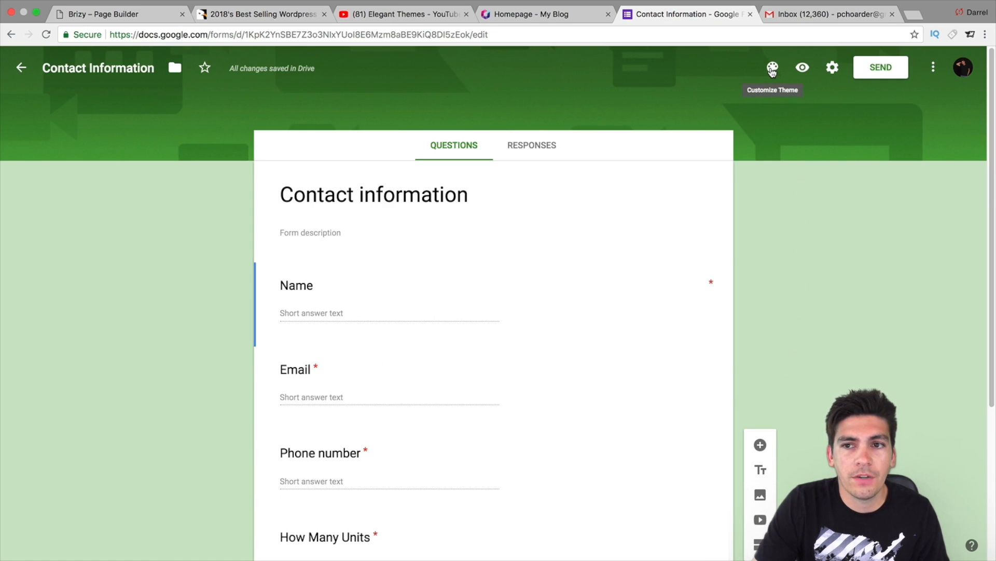
Try purple and indigo theme colours, apply the light-streak header image, and bring up the header gallery.
click(772, 68)
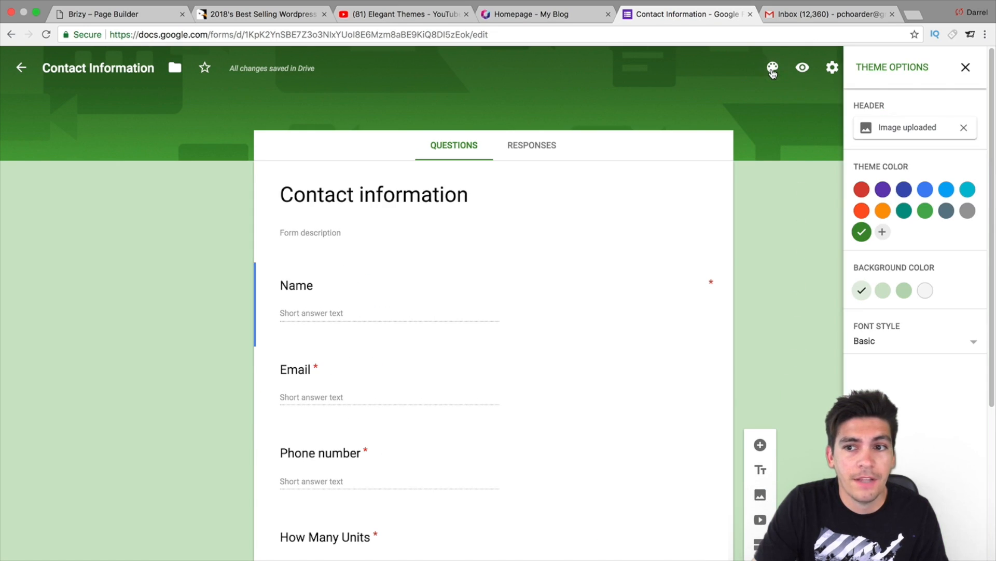
click(882, 189)
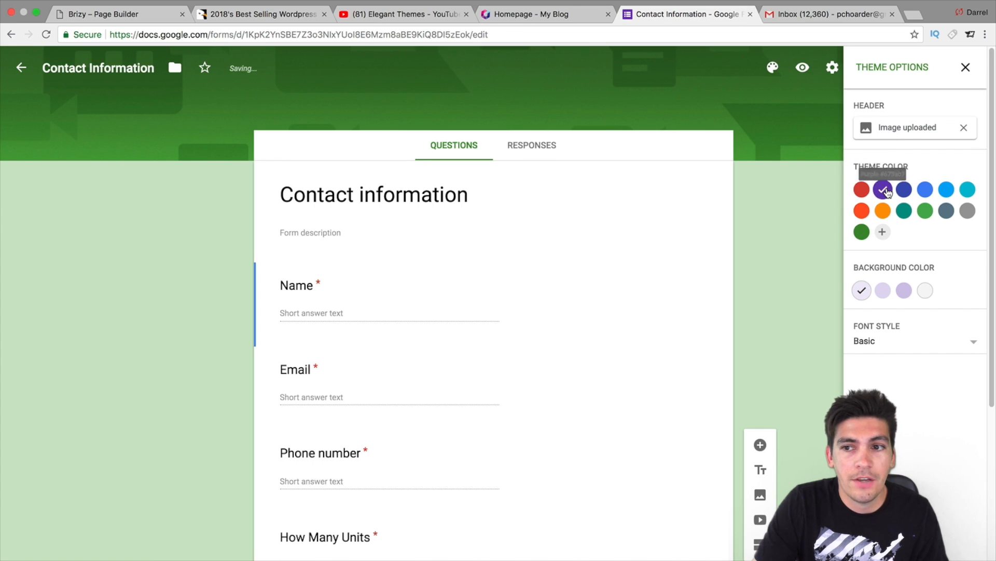
click(925, 189)
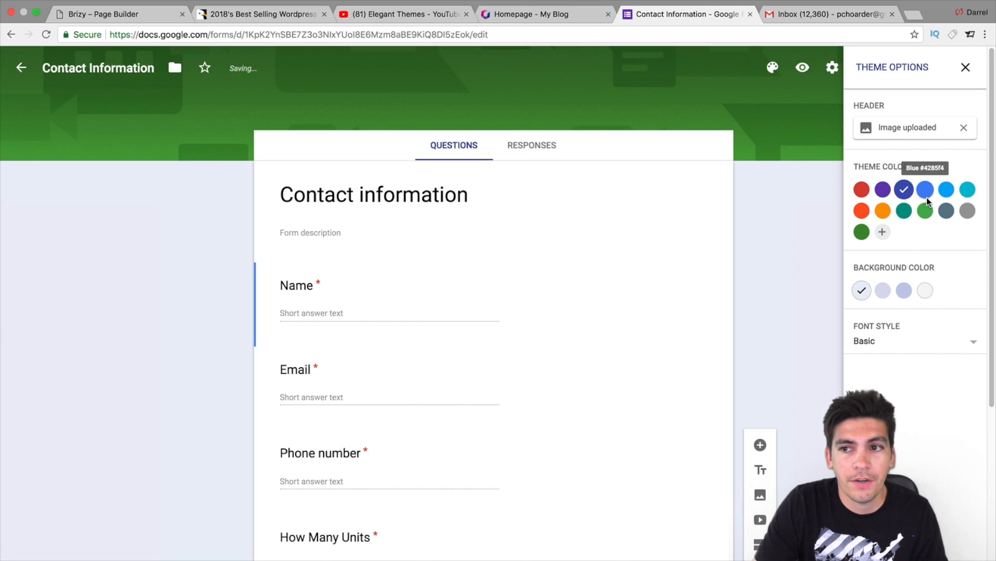
click(882, 189)
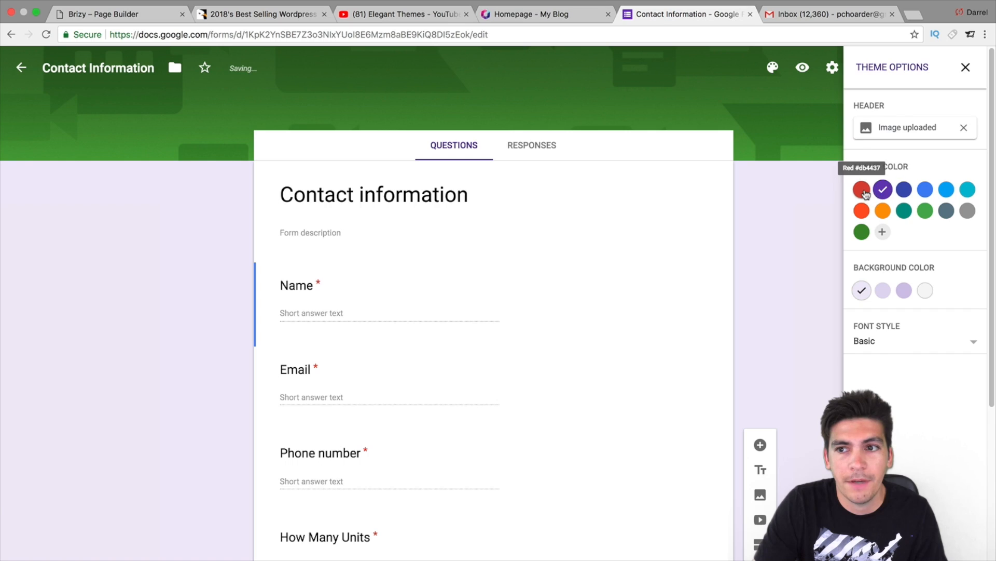
click(866, 127)
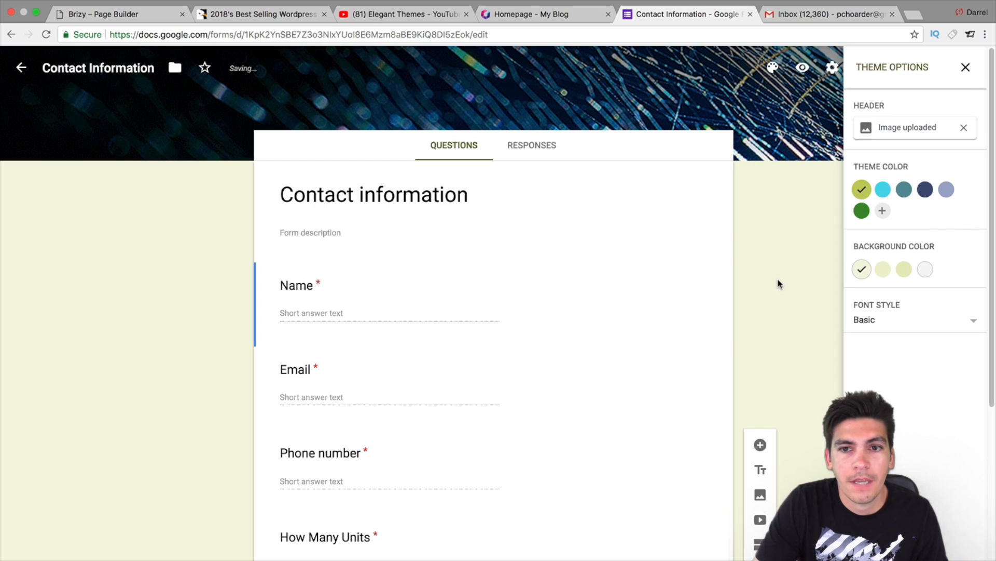
click(908, 126)
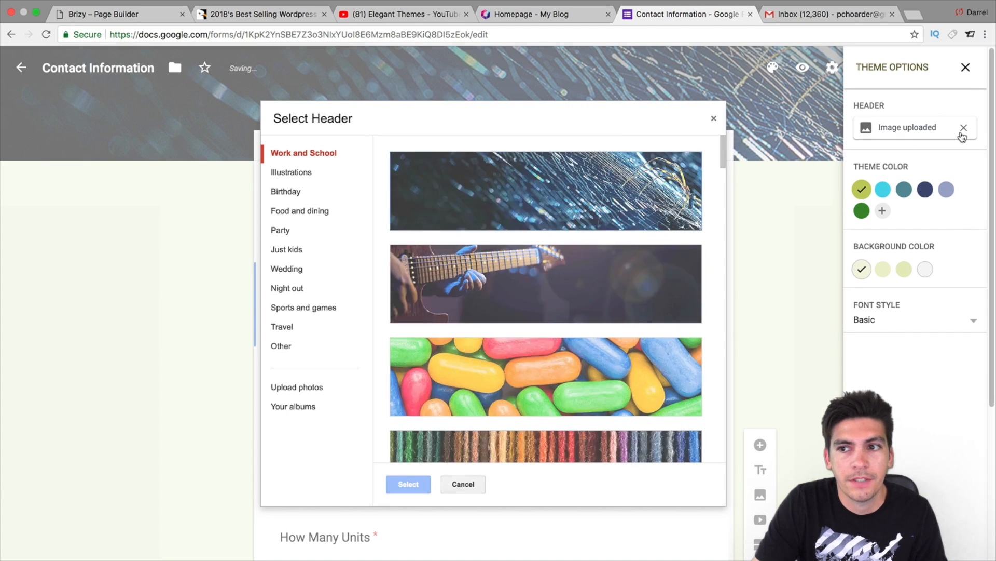
Pick a party photo from the Just kids header images as the form header.
click(287, 249)
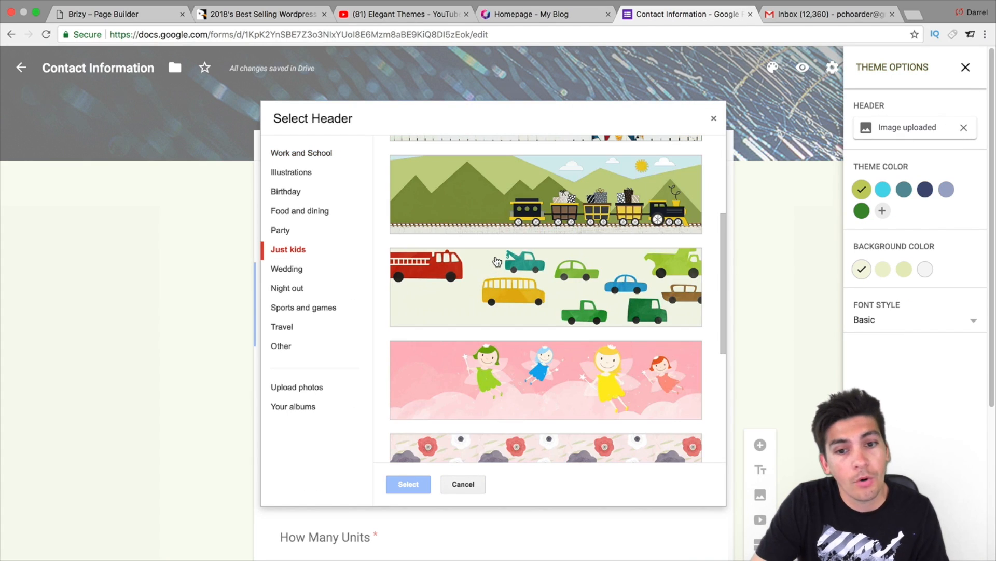
mouse_move(515, 274)
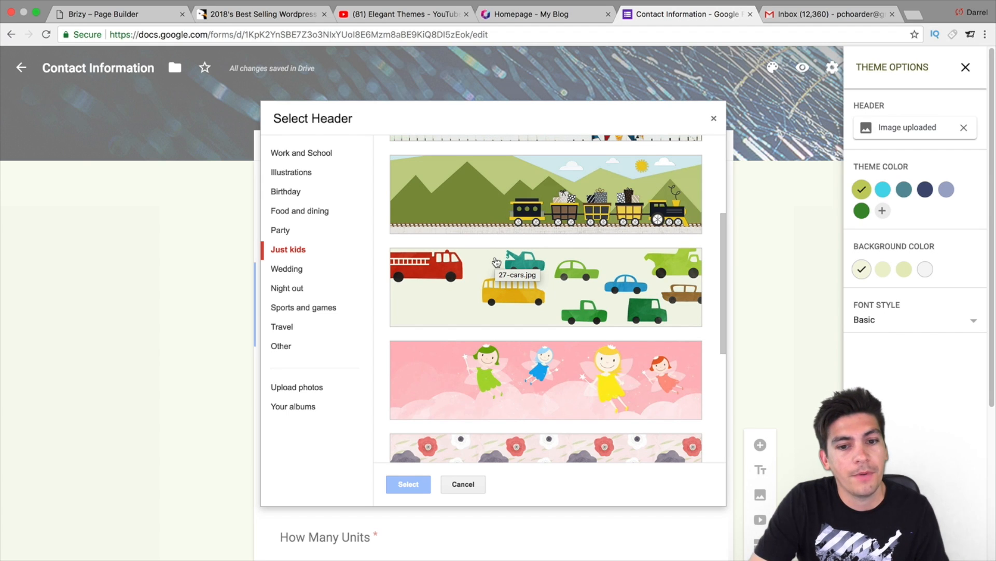
scroll(down, 3)
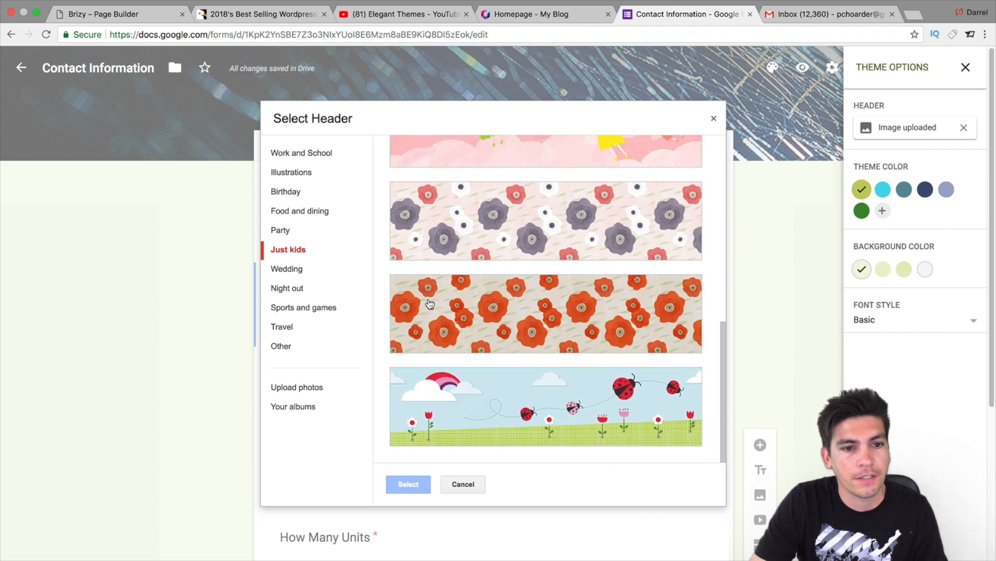
click(286, 287)
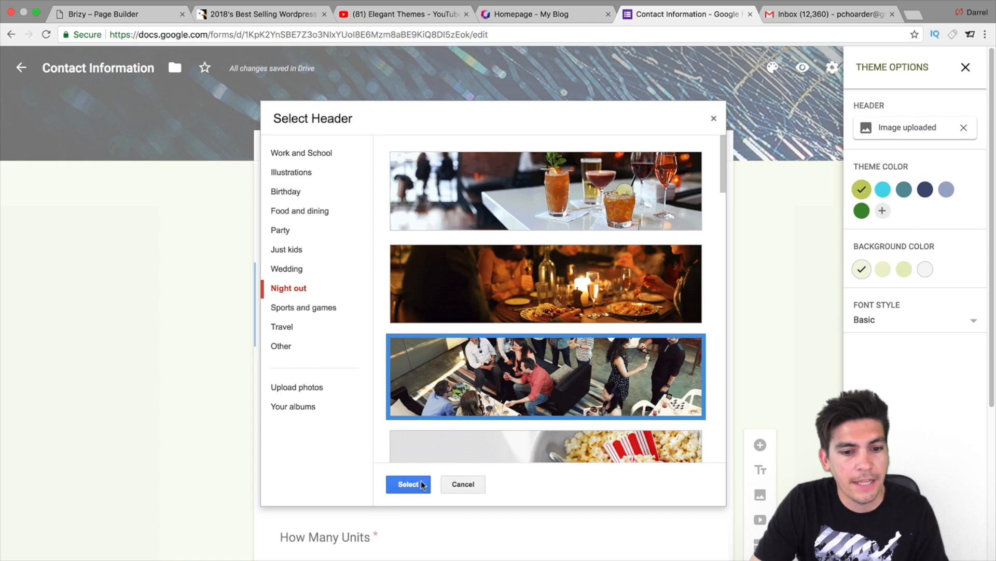
click(408, 483)
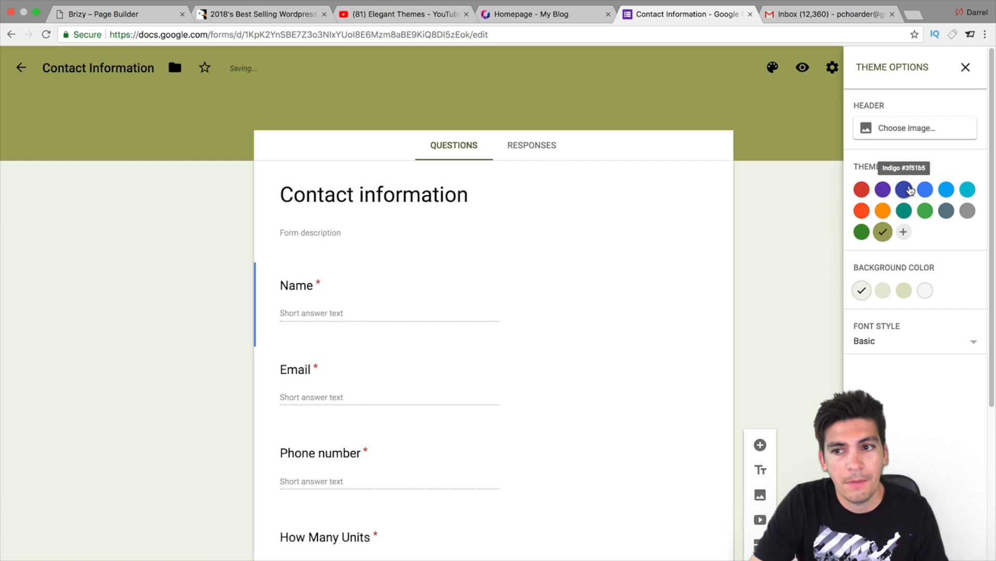
Style the form with an indigo theme, darker lavender background and the Formal font.
click(904, 189)
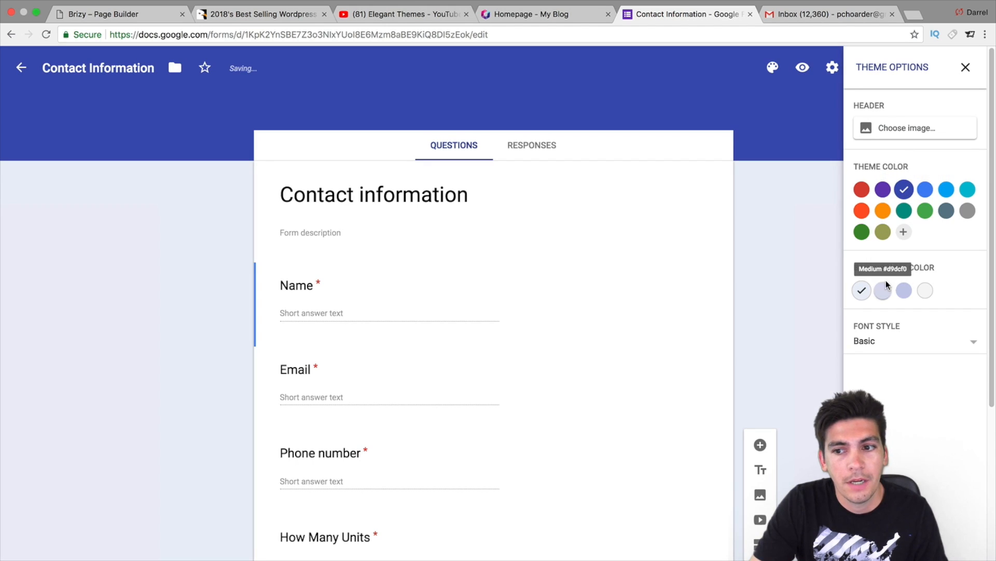
click(903, 291)
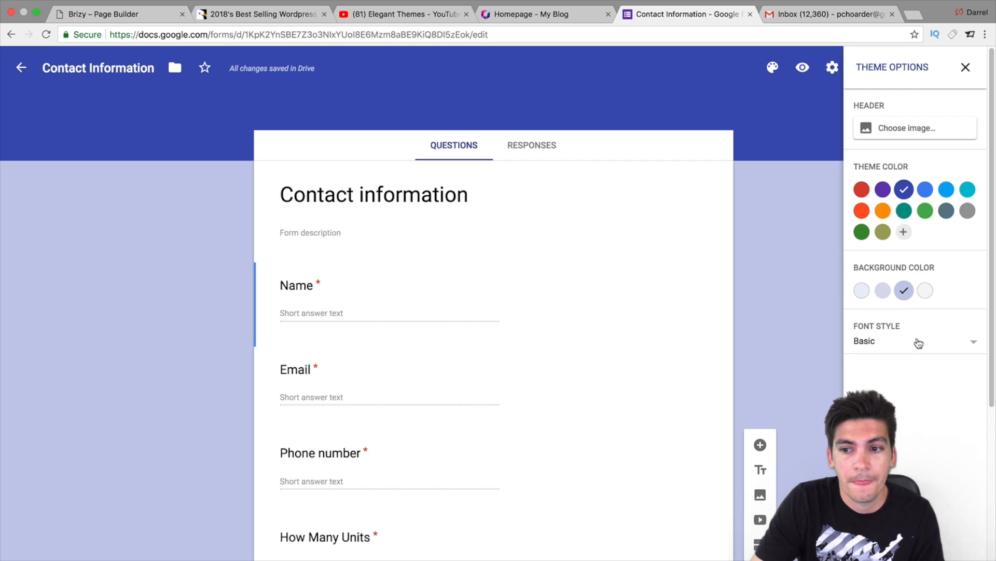
click(915, 341)
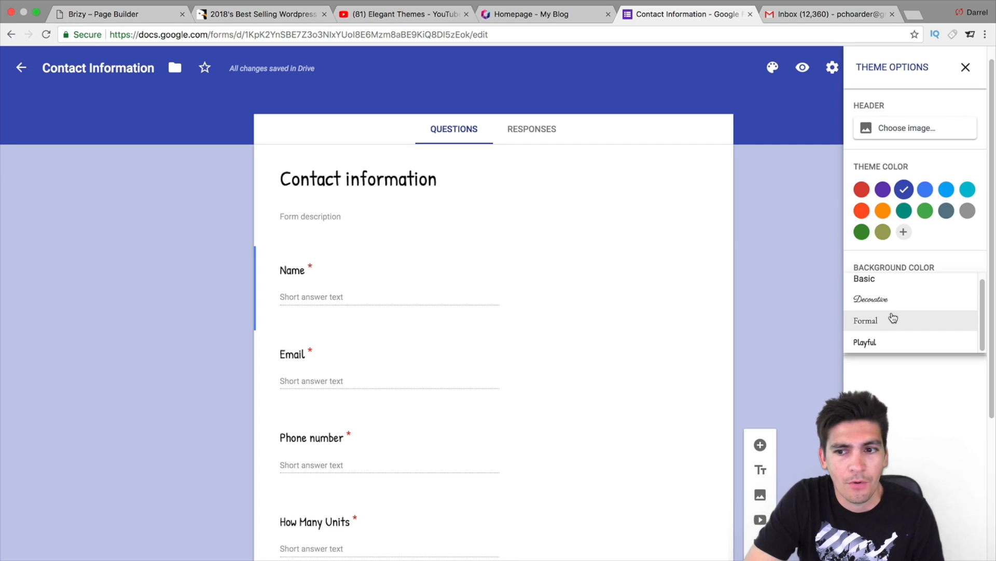
click(866, 321)
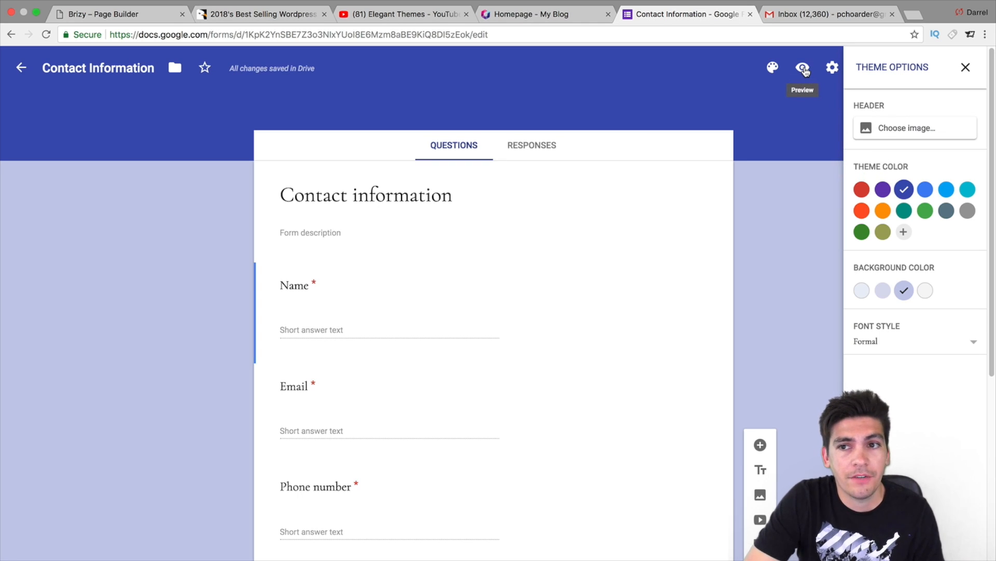
Preview the form, close Theme Options and bring up the form's Settings.
click(802, 68)
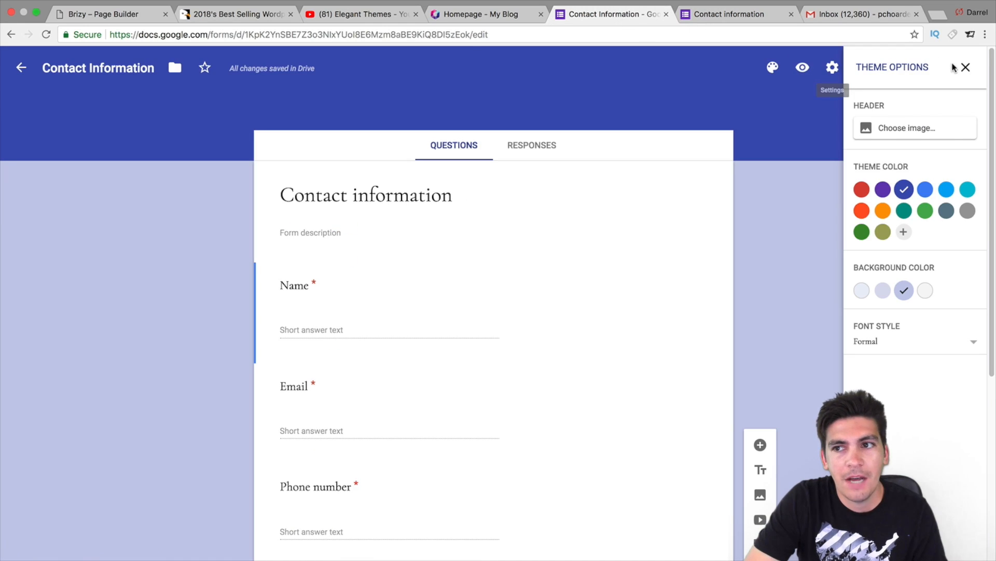
click(964, 68)
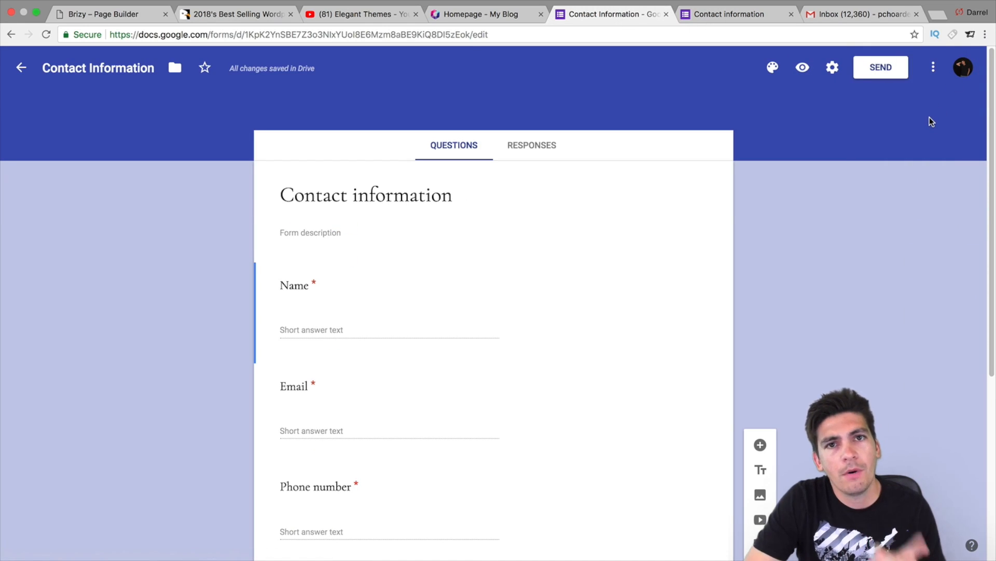
click(831, 67)
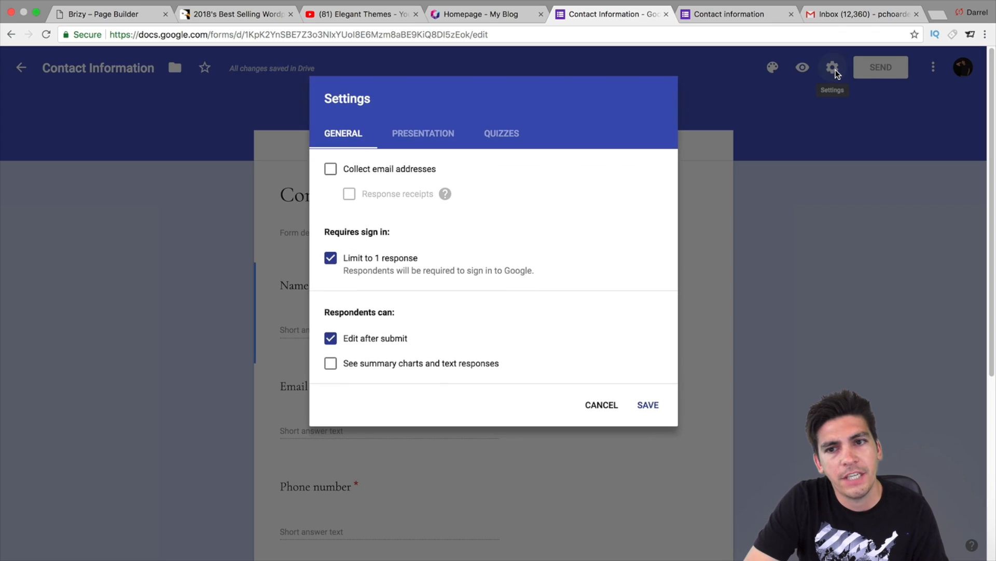
Review the Quizzes settings, return to General and save the form settings.
click(500, 133)
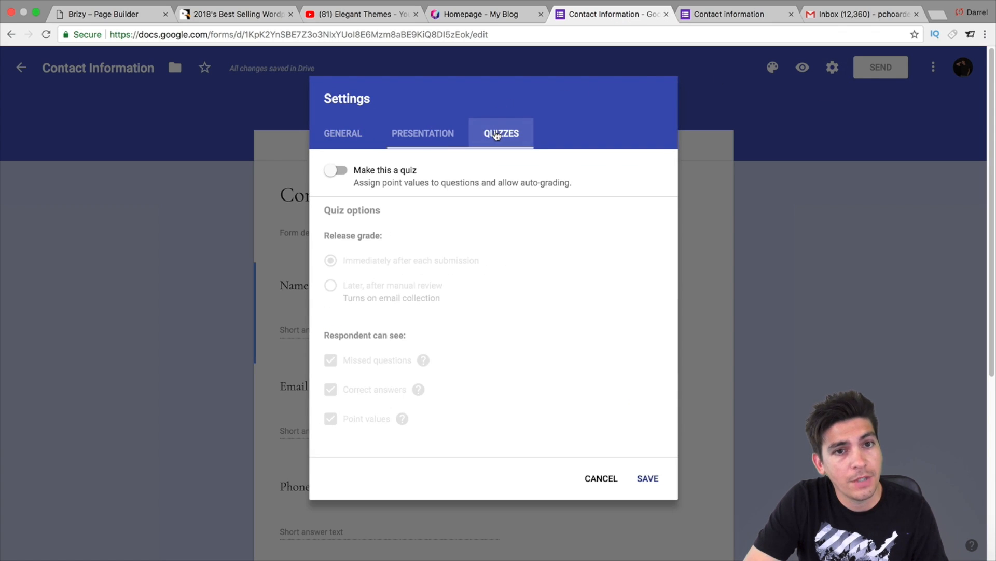
mouse_move(505, 135)
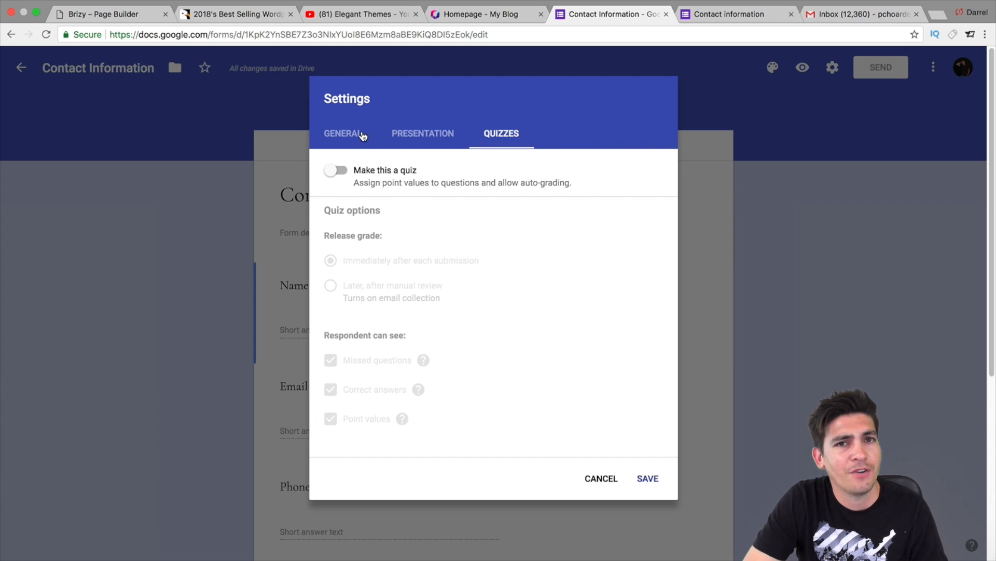
click(344, 133)
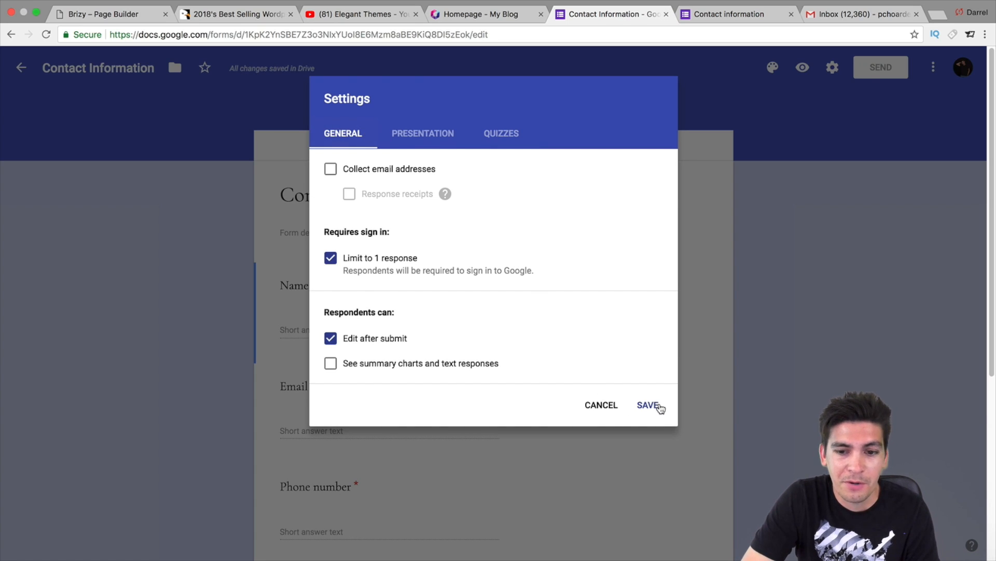
click(648, 405)
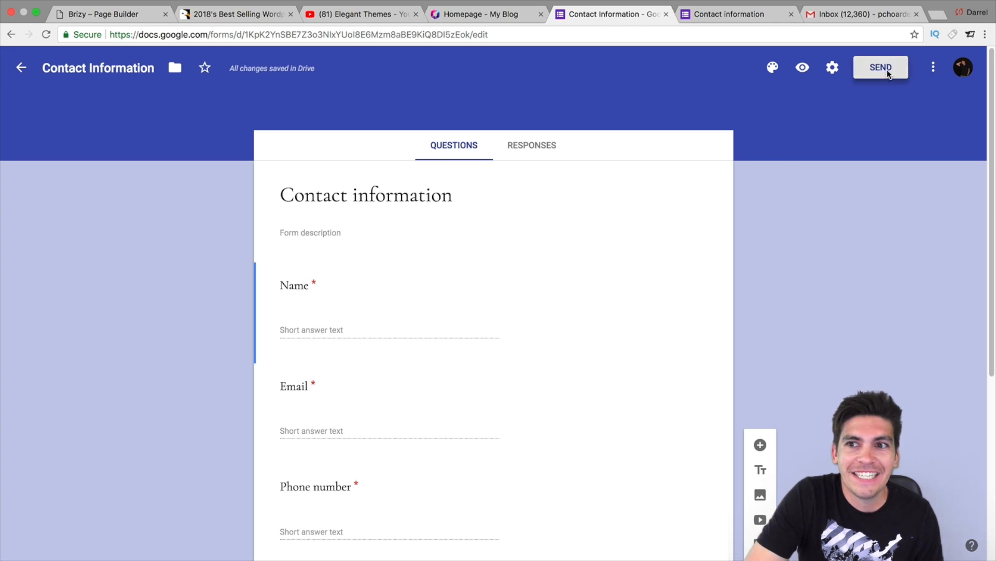
Email a test invitation for the form to the owner's own address, then return to the sharing options.
click(881, 67)
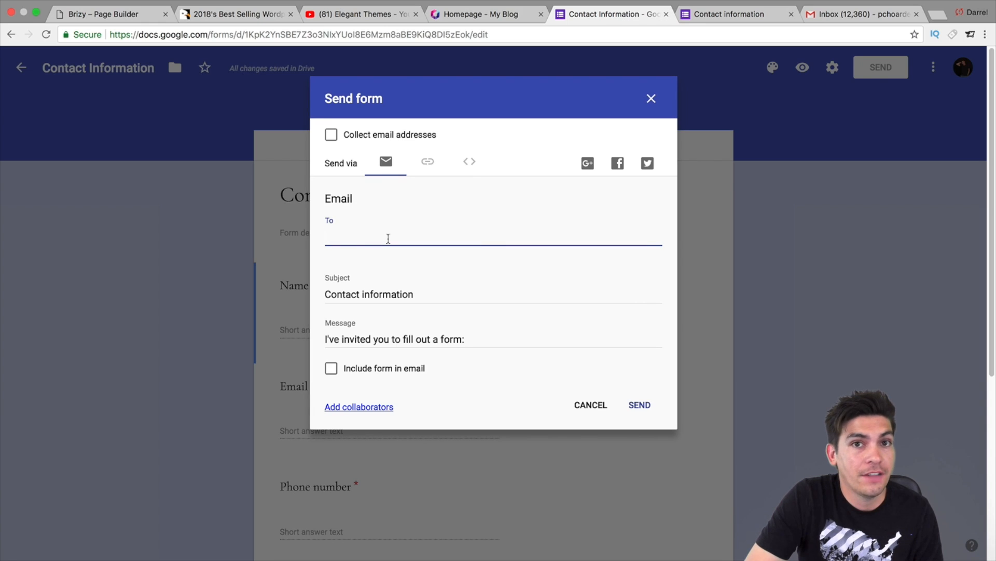
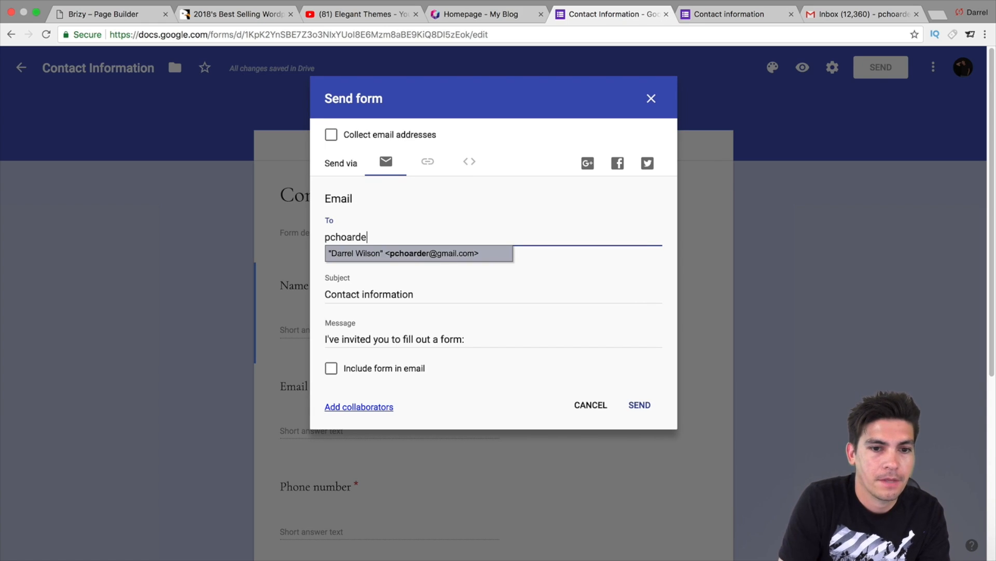
click(418, 253)
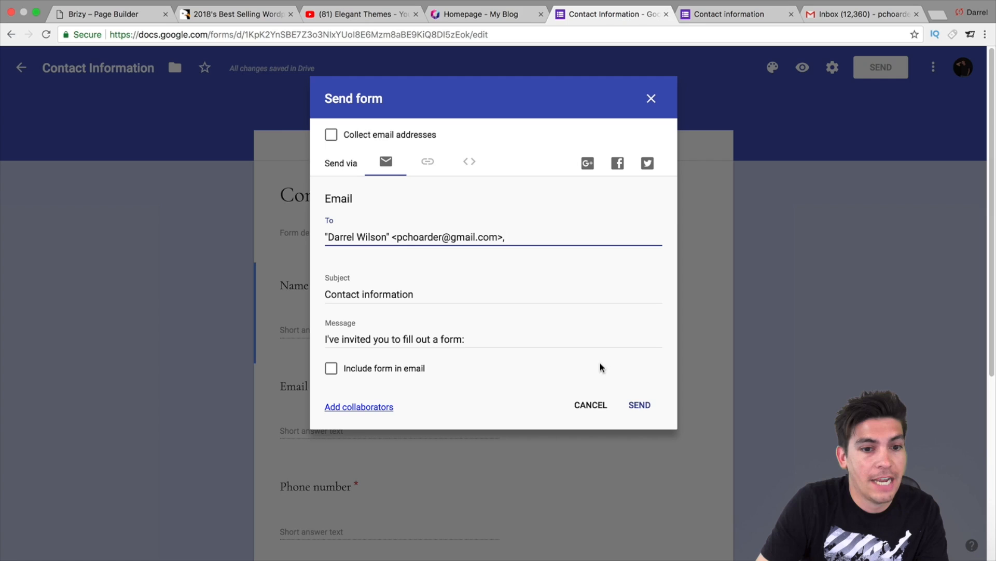
click(651, 98)
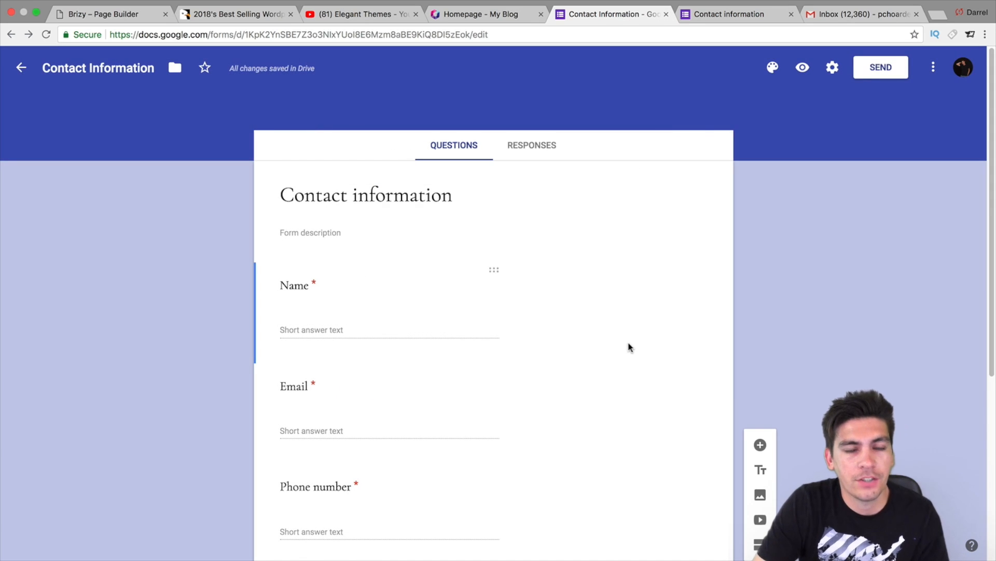
mouse_move(637, 318)
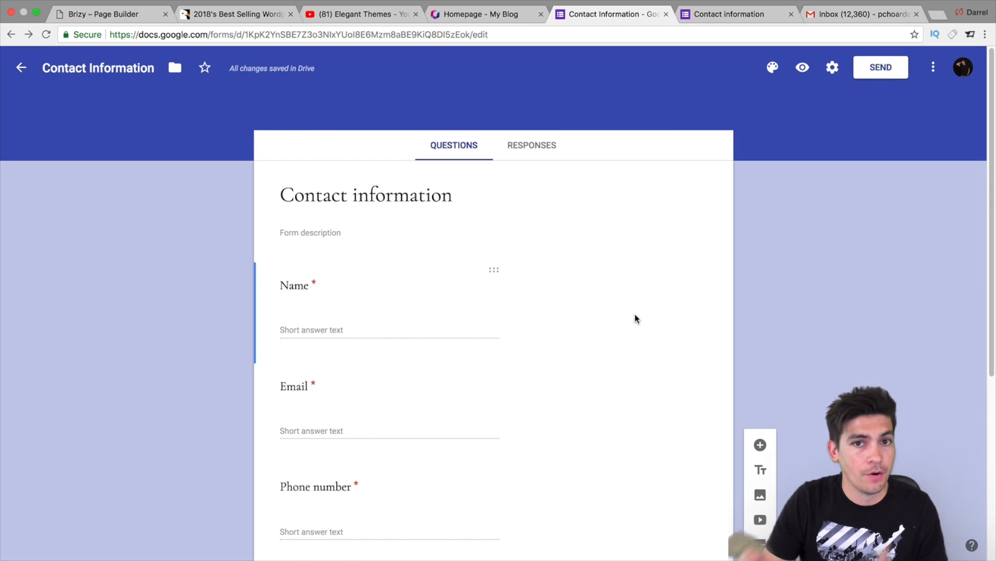
click(880, 67)
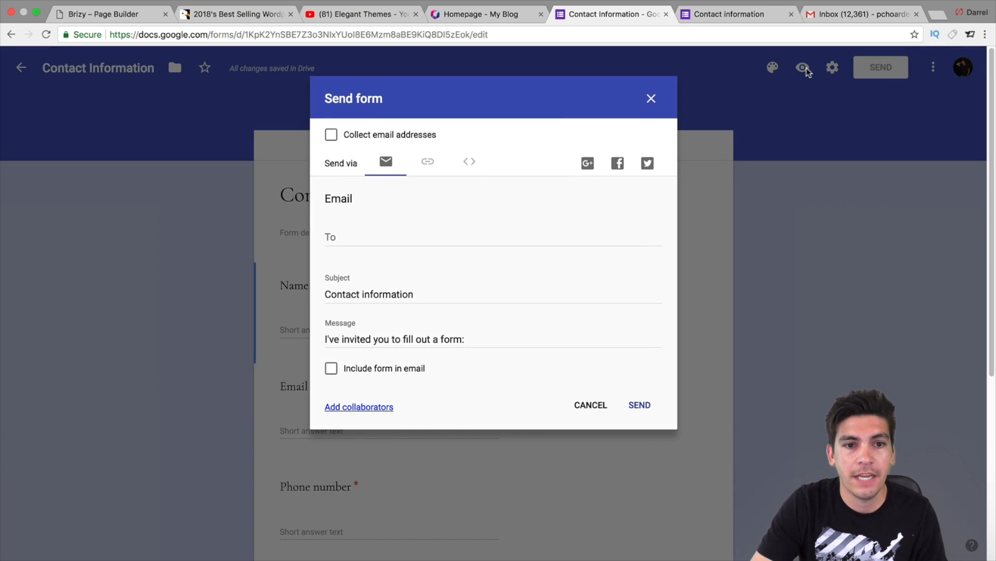
Copy the form's shareable link from the Send form dialog.
click(427, 162)
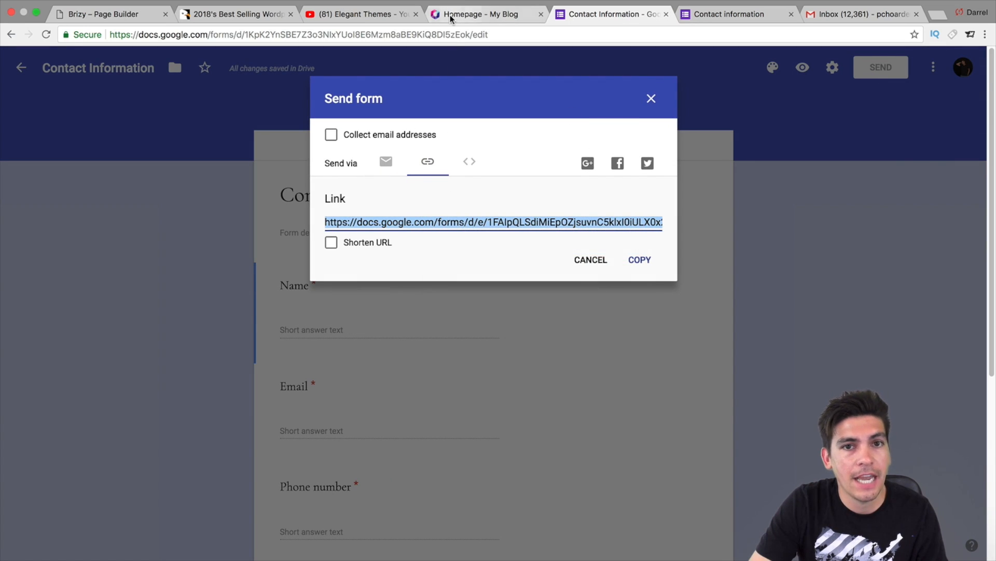
click(482, 14)
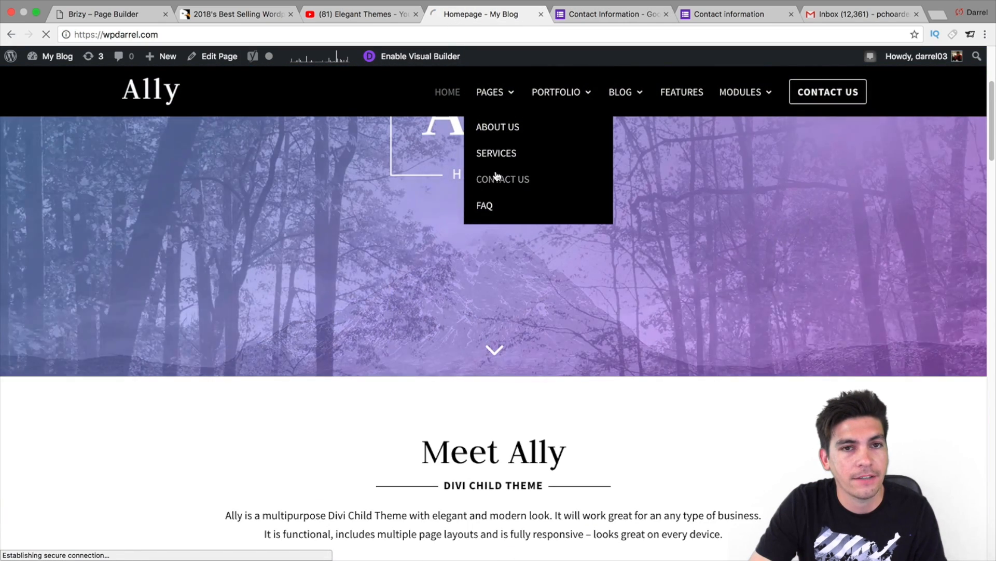
Link the Contact Us page's CLICK HERE button to the Google Form URL in the Divi Visual Builder and save.
click(502, 178)
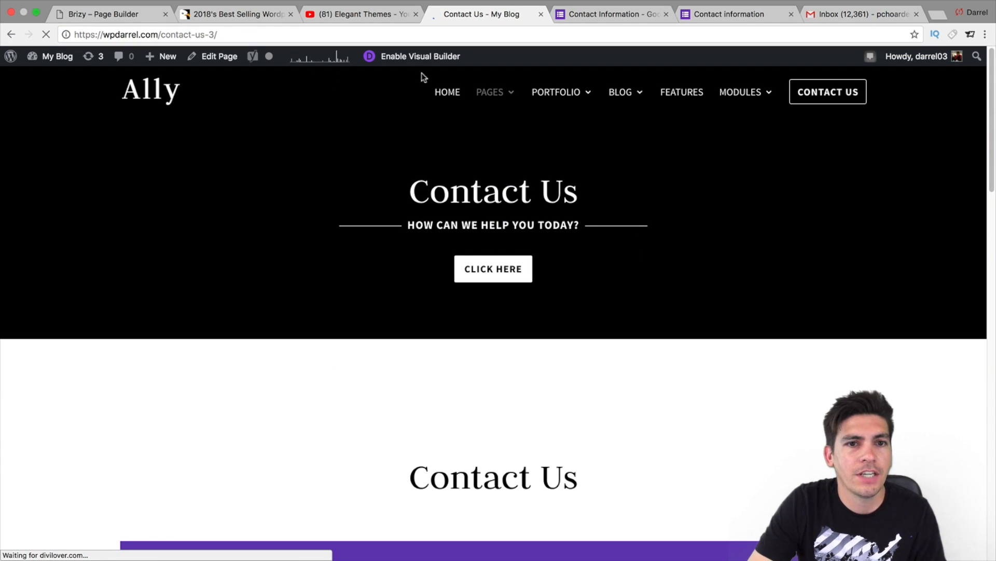
click(418, 56)
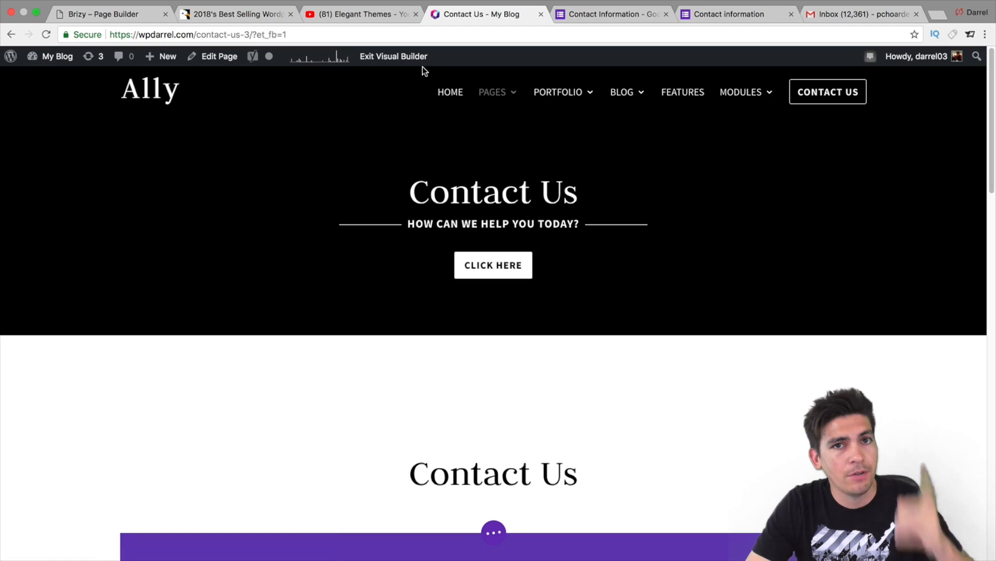
click(492, 265)
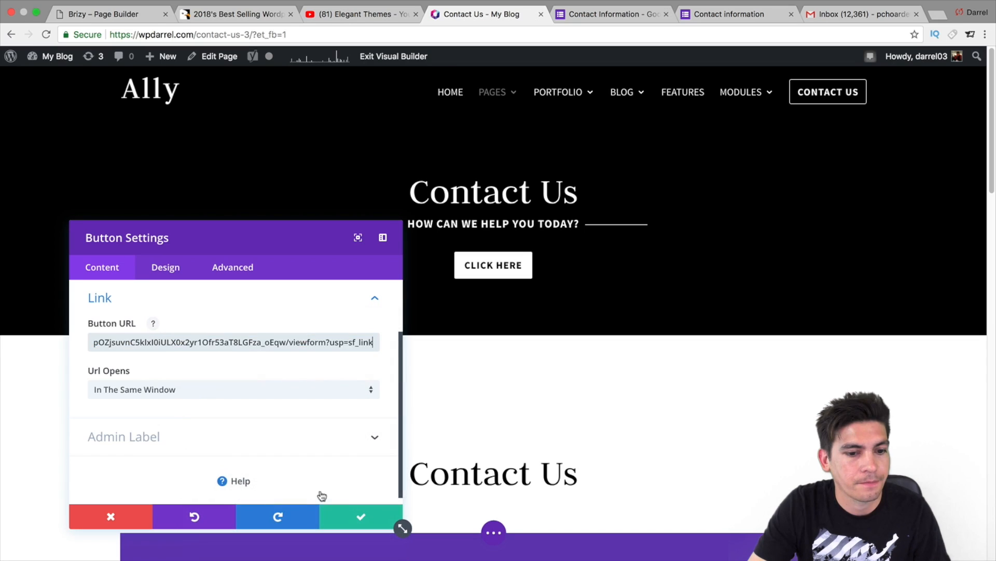
click(360, 516)
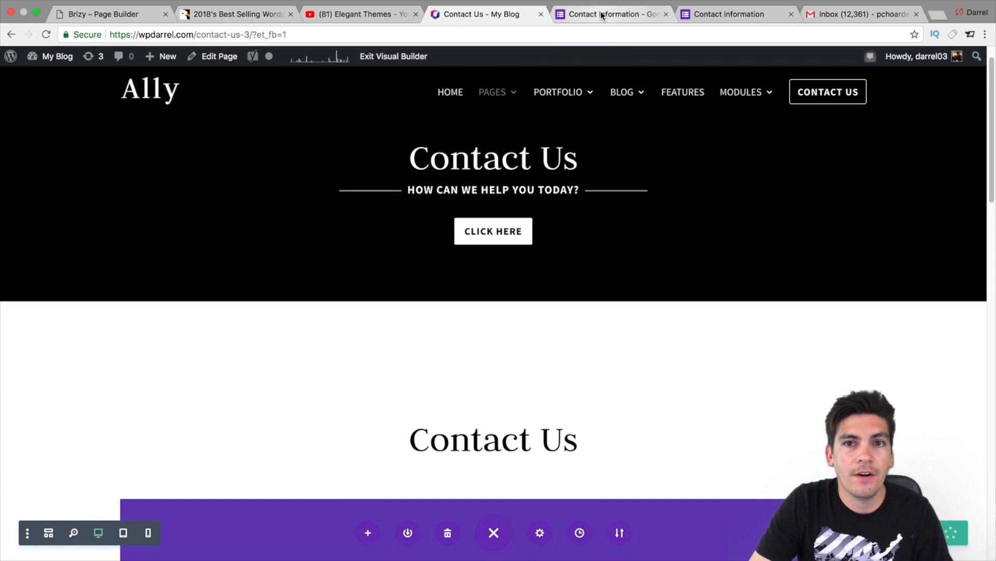
click(611, 13)
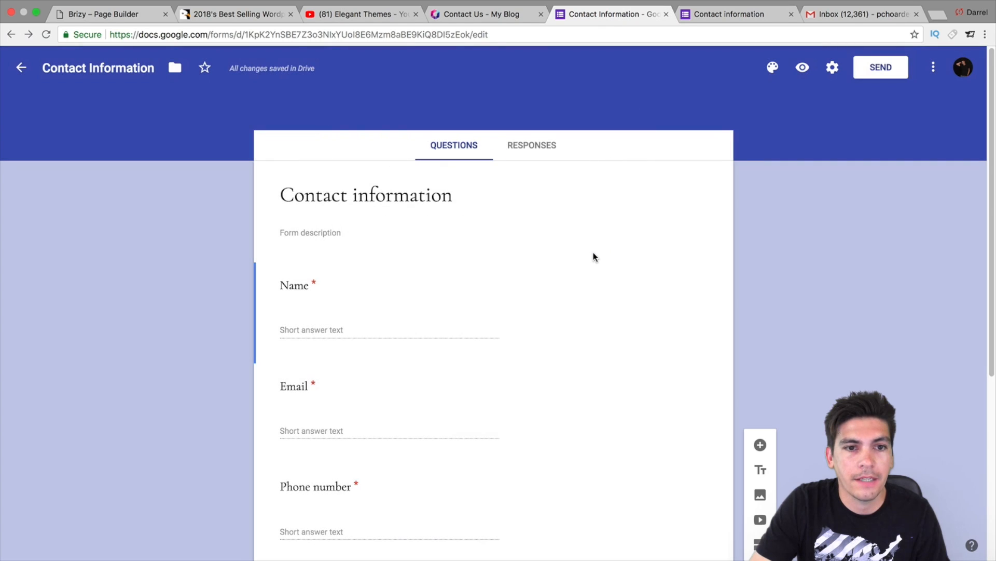
Copy the form's 700 × 520 px iframe embed code from the sharing options.
click(880, 67)
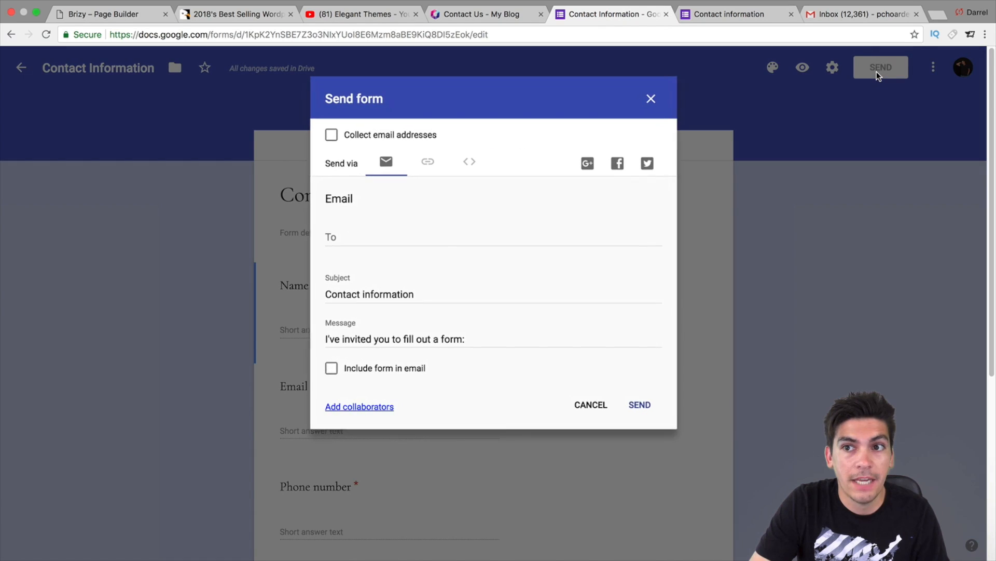
click(469, 162)
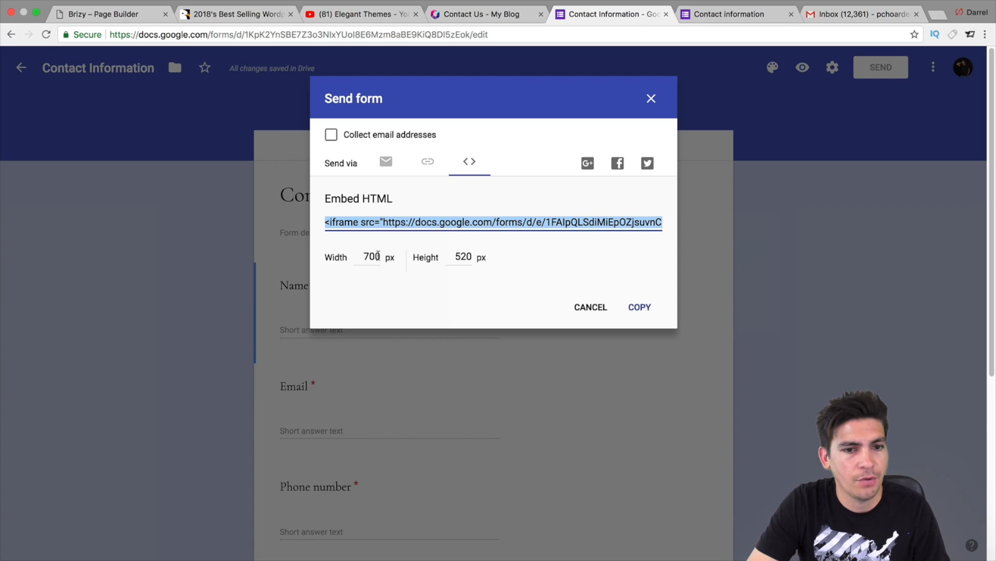
click(482, 13)
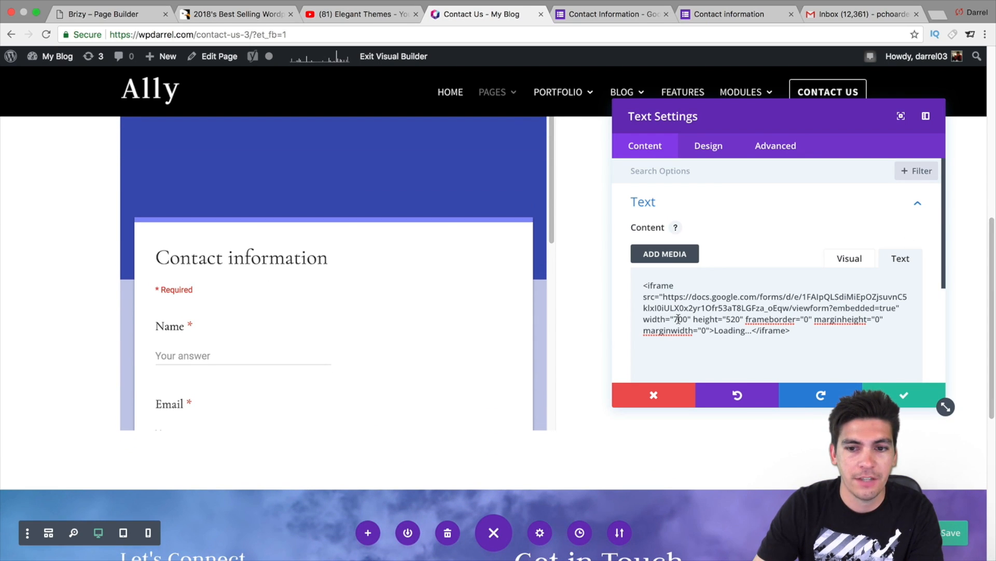
Resize the embedded form iframe in the Text module to 1300 × 1200 px and review that every question shows.
double_click(732, 319)
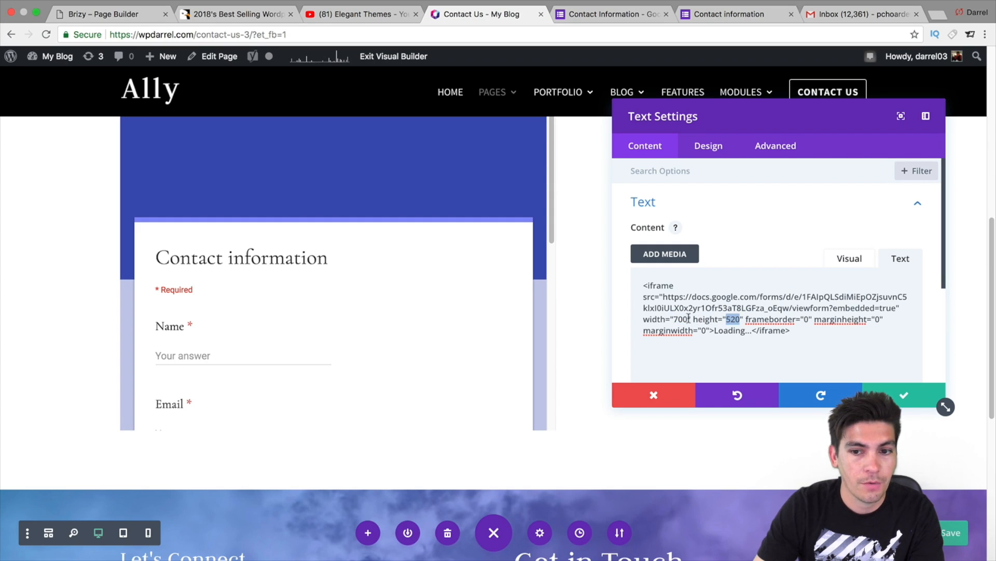
text(13)
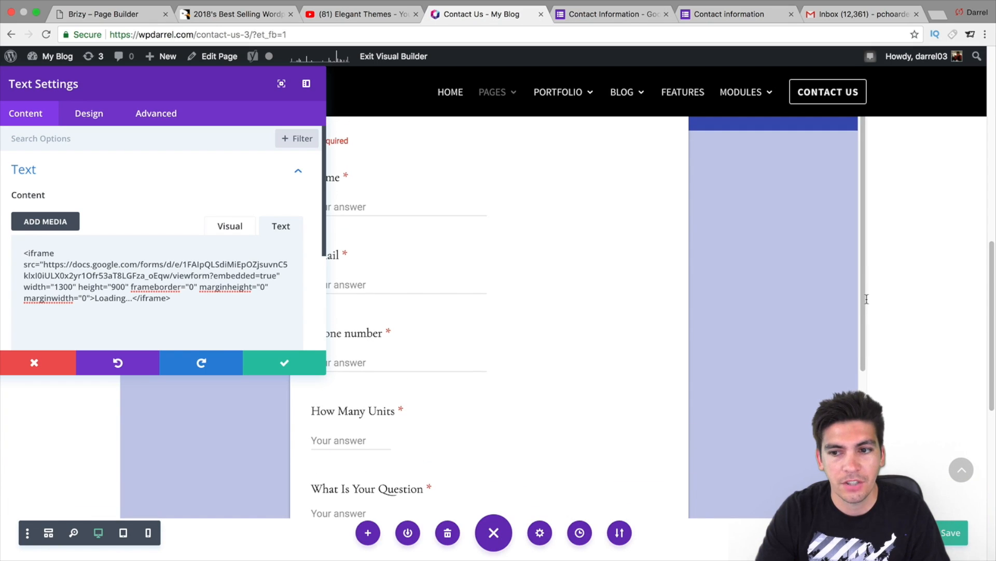
scroll(down, 3)
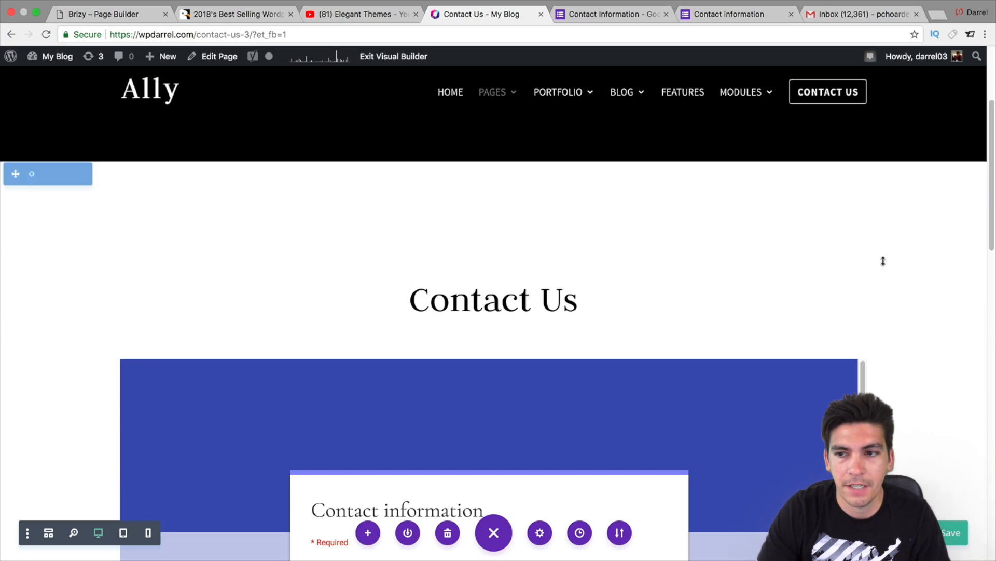
scroll(down, 3)
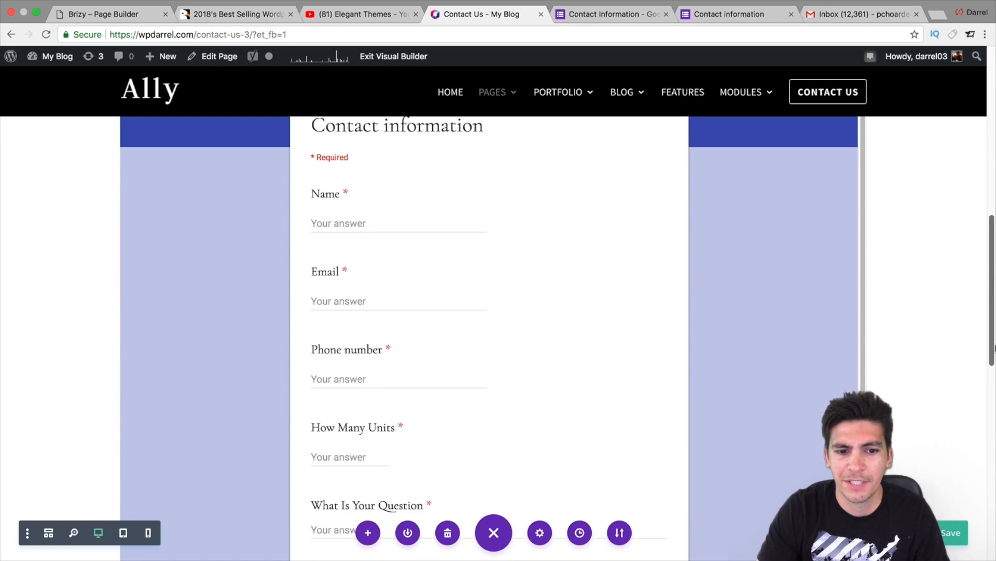
scroll(down, 3)
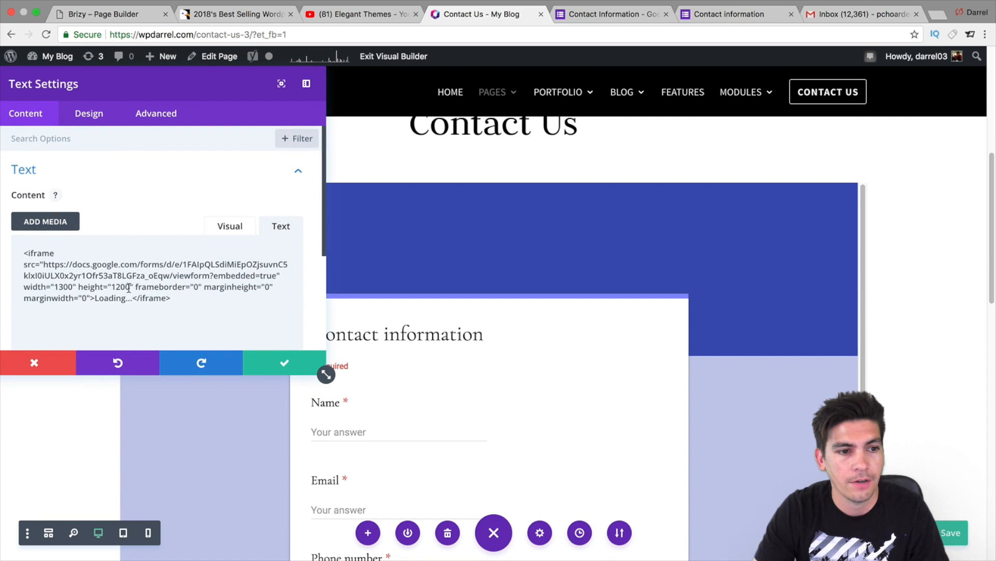
click(283, 362)
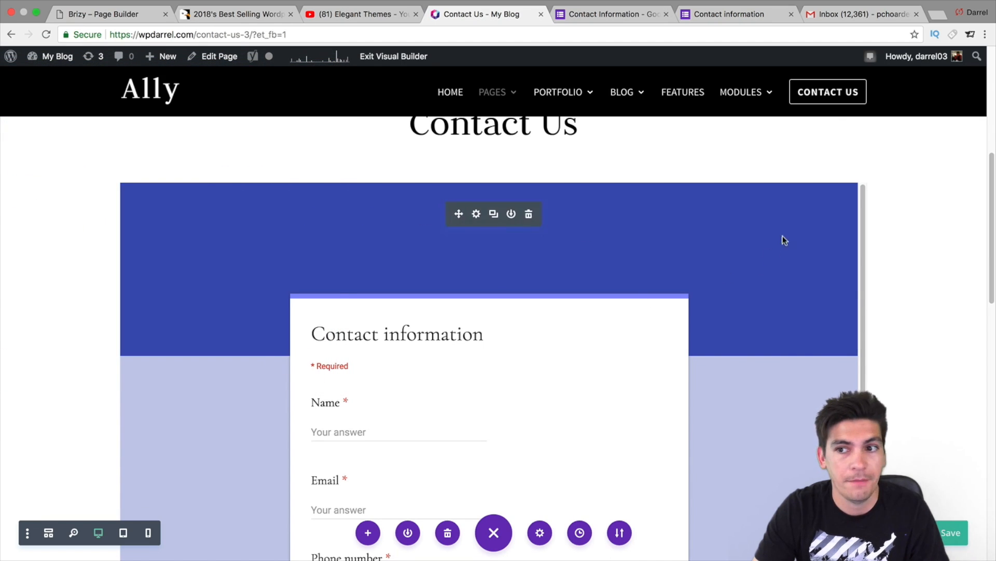
scroll(down, 3)
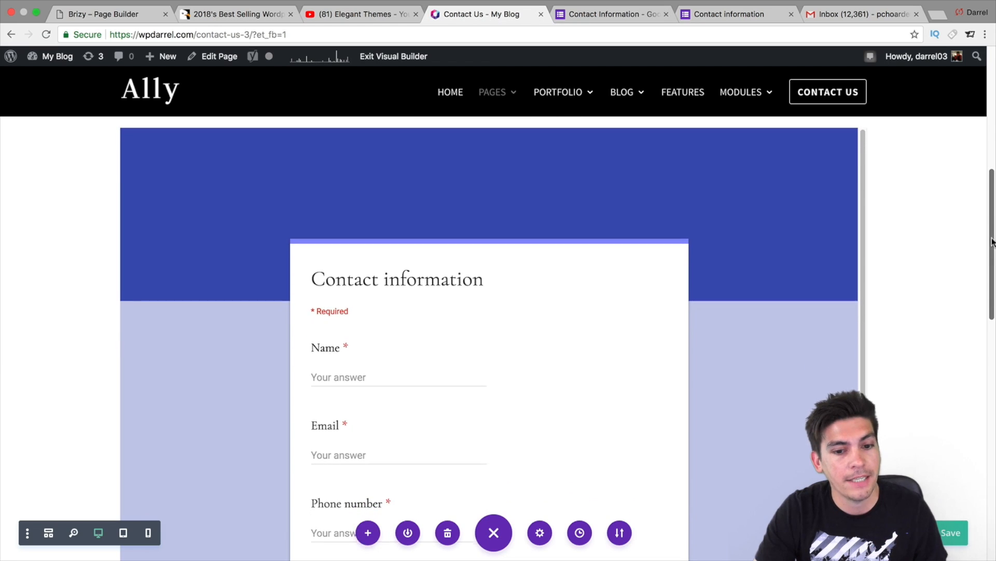
scroll(down, 3)
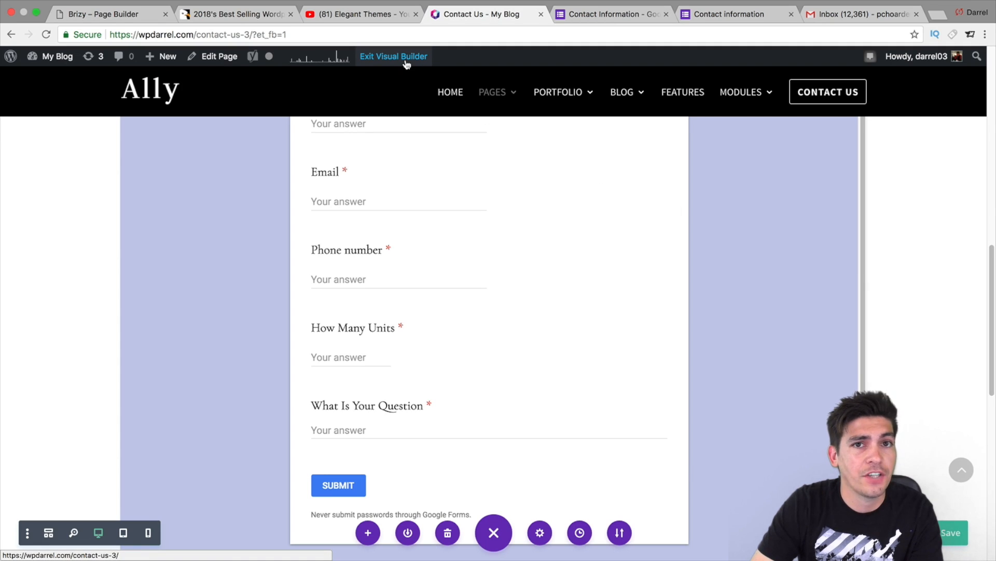
View the live Contact Us page and confirm CLICK HERE opens the form, then return to the embedded form.
click(393, 56)
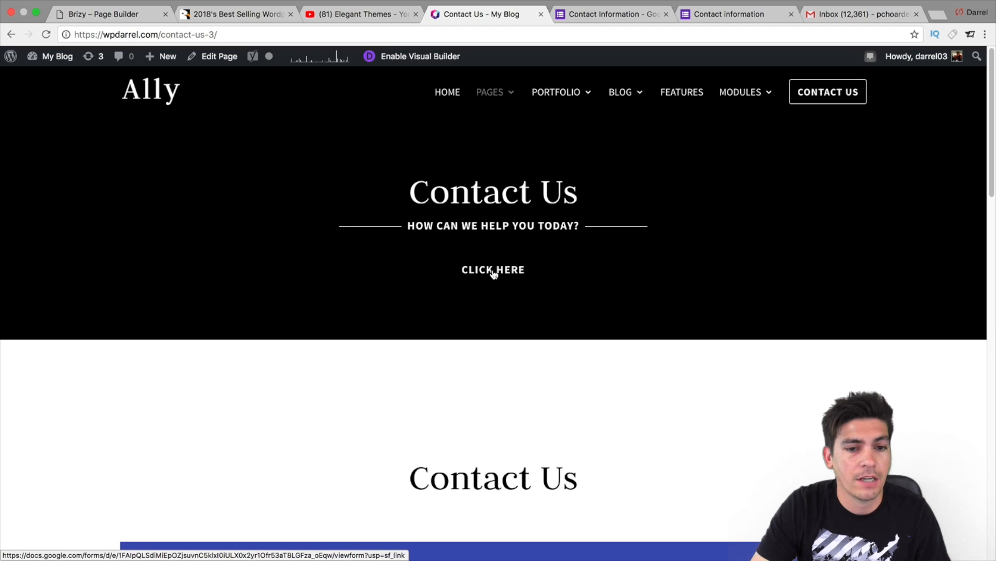
click(492, 270)
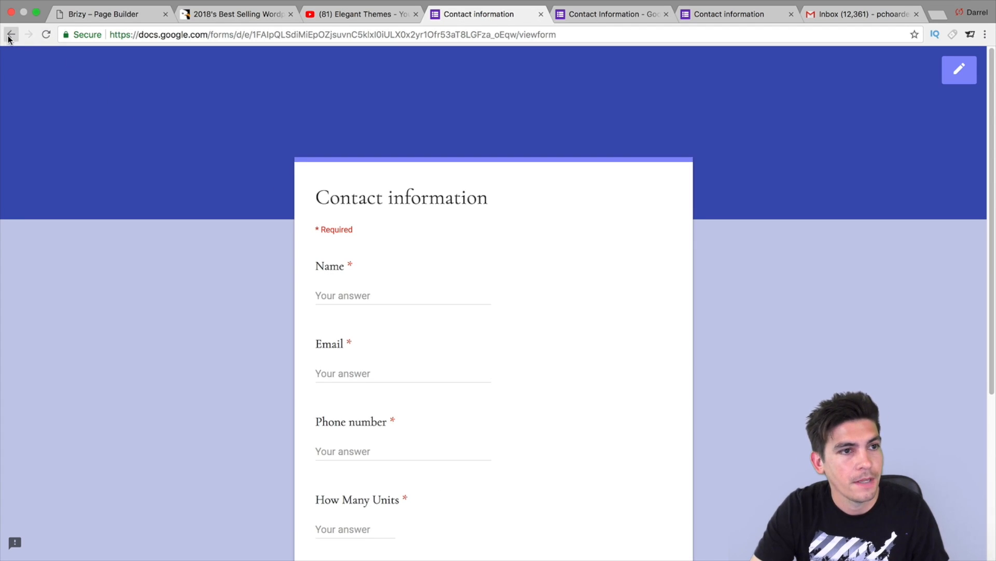
click(11, 34)
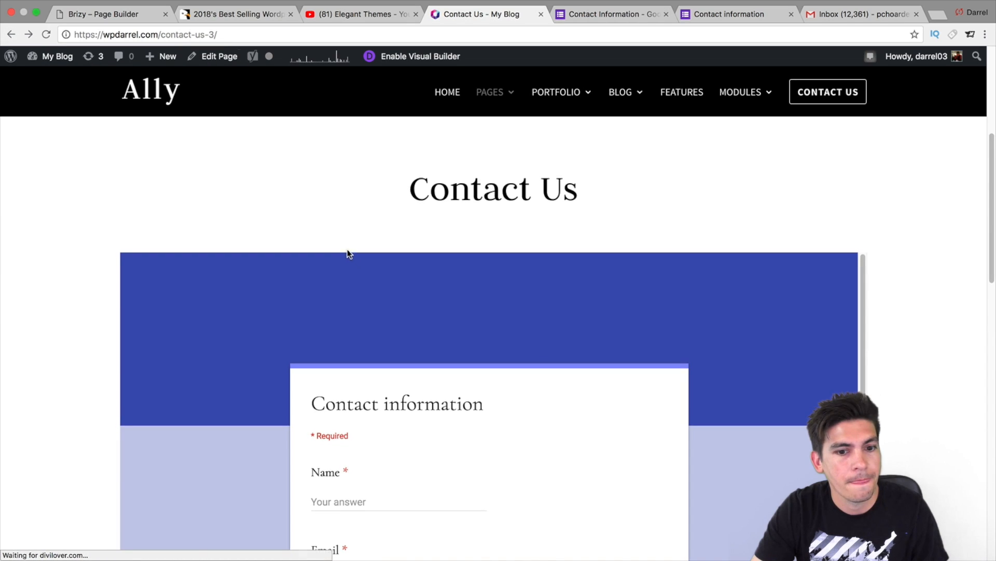
scroll(down, 3)
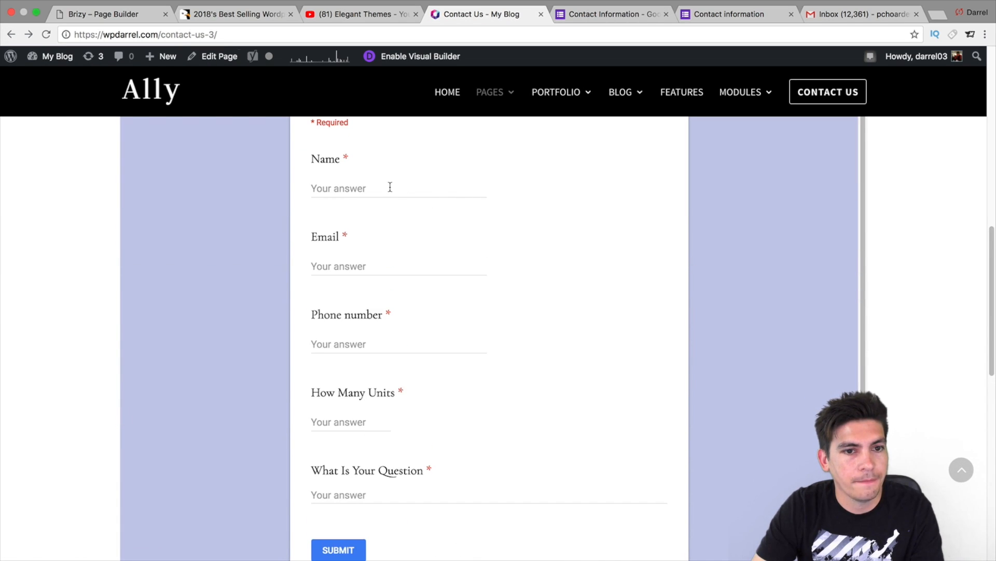
Submit a test response with name 'darrel', email, phone 888888888 and a short message.
text(darrel)
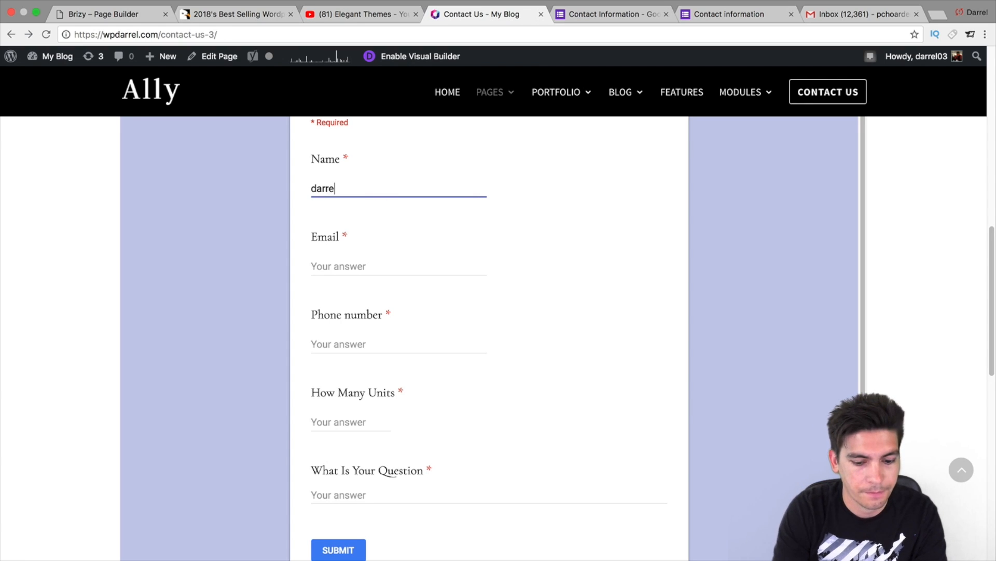
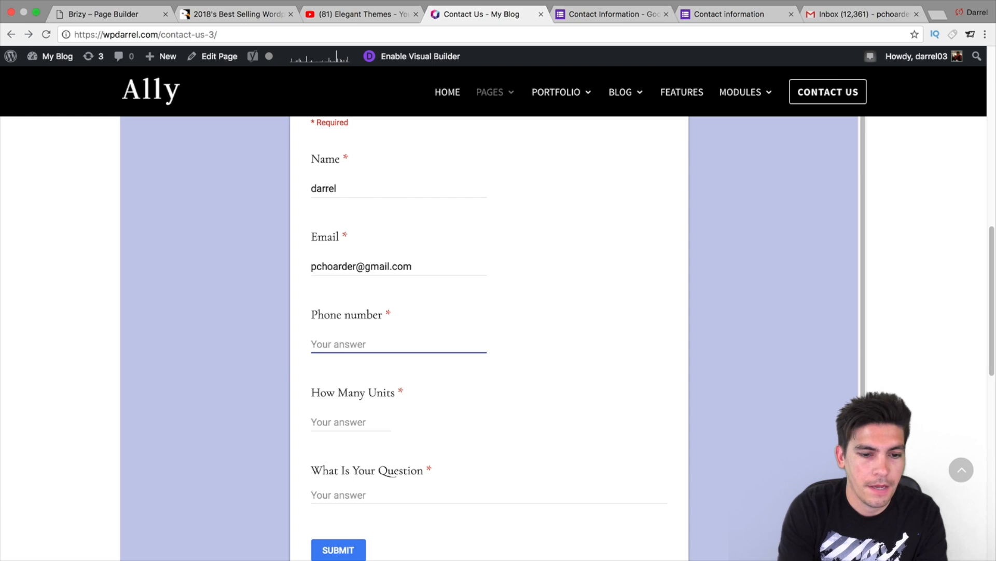
text(888888888)
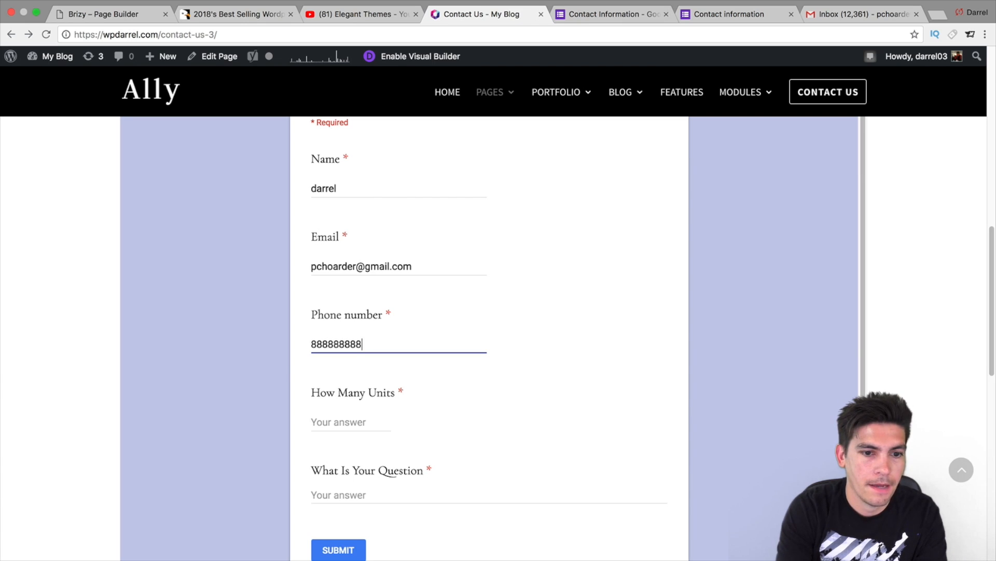
text(hey whats up)
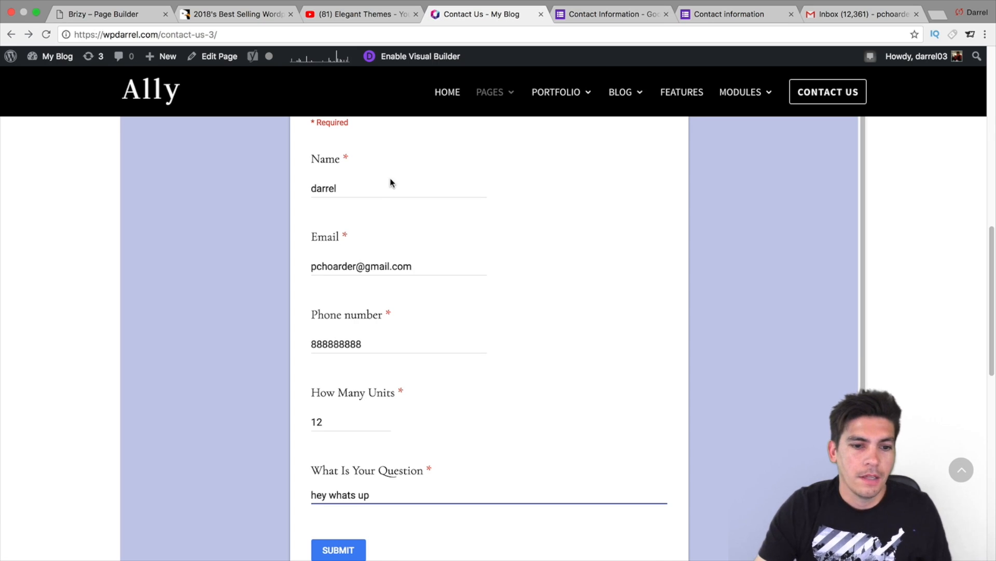
mouse_move(372, 344)
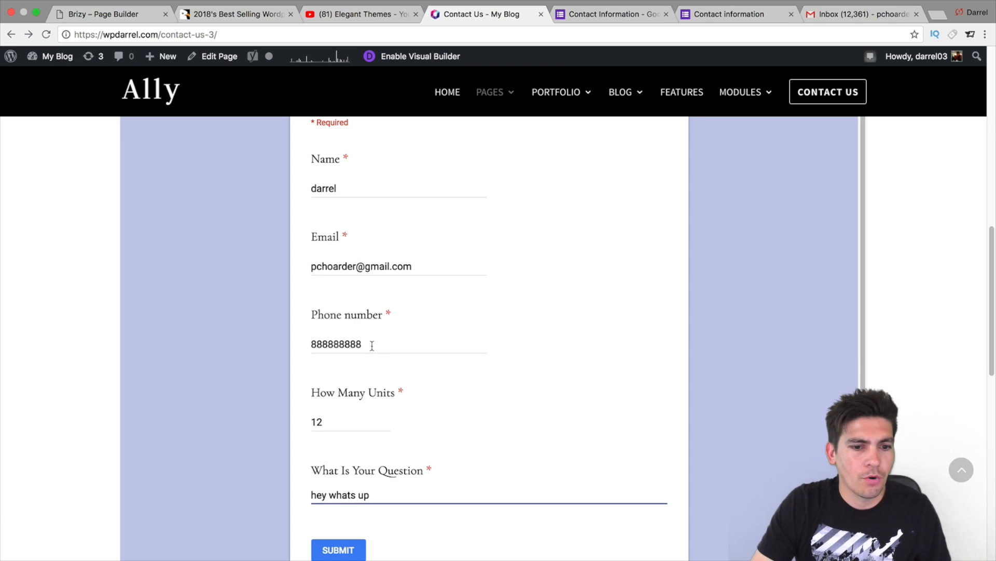
mouse_move(362, 373)
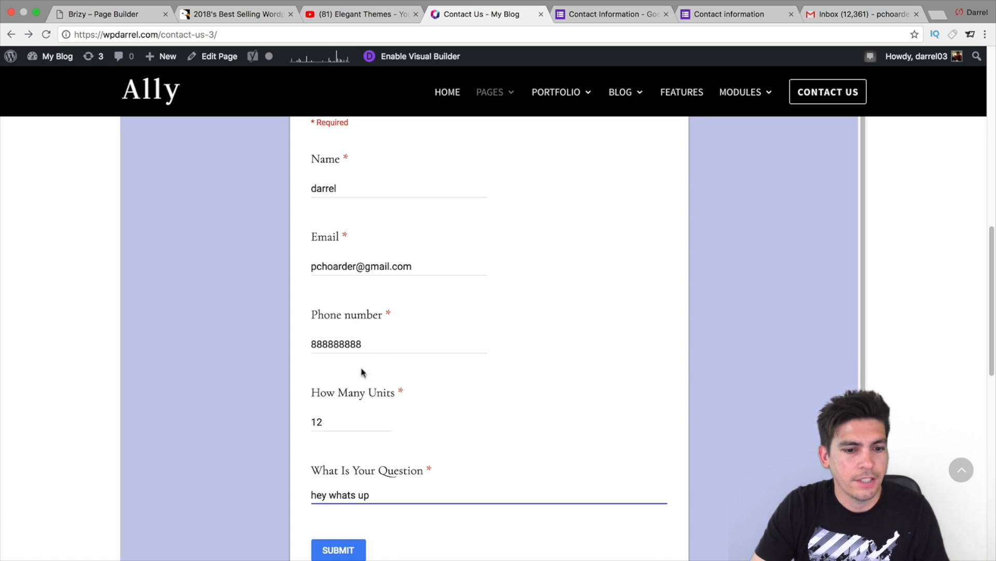
click(338, 550)
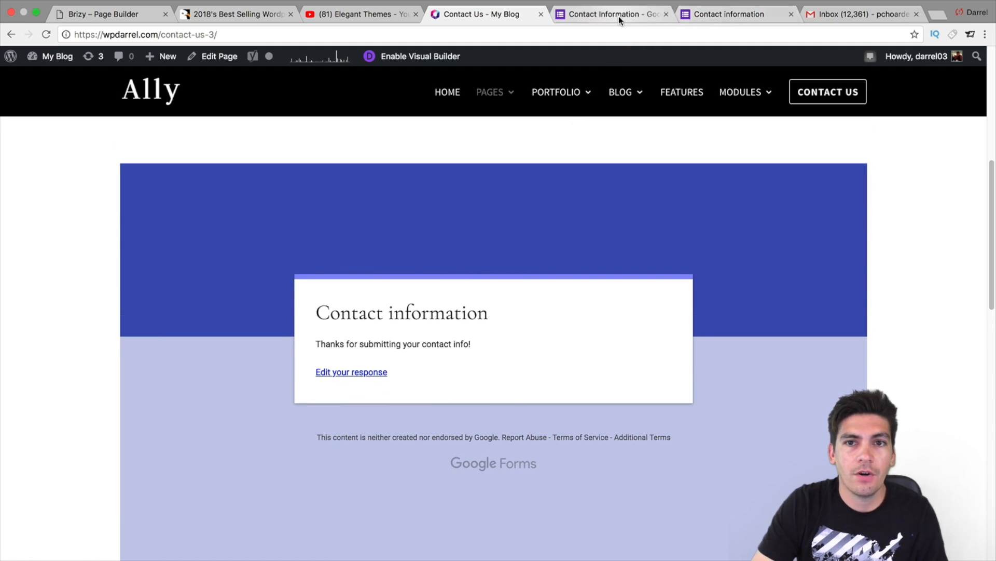
View the Contact Information form's one test response and turn on email notifications for new responses.
click(611, 13)
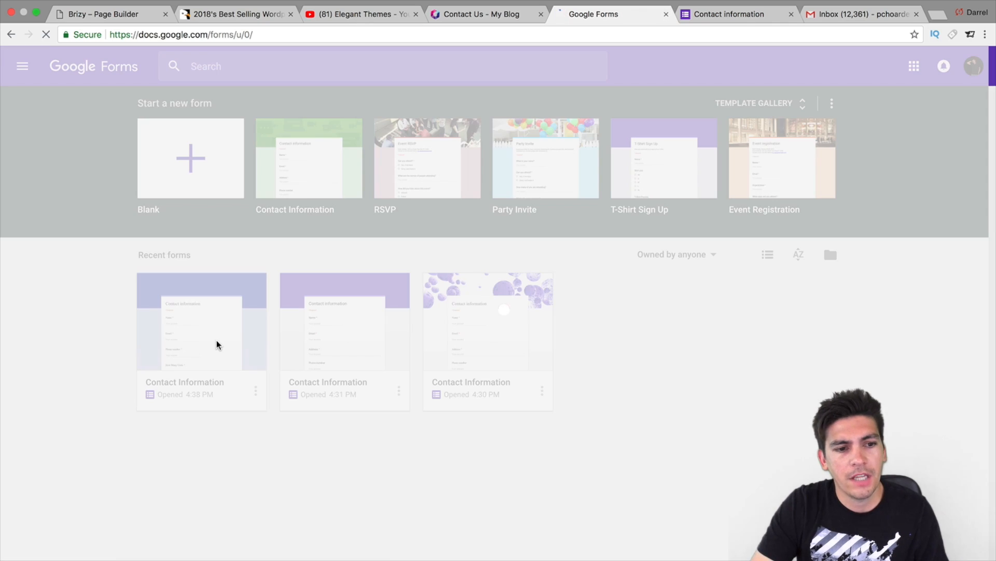
click(201, 320)
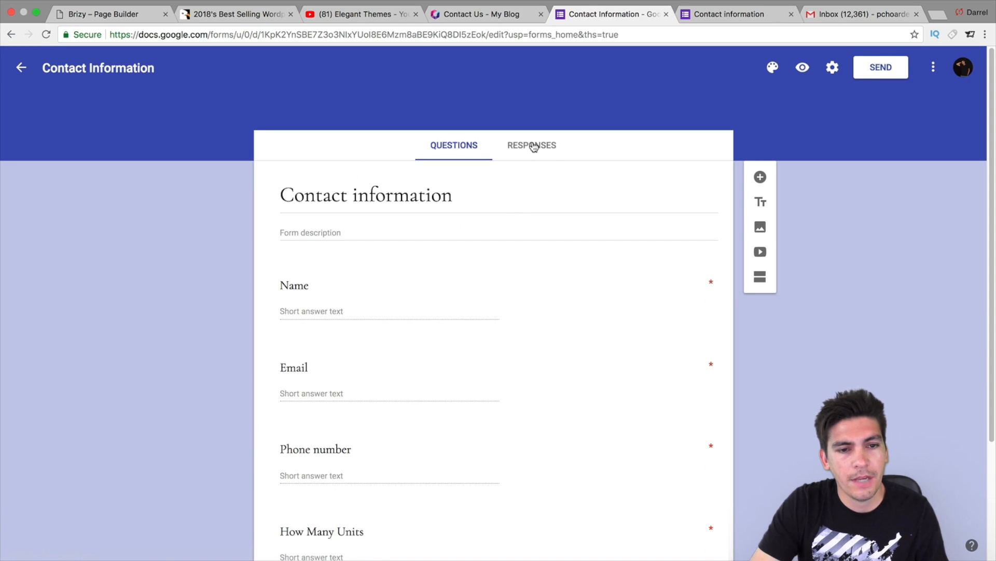
click(531, 146)
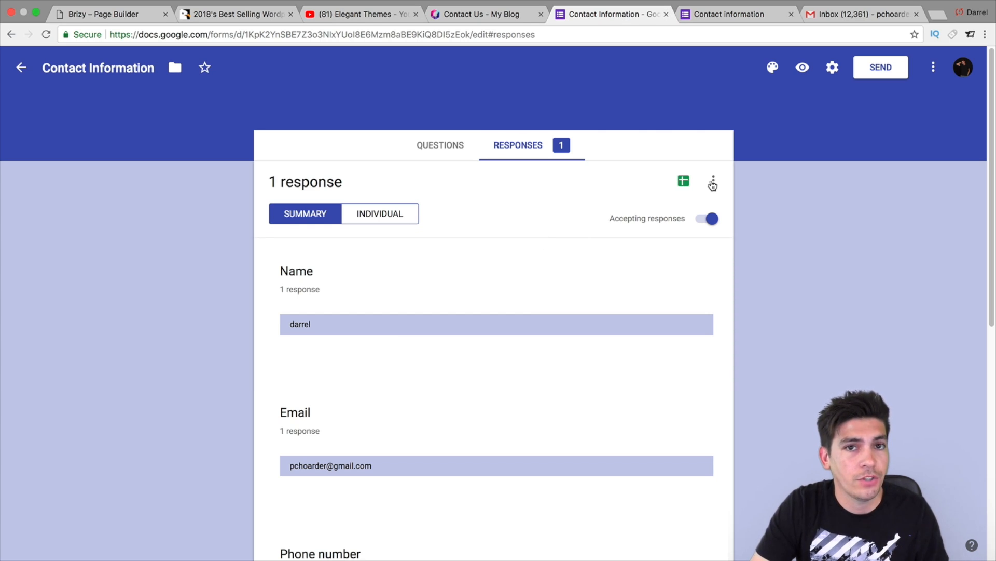
click(712, 181)
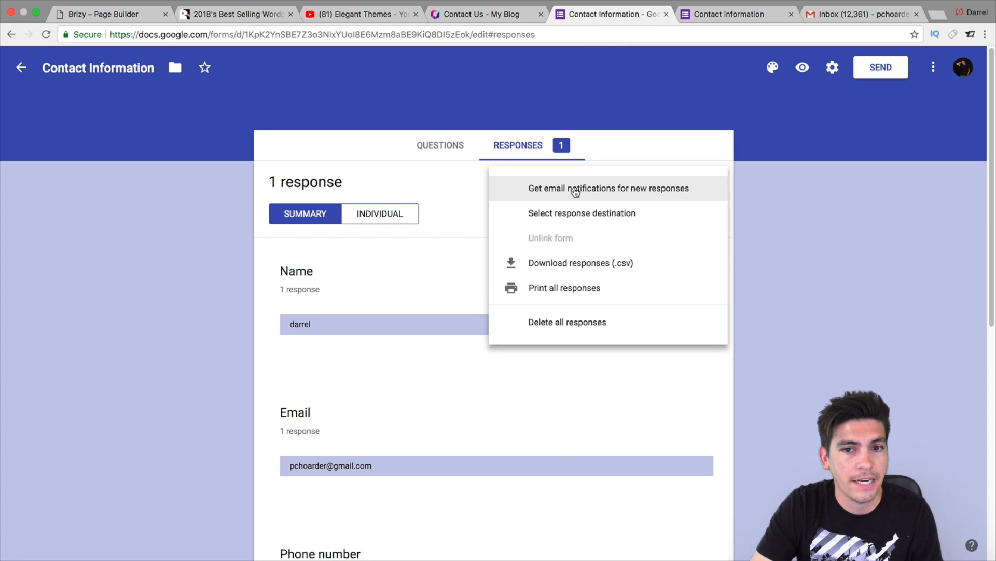
click(607, 188)
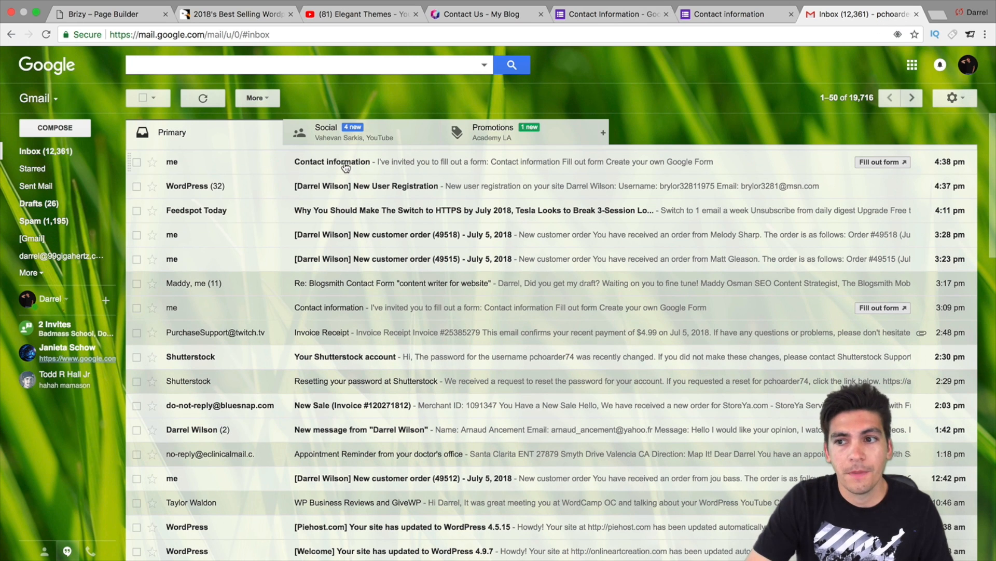
From the Gmail invitation email, open the form and the earlier submission for editing, then return to the responses.
click(332, 162)
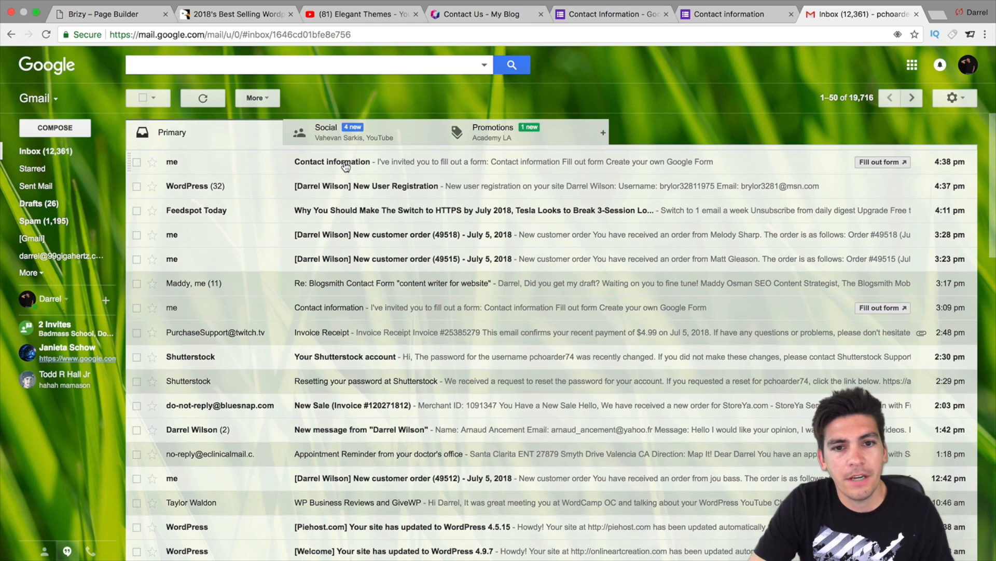
click(332, 162)
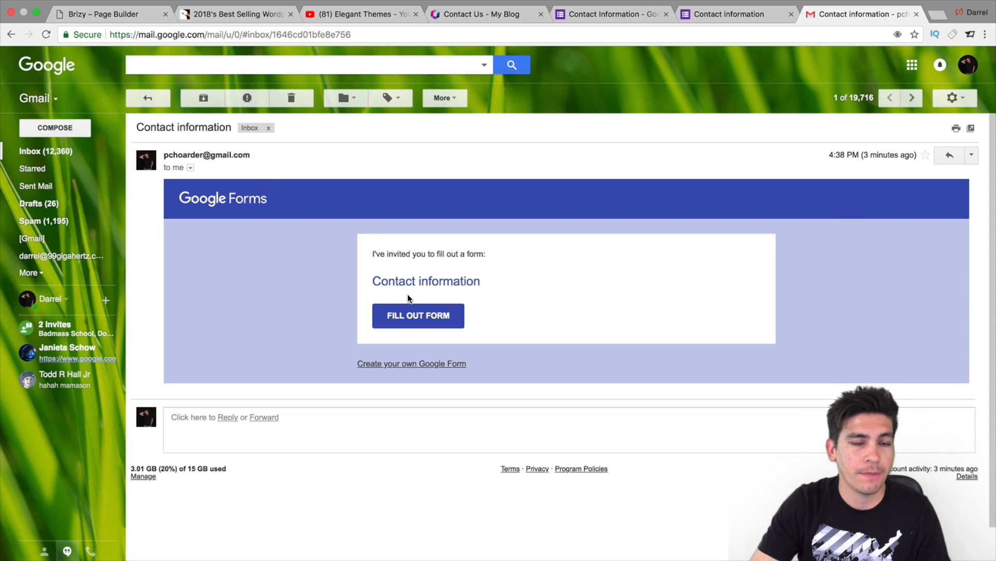
click(418, 316)
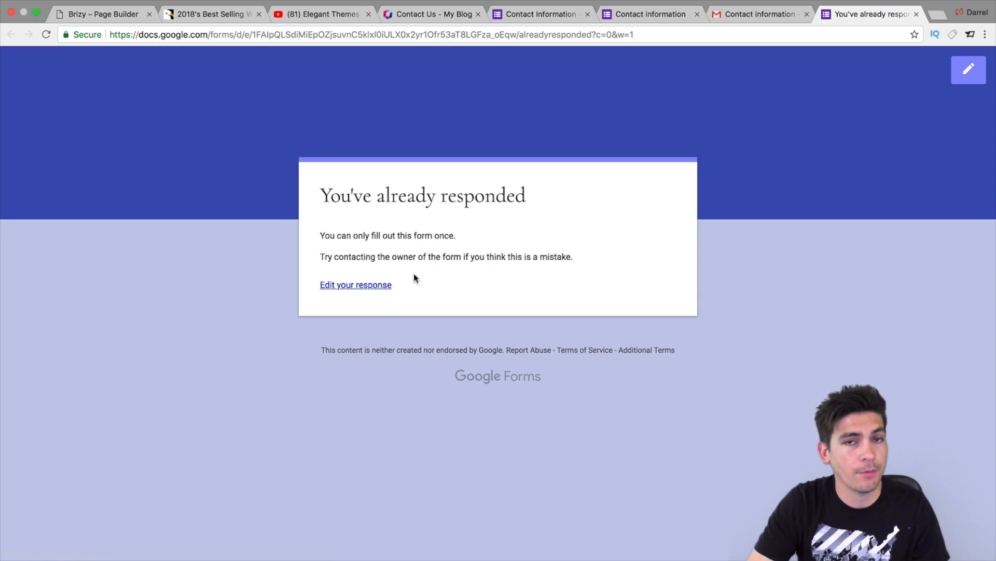
mouse_move(478, 231)
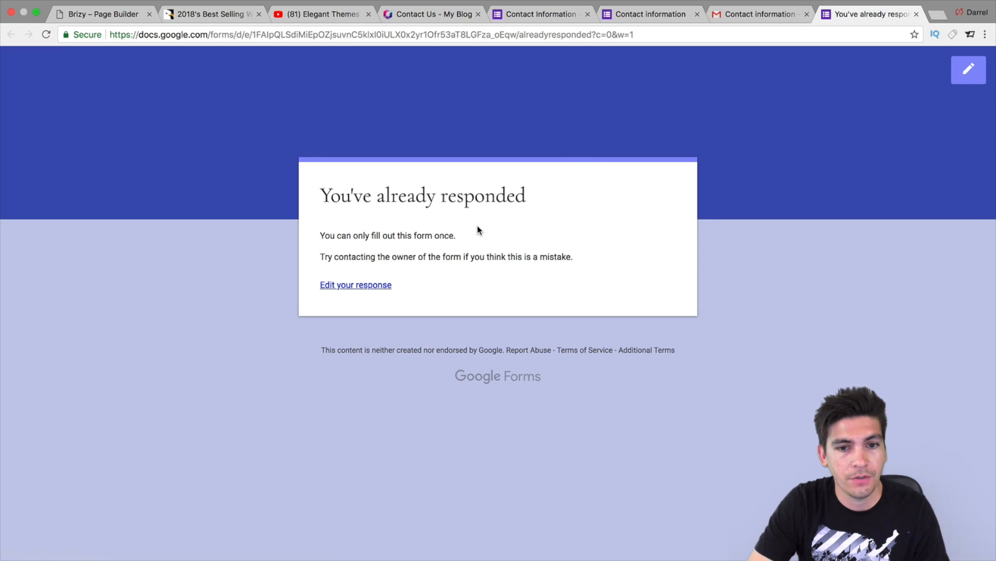
click(355, 285)
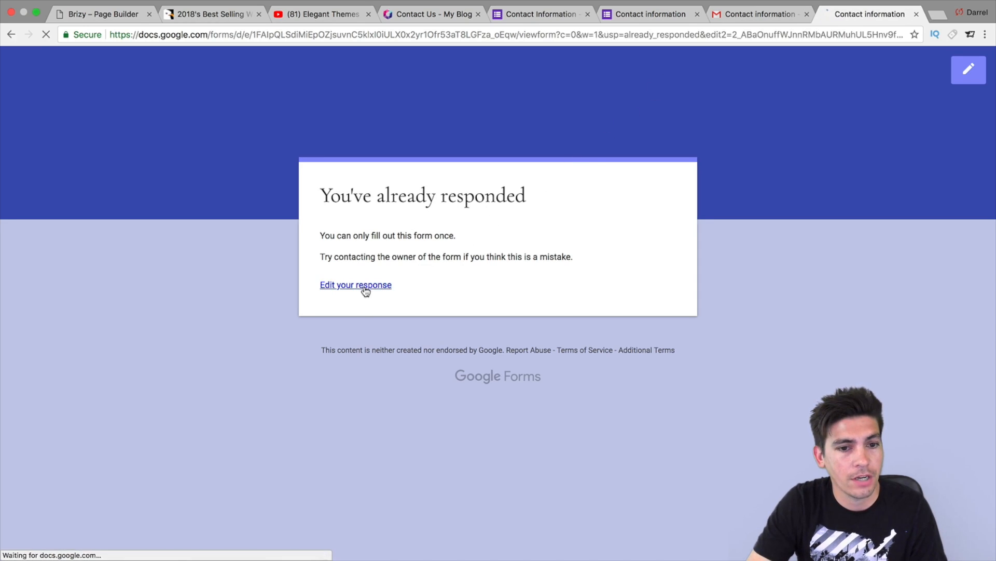
click(355, 284)
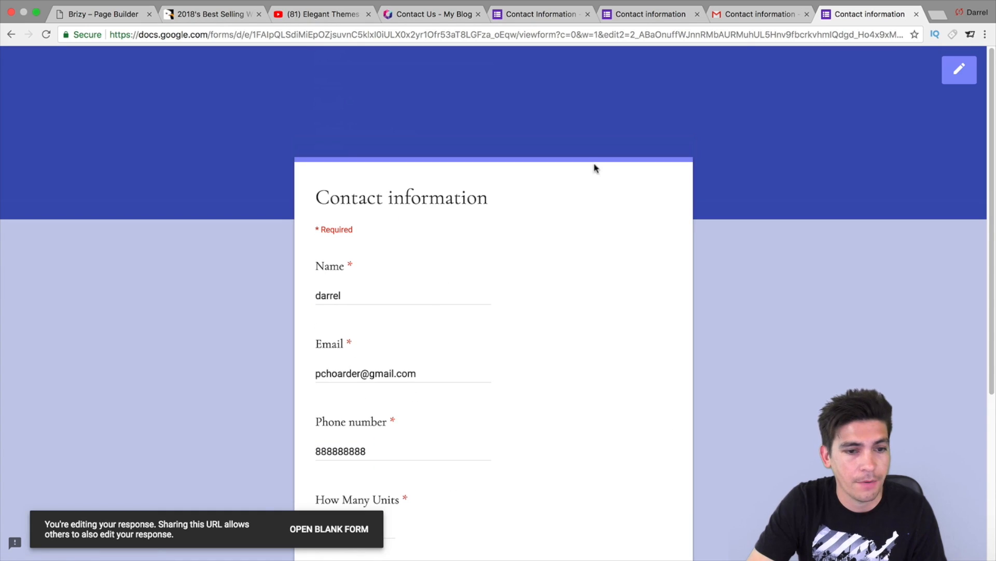
click(758, 14)
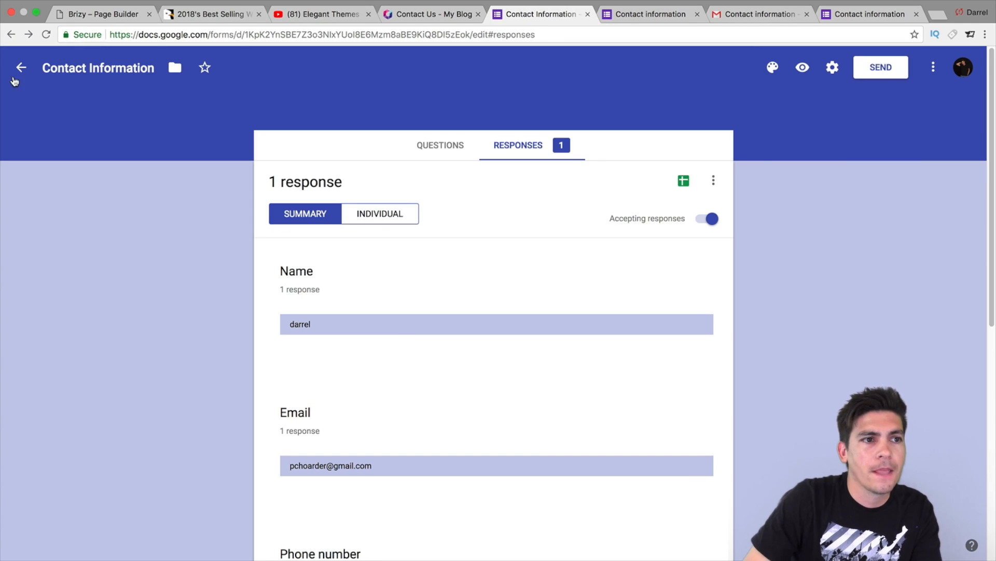
Confirm the email-notification tick, return to Forms home and show the full template gallery.
click(713, 181)
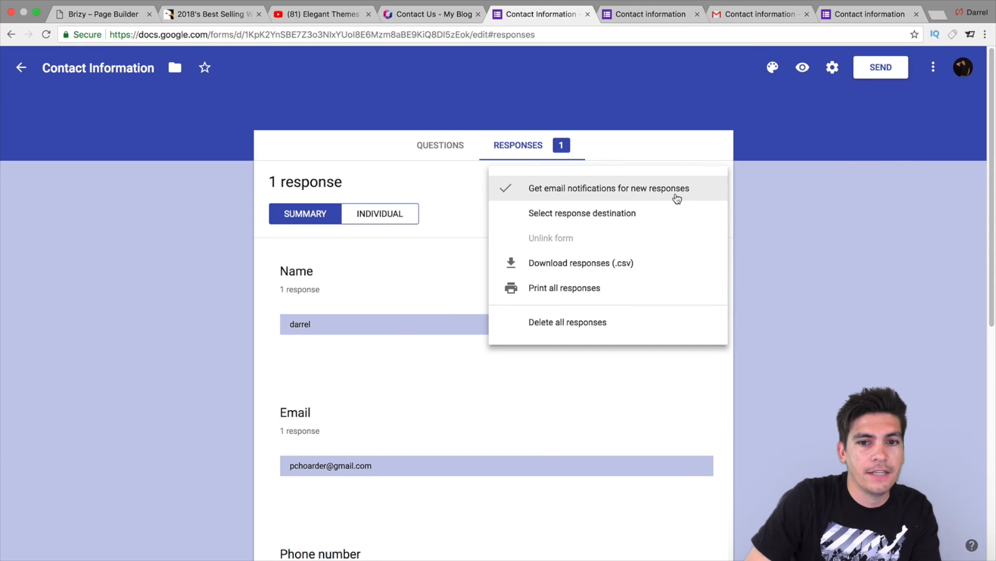
mouse_move(667, 196)
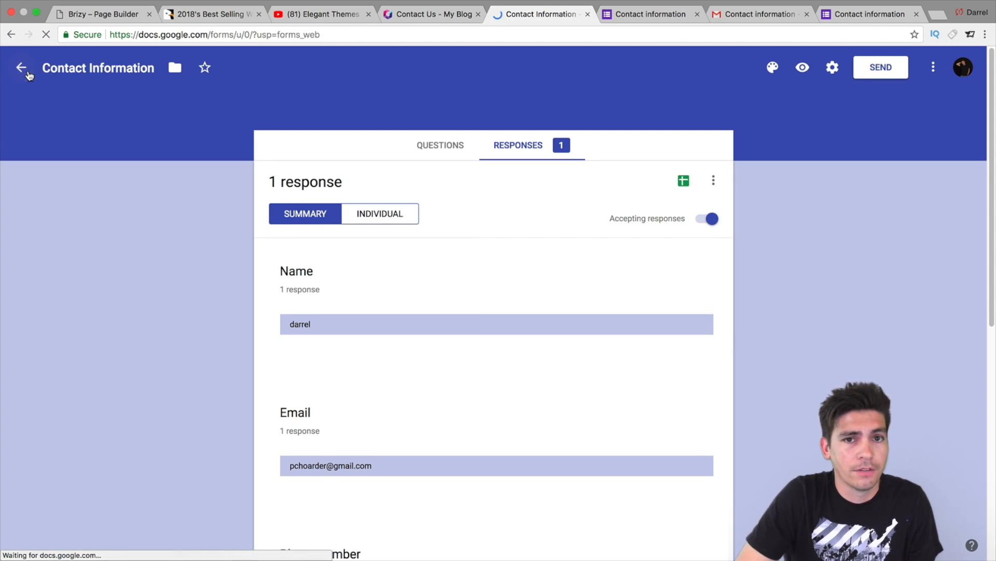
click(21, 68)
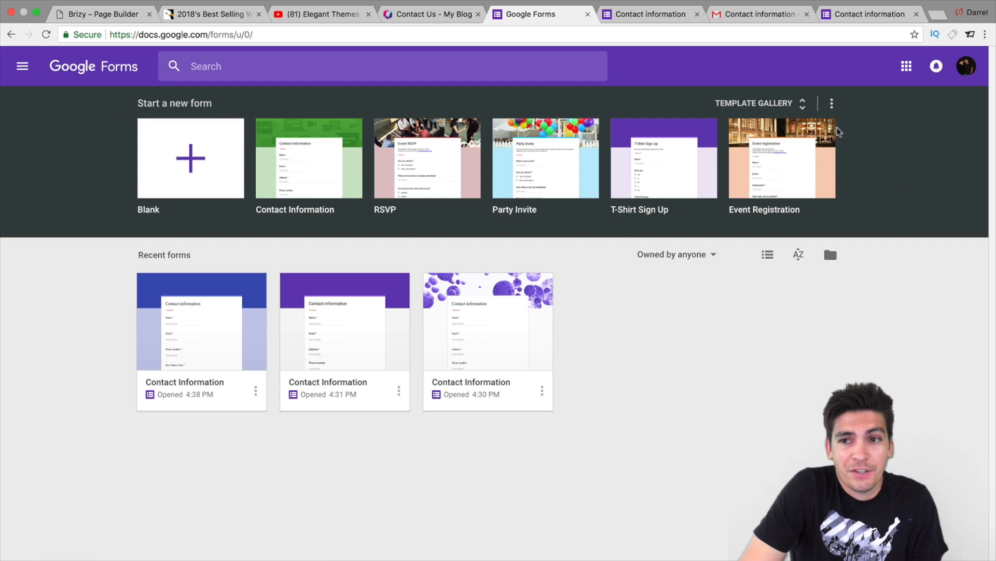
click(754, 103)
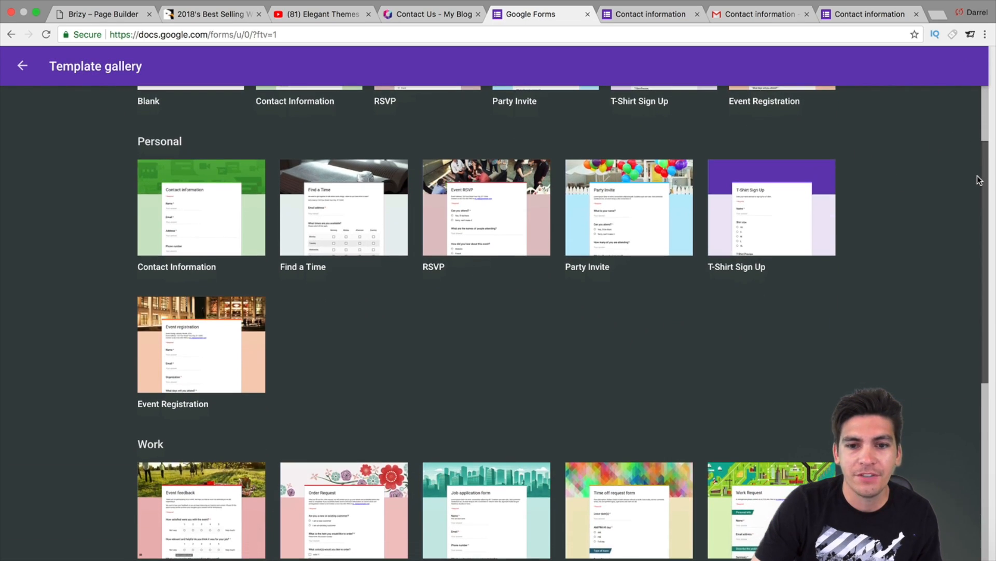
Scroll through the Personal, Work and Education templates and back to the top.
scroll(up, 3)
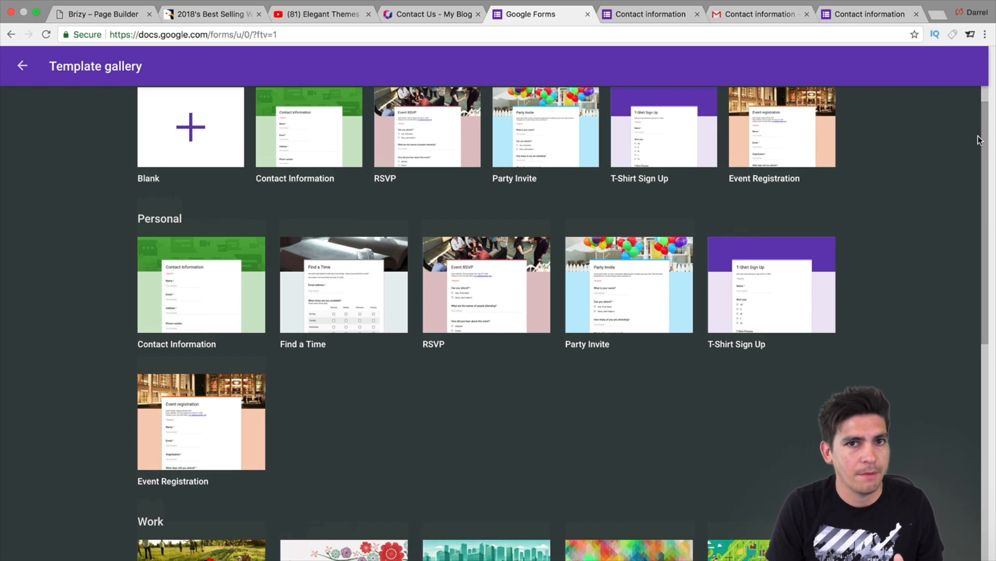
scroll(down, 3)
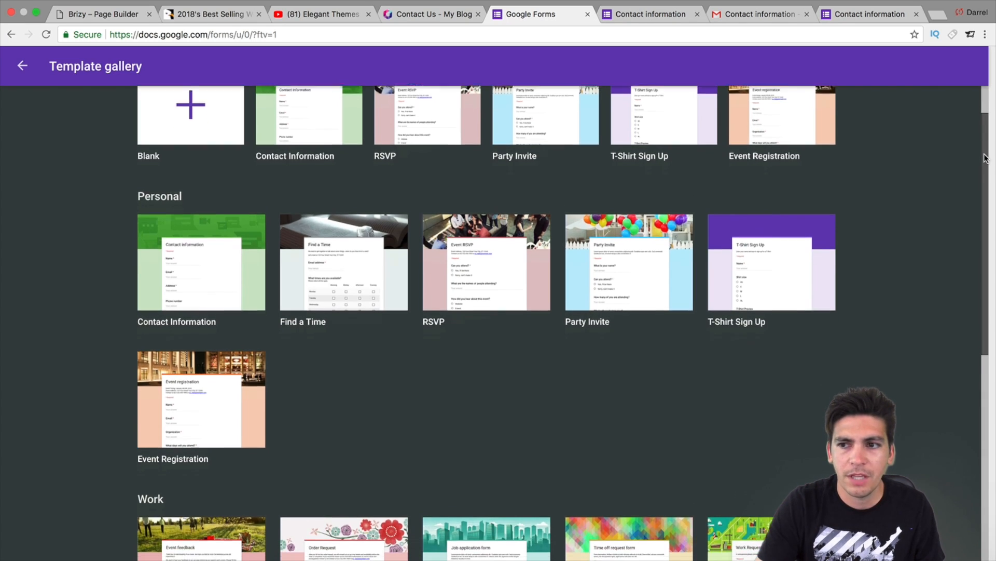
scroll(down, 3)
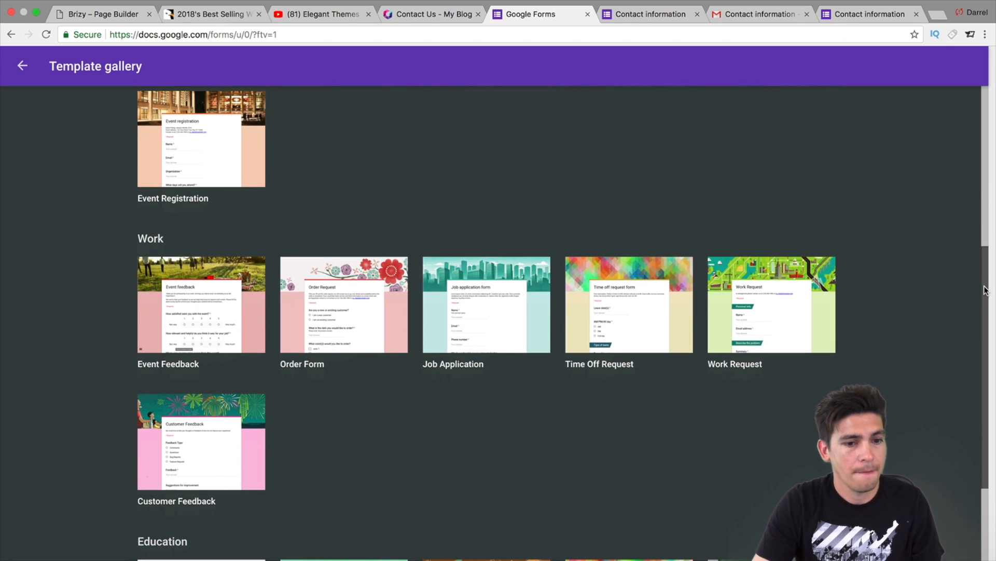
scroll(down, 3)
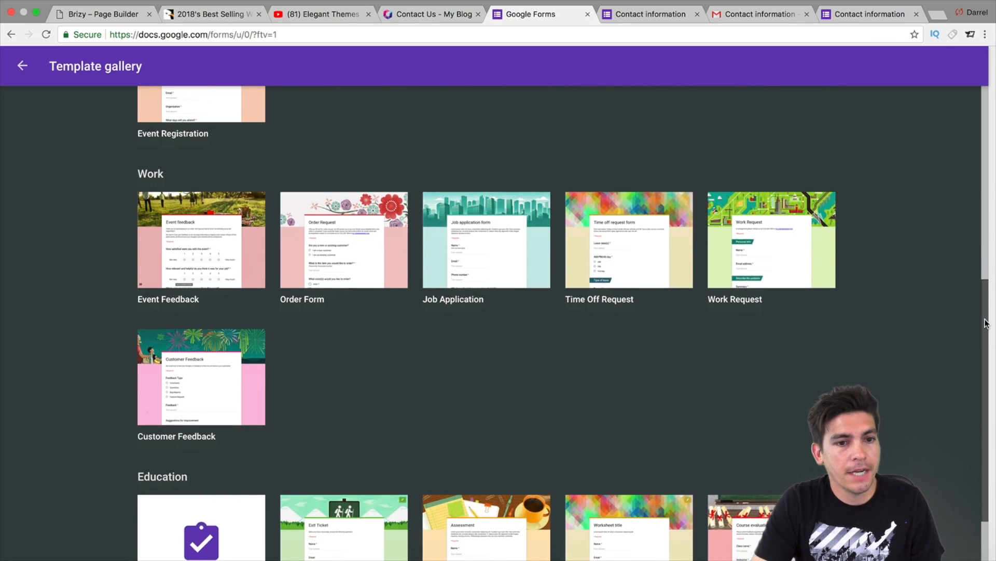
scroll(down, 3)
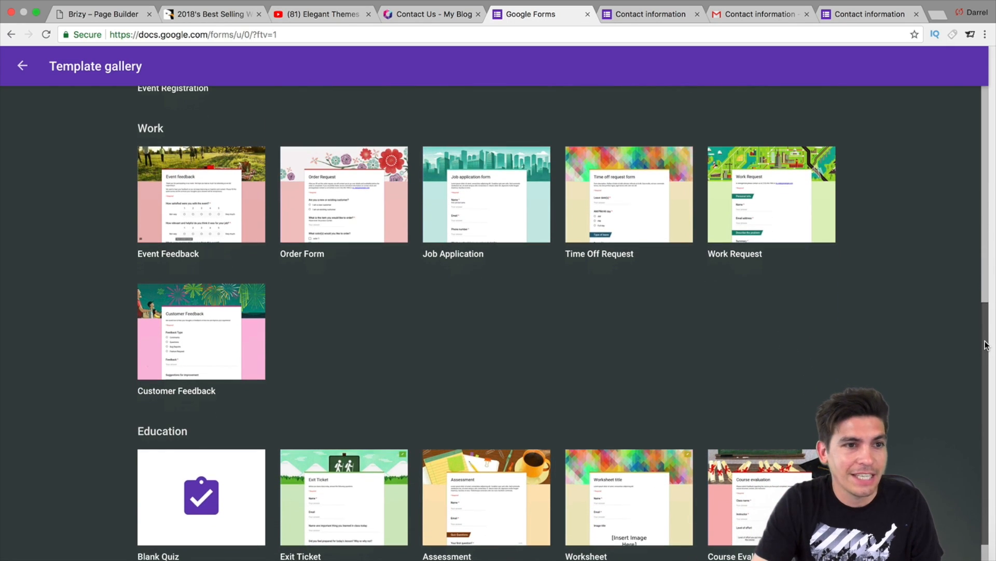
scroll(up, 3)
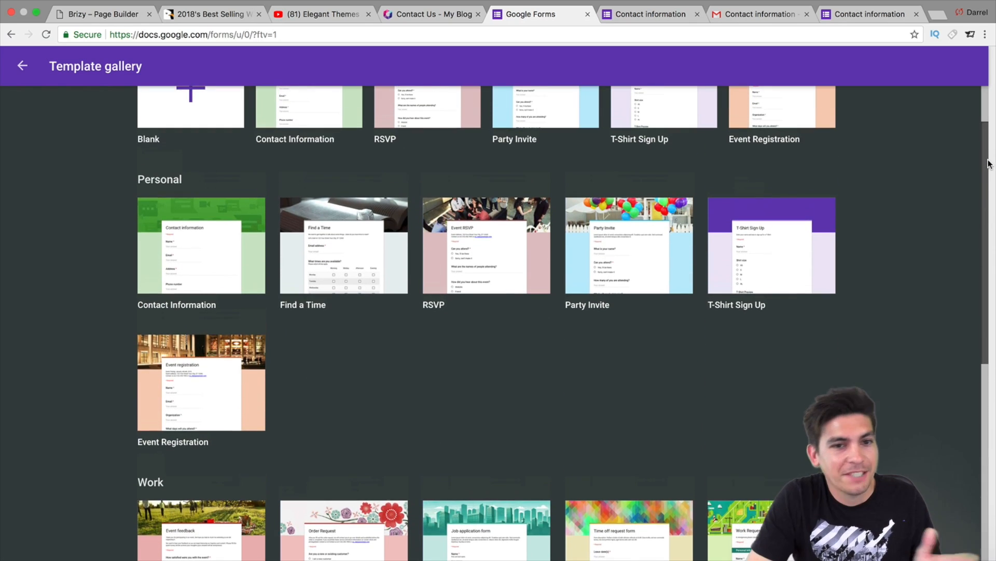
scroll(up, 3)
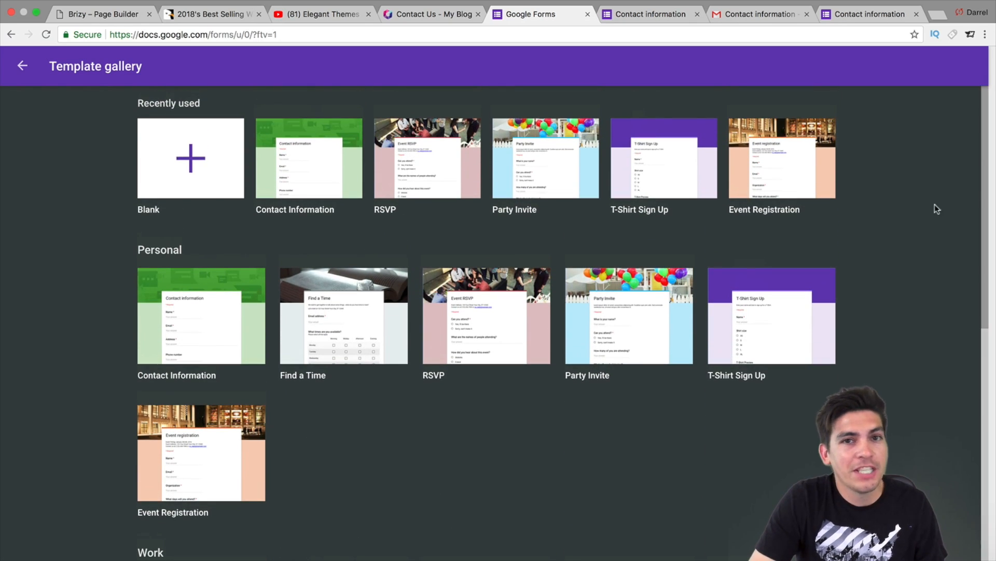
Return to the live Contact Us page and view it from its top hero section.
click(432, 13)
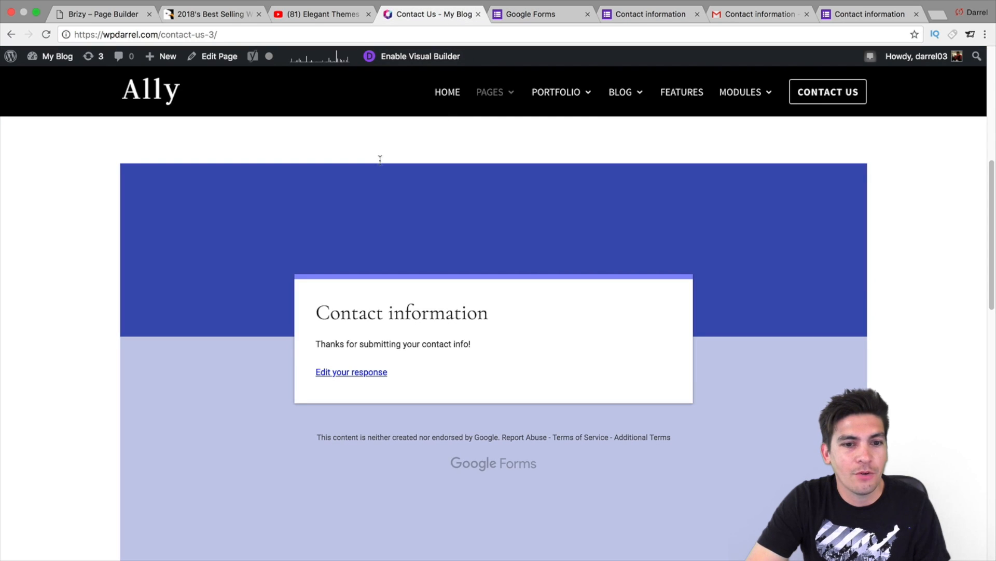
click(56, 56)
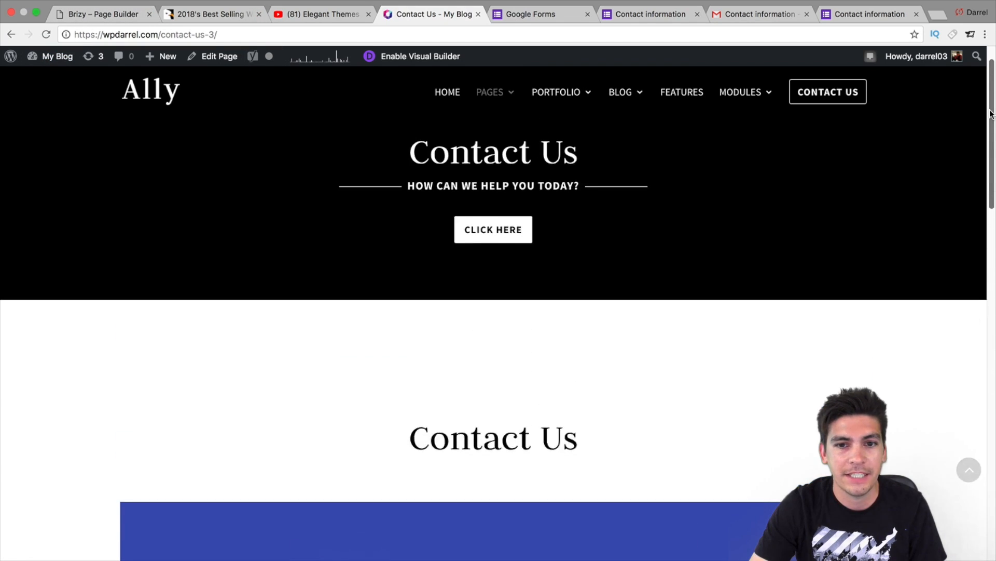
scroll(down, 3)
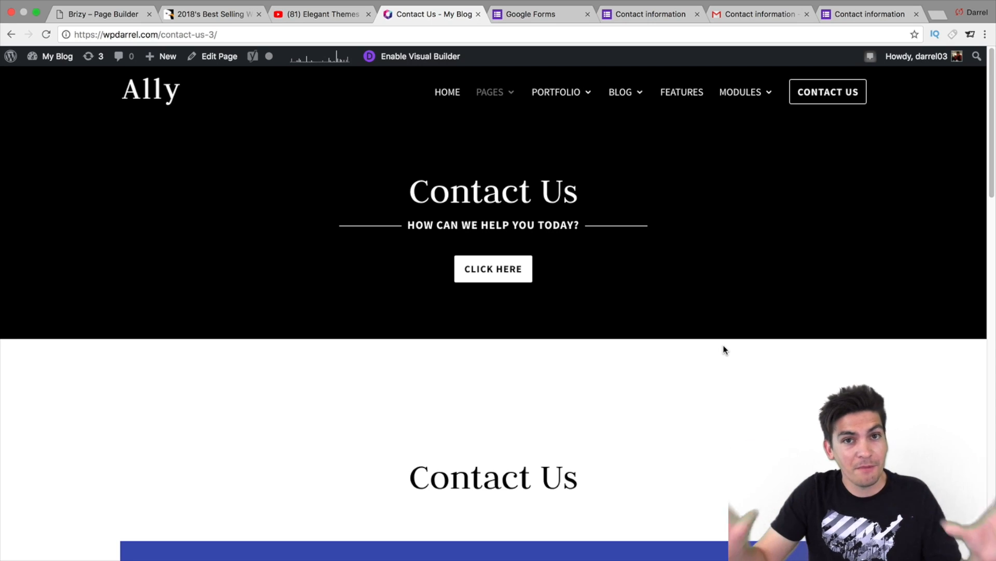